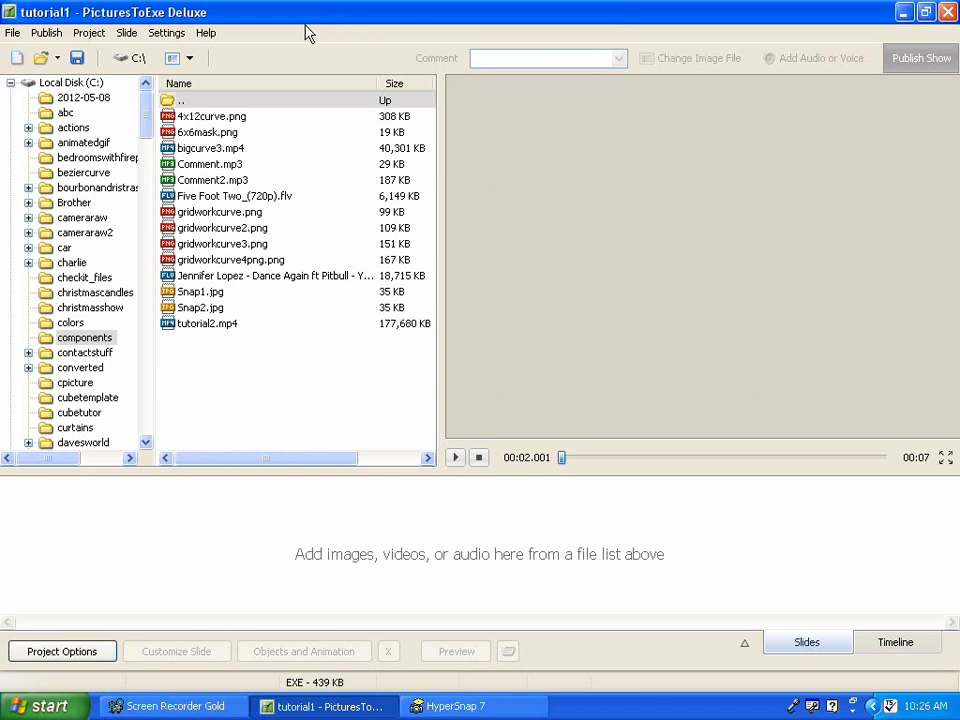
mouse_move(293, 48)
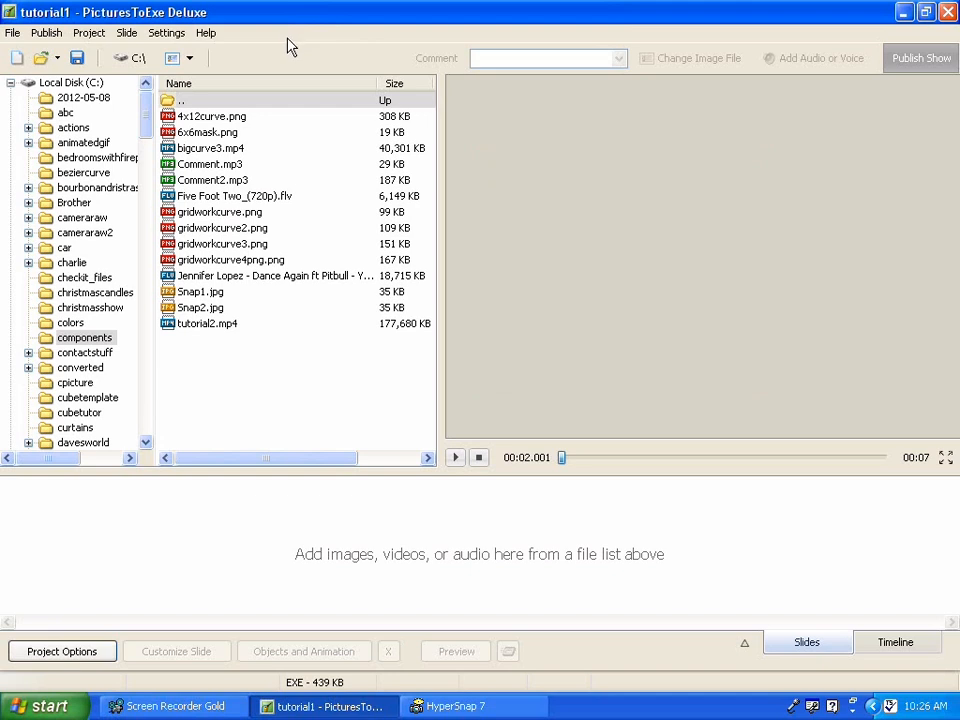
mouse_move(248, 67)
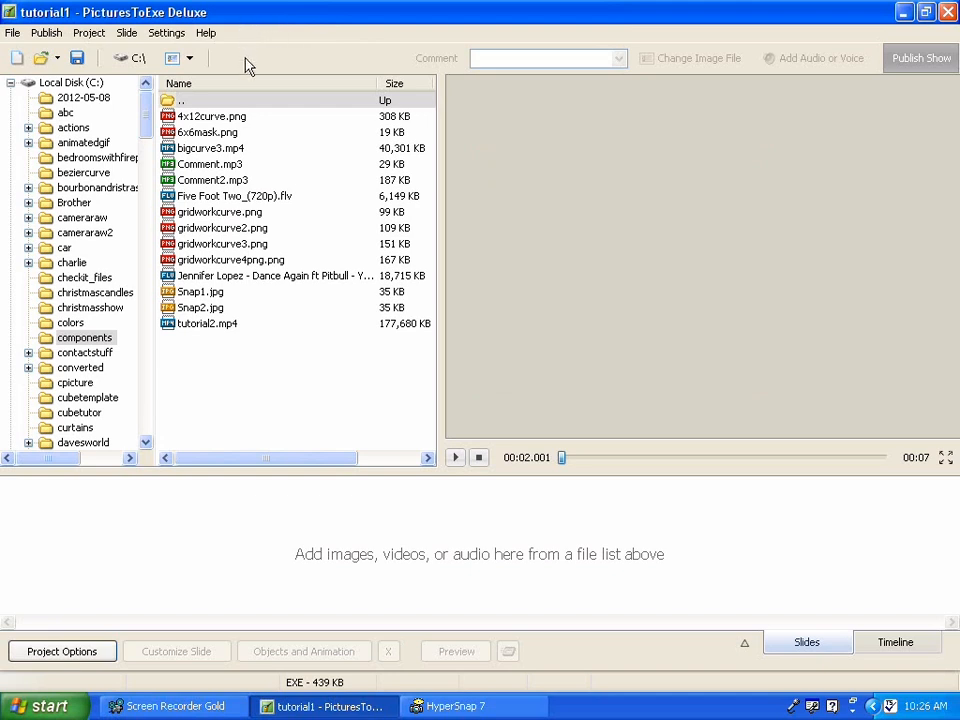
mouse_move(252, 67)
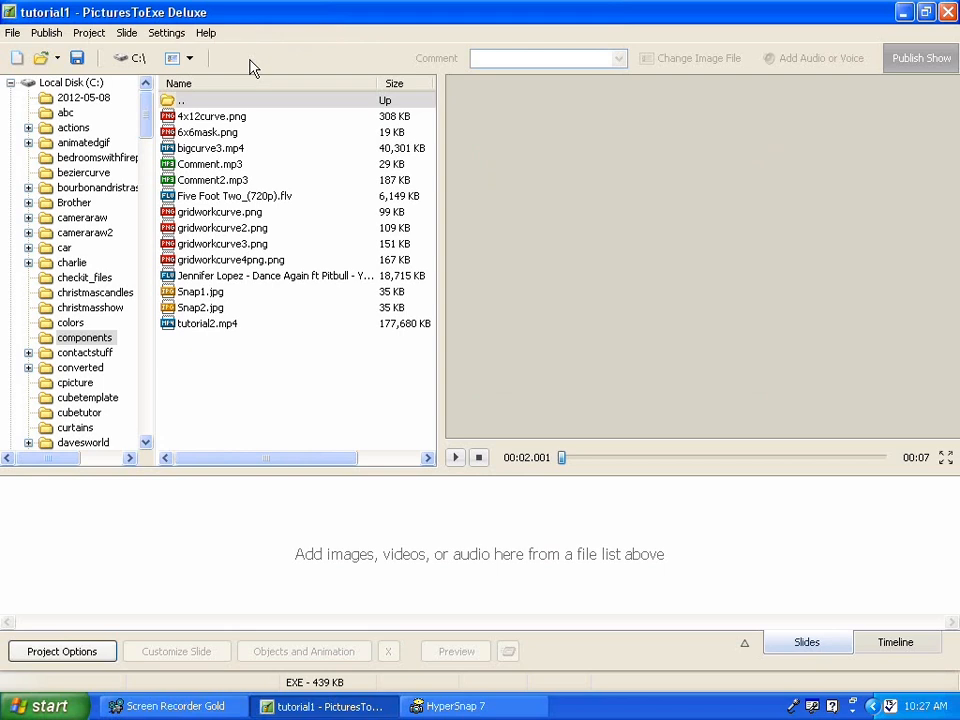
mouse_move(253, 68)
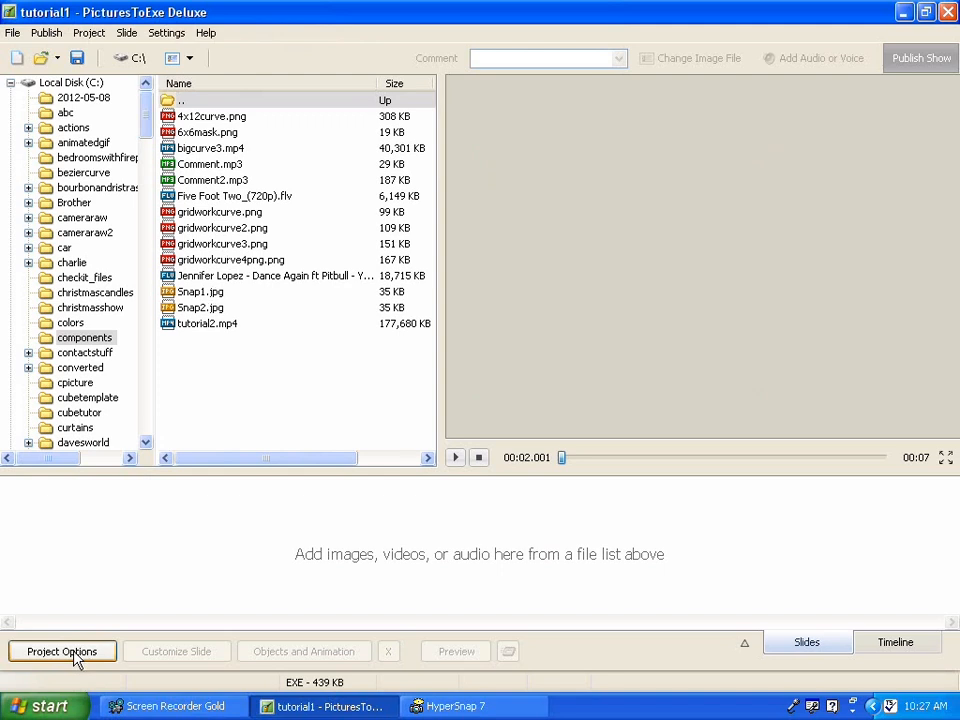
mouse_move(78, 662)
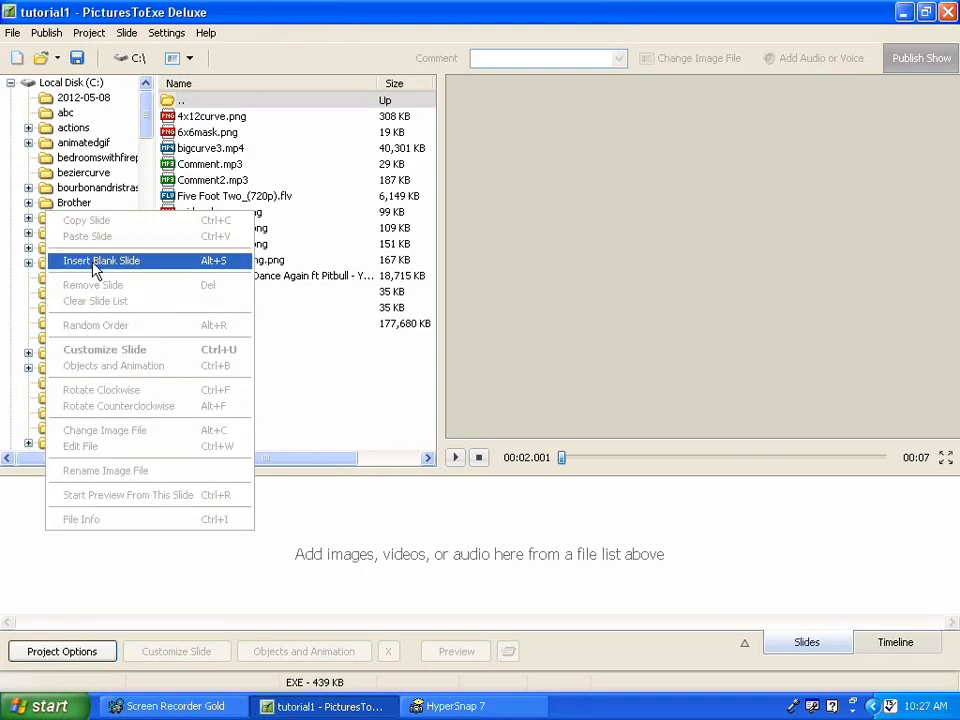
- Insert a 7-second blank slide and open its Customize Slide settings
click(101, 260)
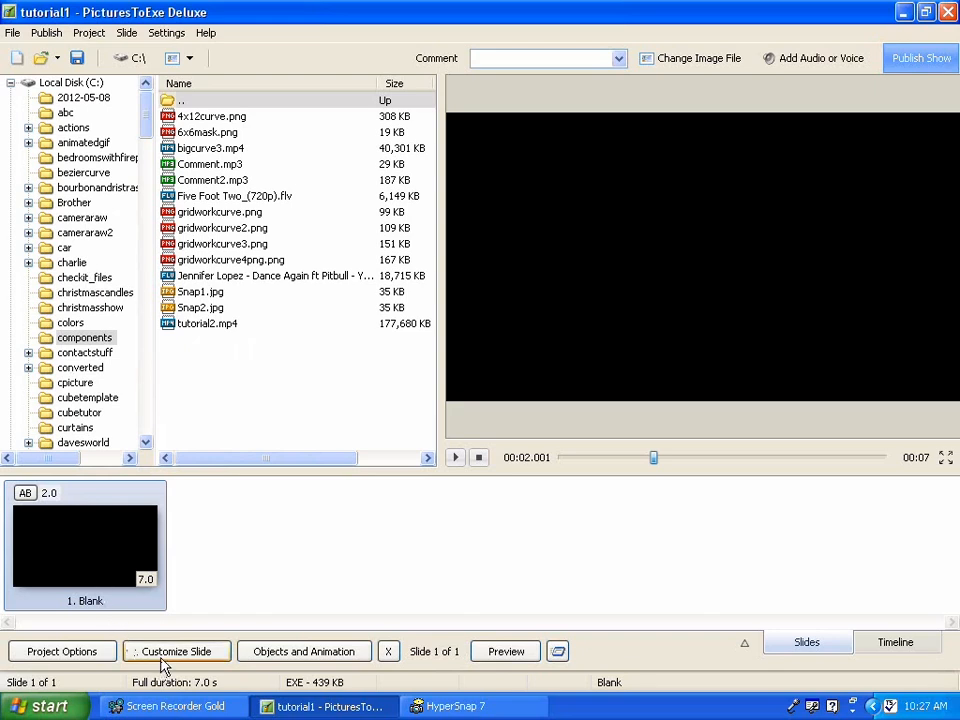
click(176, 651)
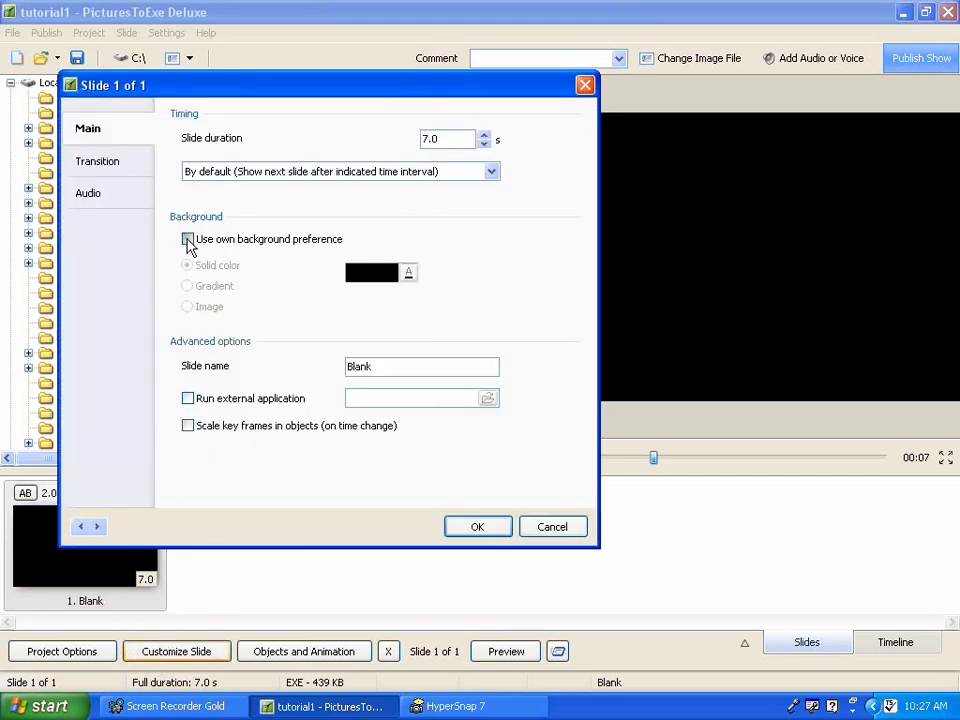
- Enable the slide's own background and set its solid colour to white
click(187, 239)
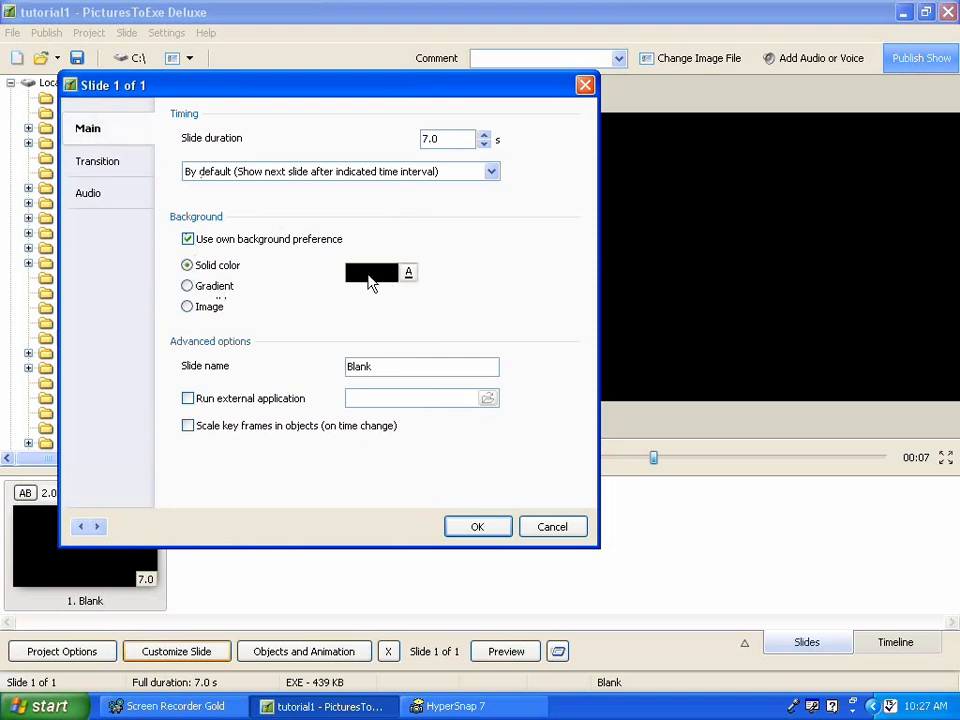
click(371, 272)
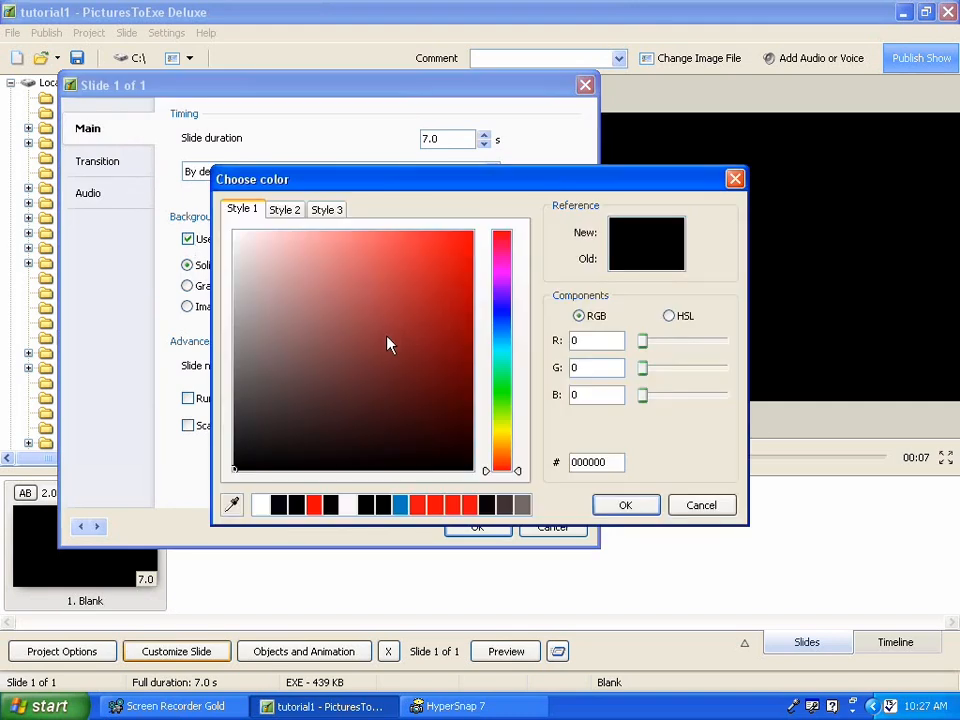
mouse_move(238, 238)
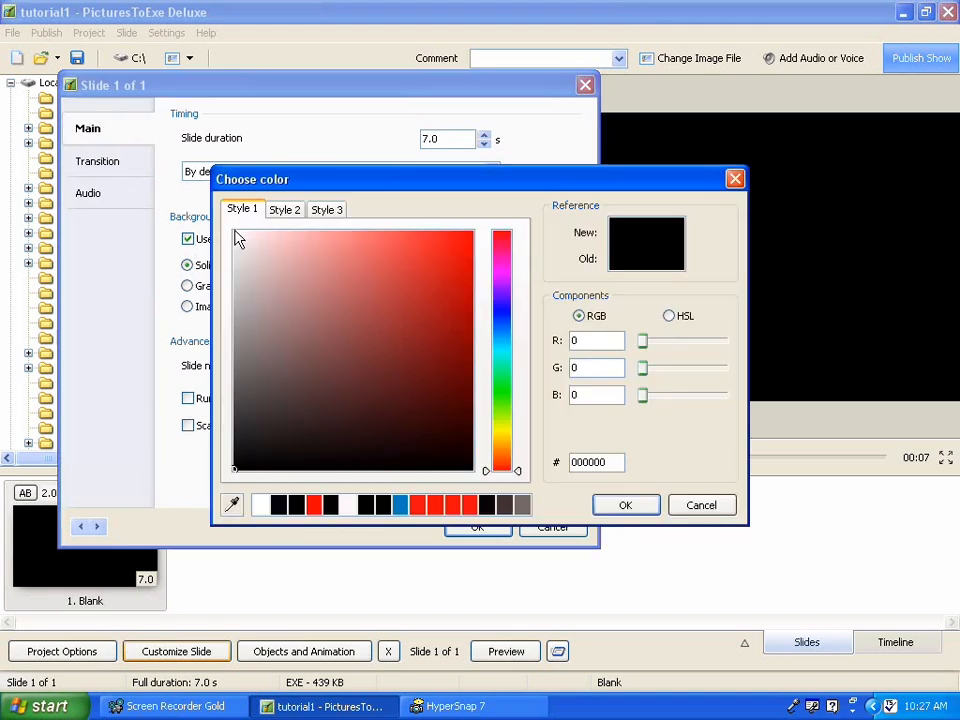
click(236, 232)
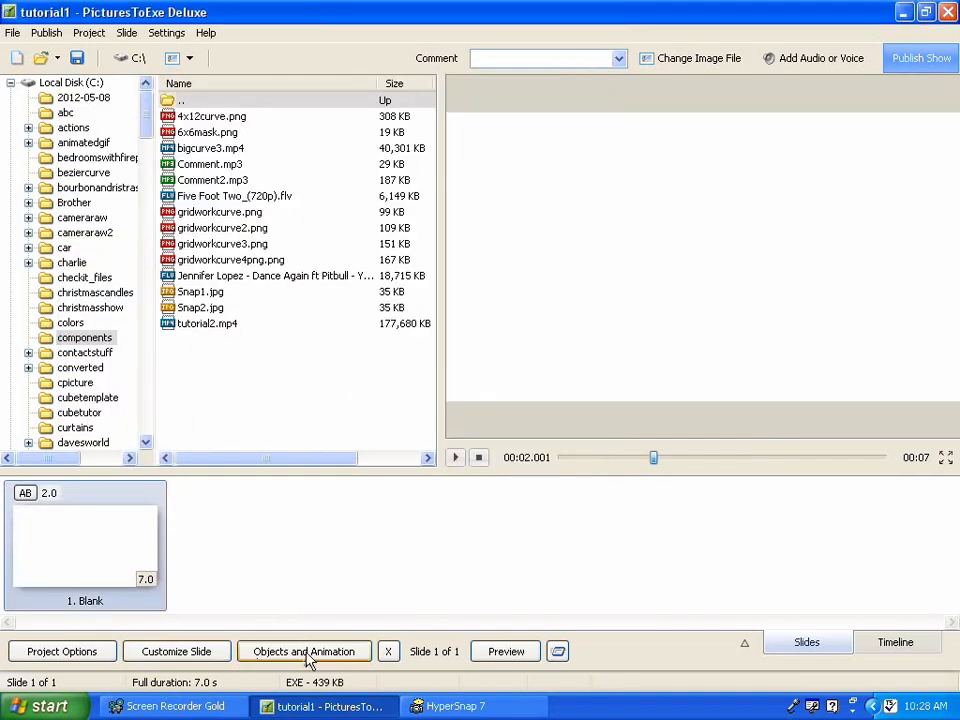
- Open the white blank slide in the Objects and Animation editor
click(304, 651)
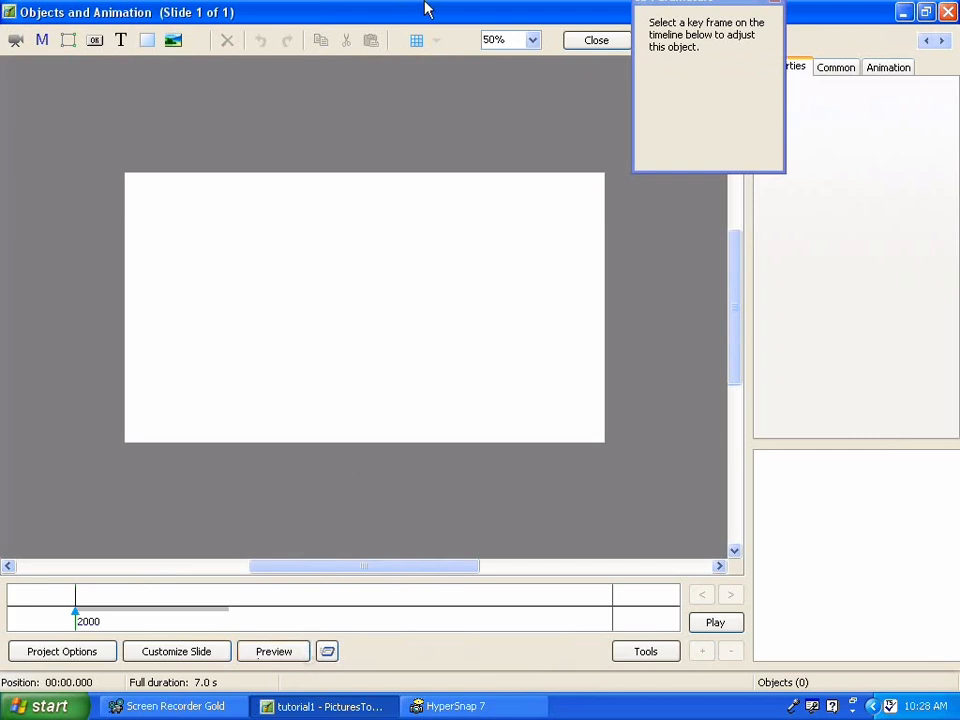
mouse_move(416, 40)
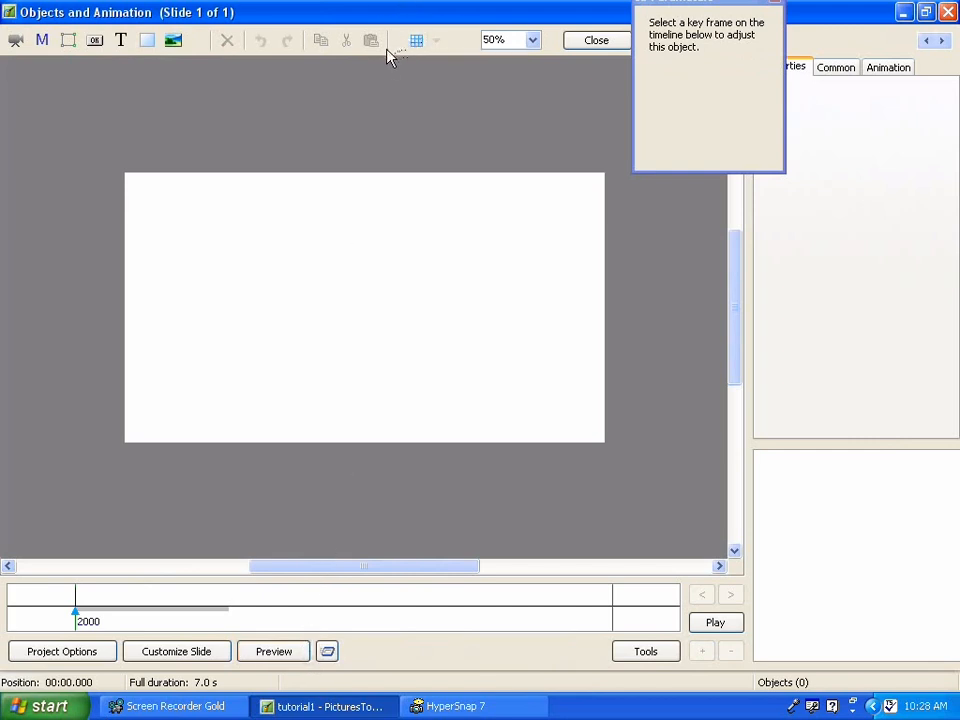
mouse_move(325, 123)
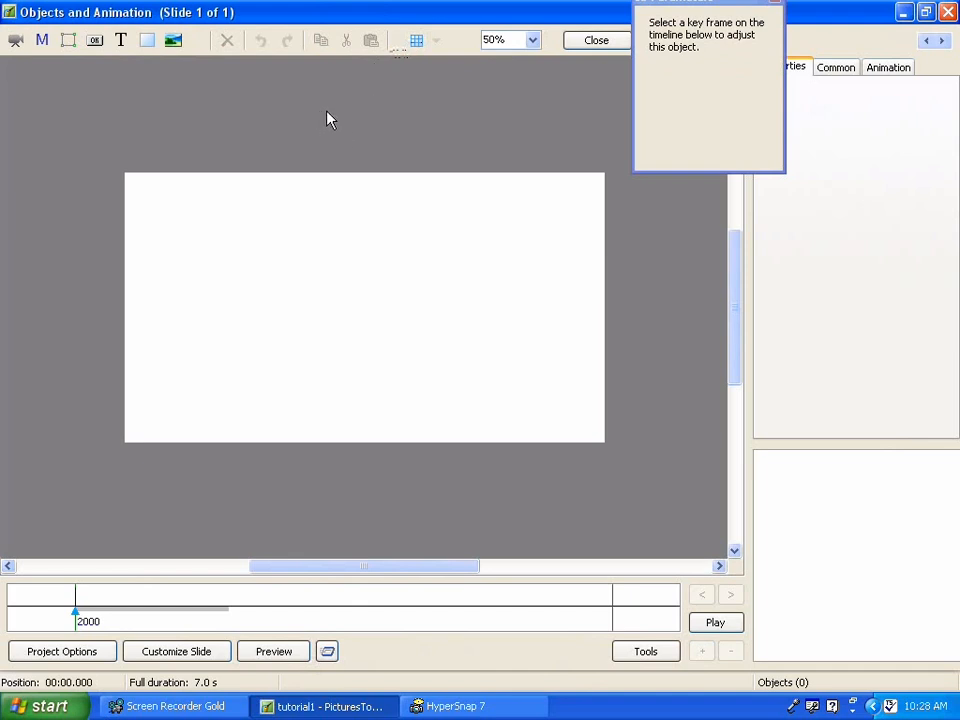
mouse_move(408, 82)
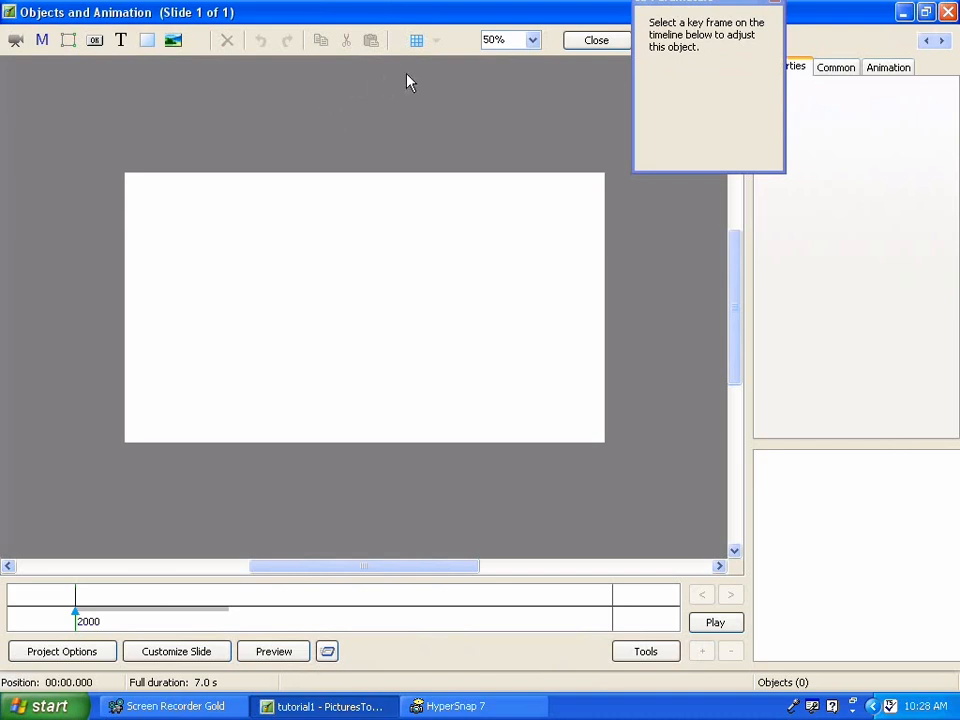
mouse_move(416, 40)
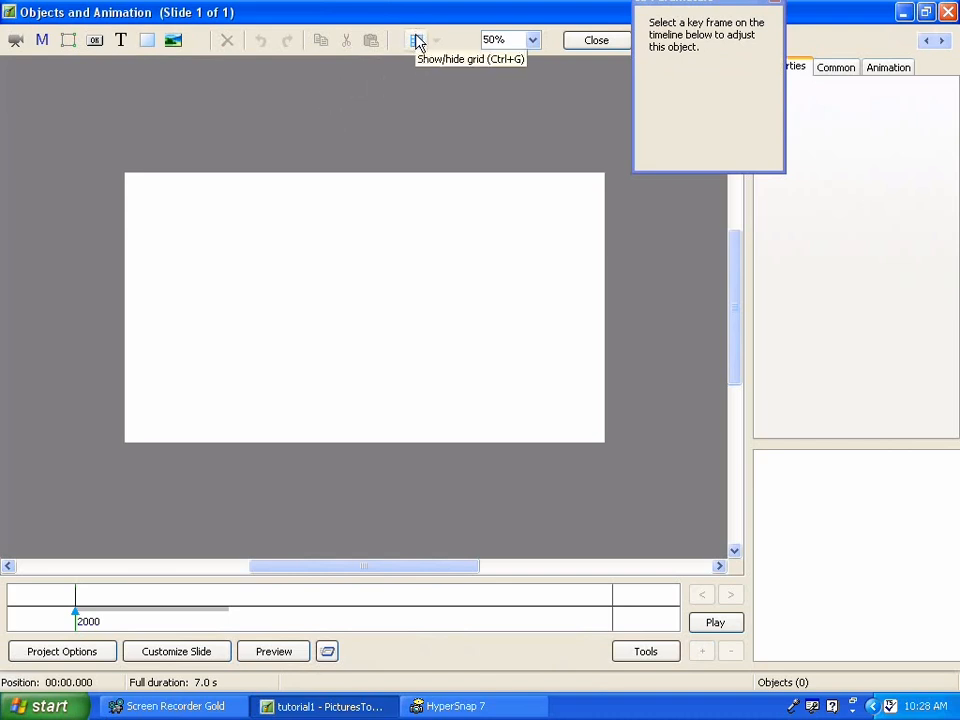
mouse_move(417, 40)
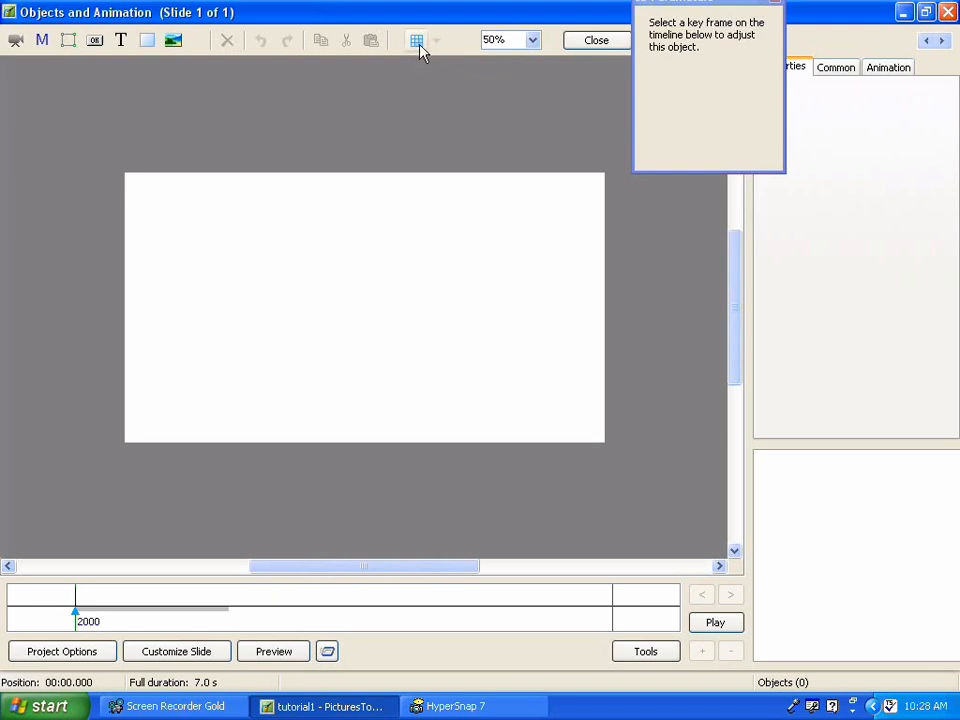
- Show the guide grid and keep it at a 3x3 division rather than pixels
click(416, 40)
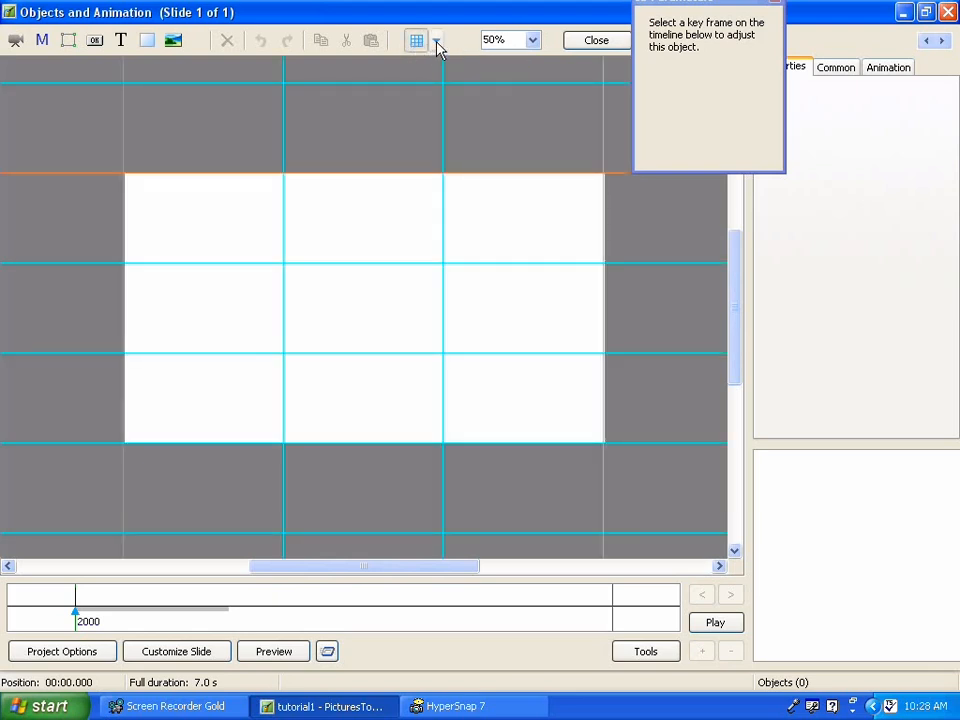
click(436, 40)
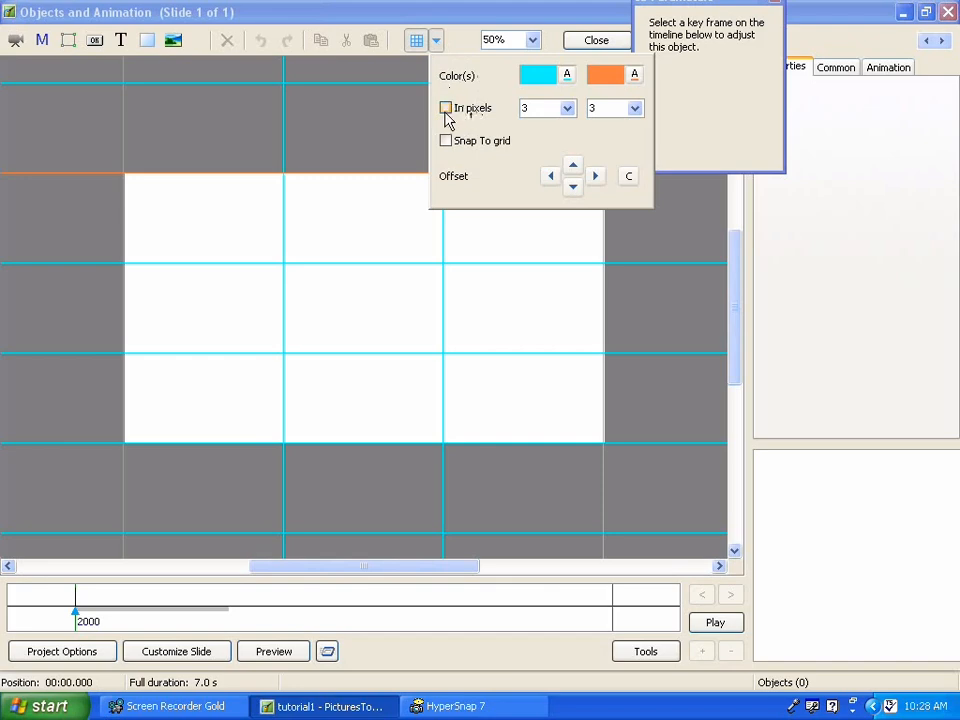
click(446, 108)
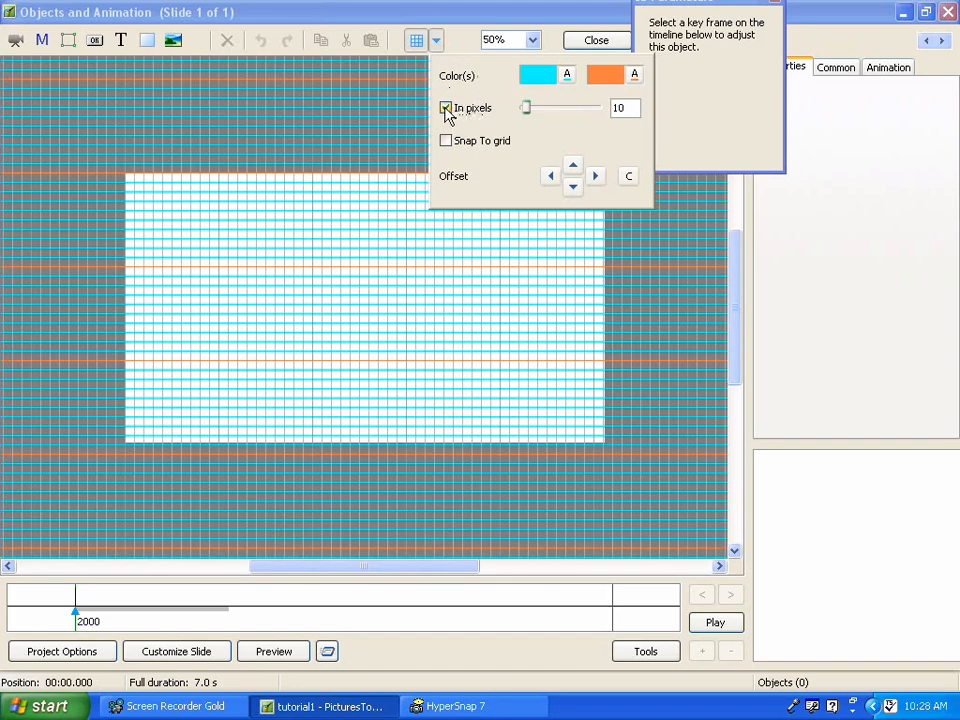
click(446, 108)
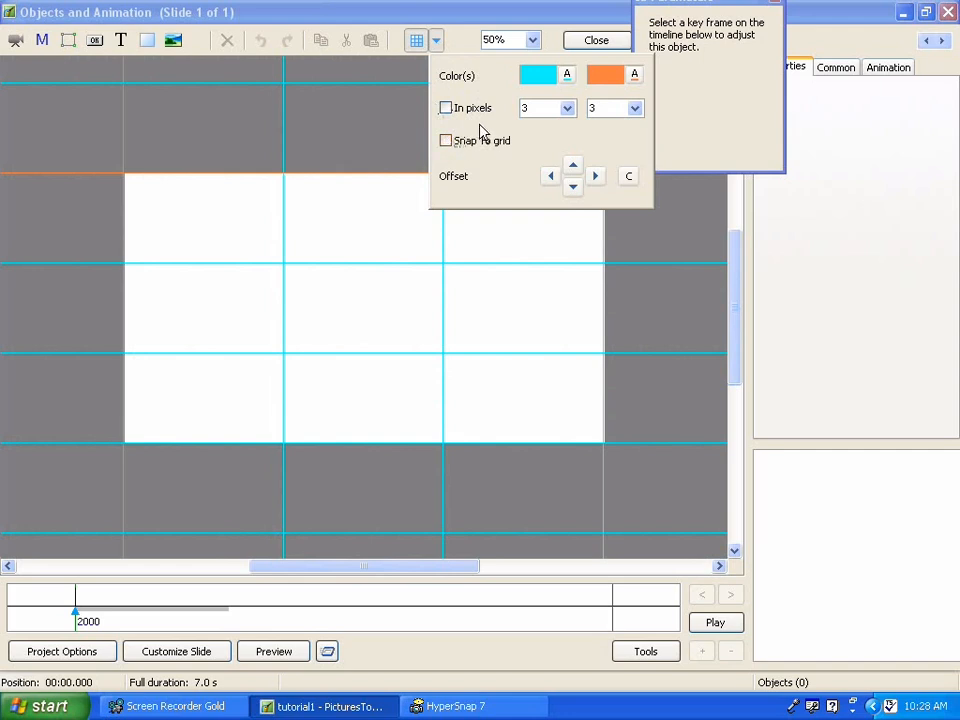
mouse_move(125, 210)
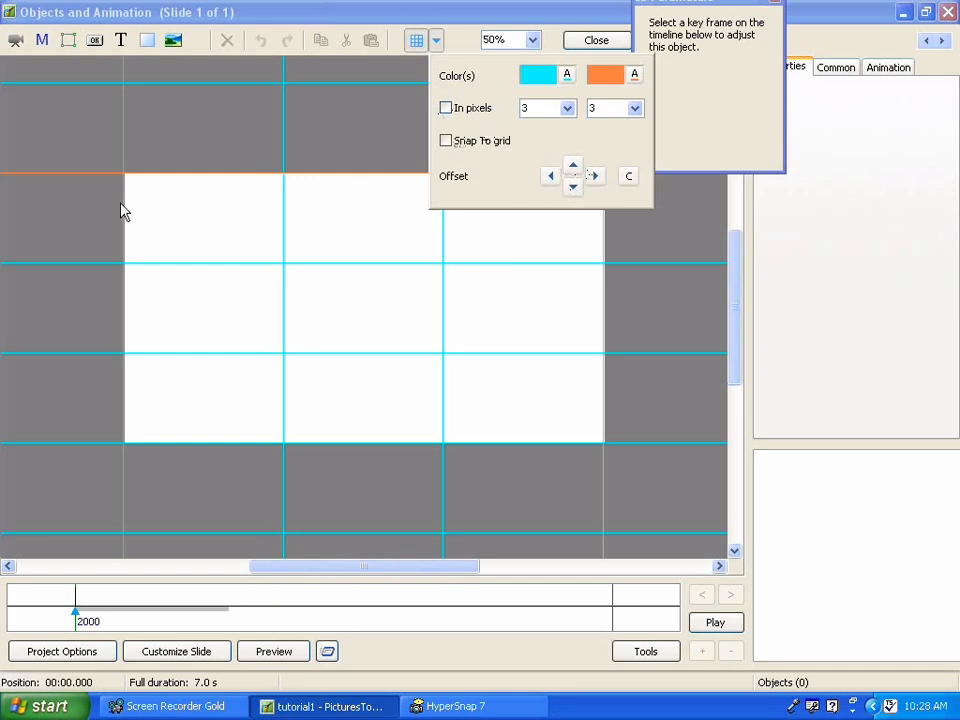
mouse_move(583, 262)
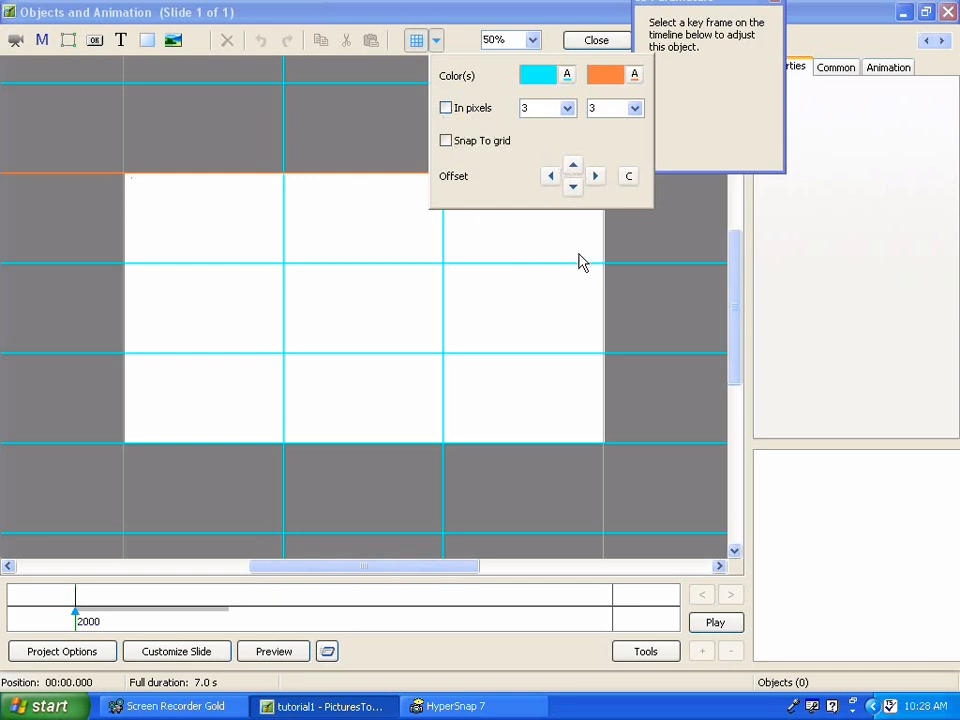
mouse_move(553, 45)
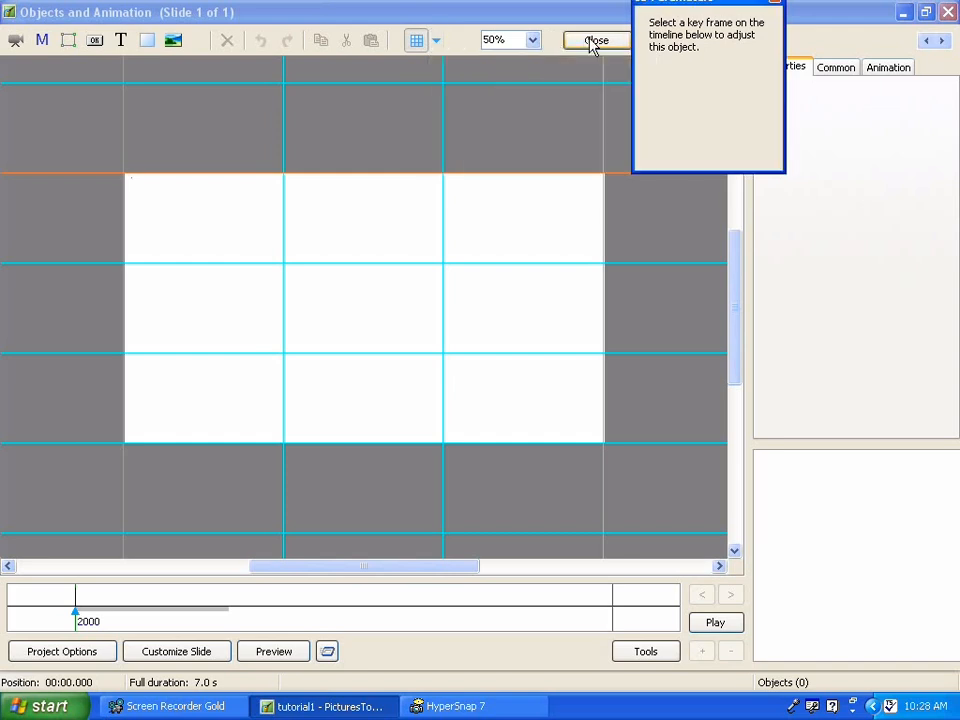
mouse_move(311, 103)
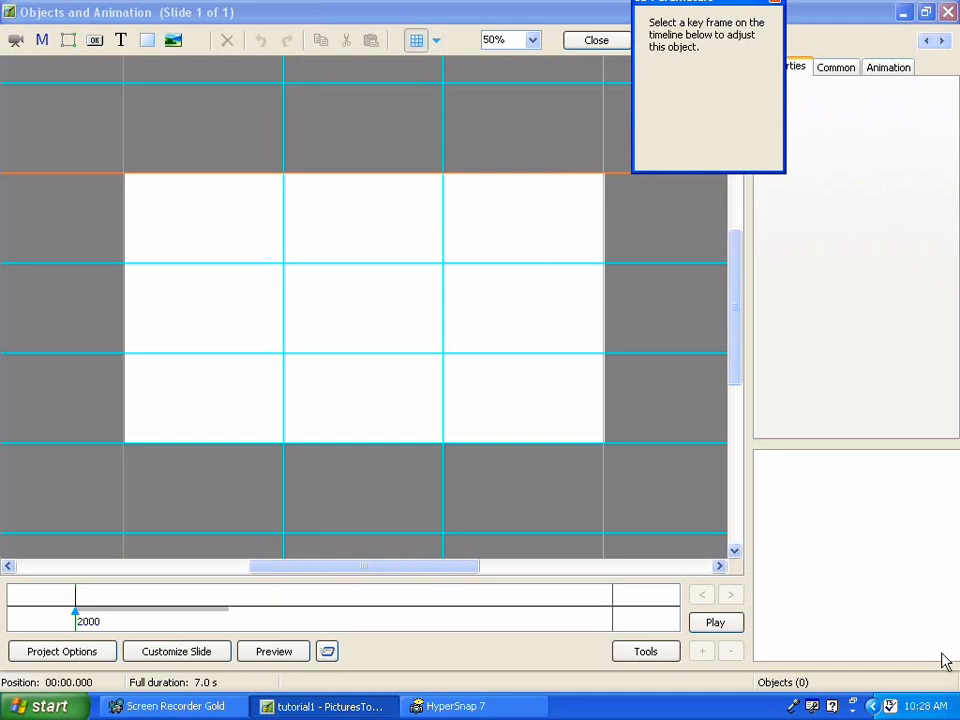
mouse_move(840, 533)
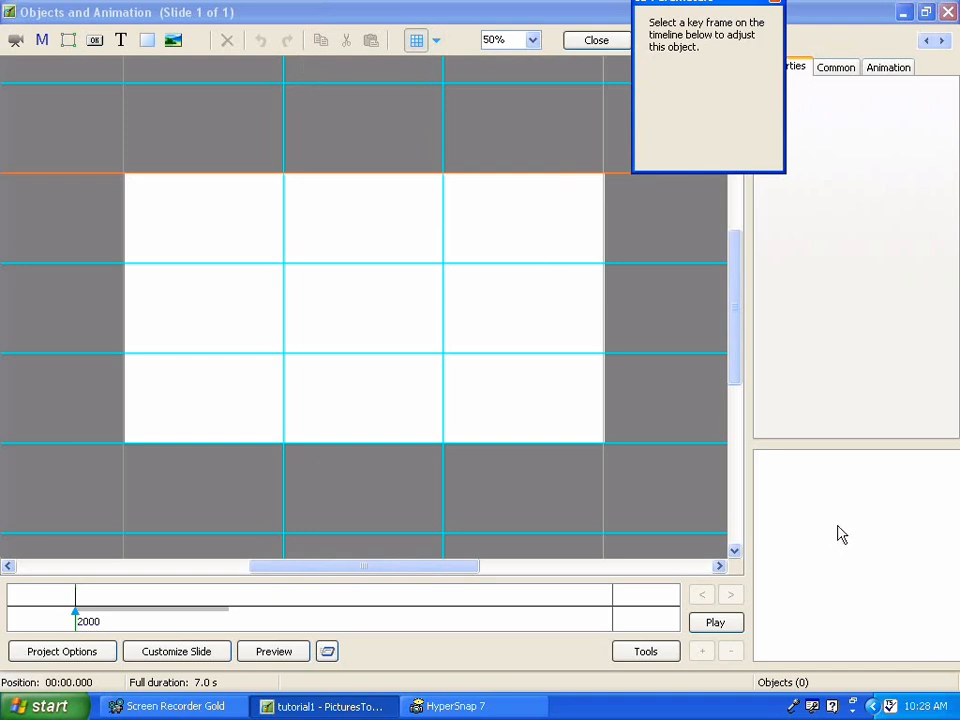
mouse_move(793, 489)
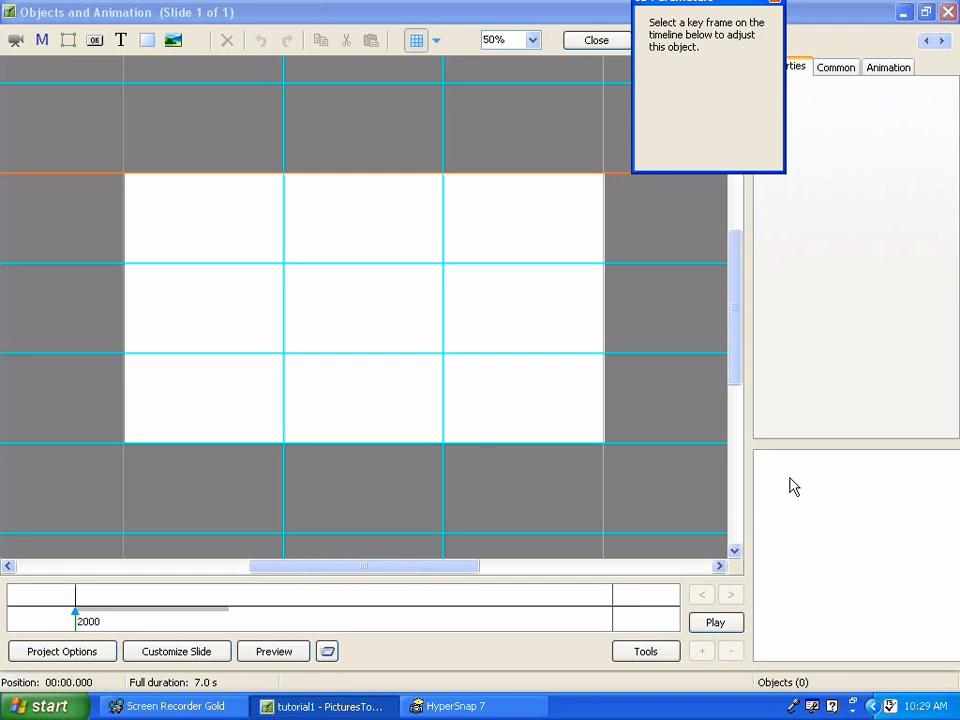
mouse_move(787, 480)
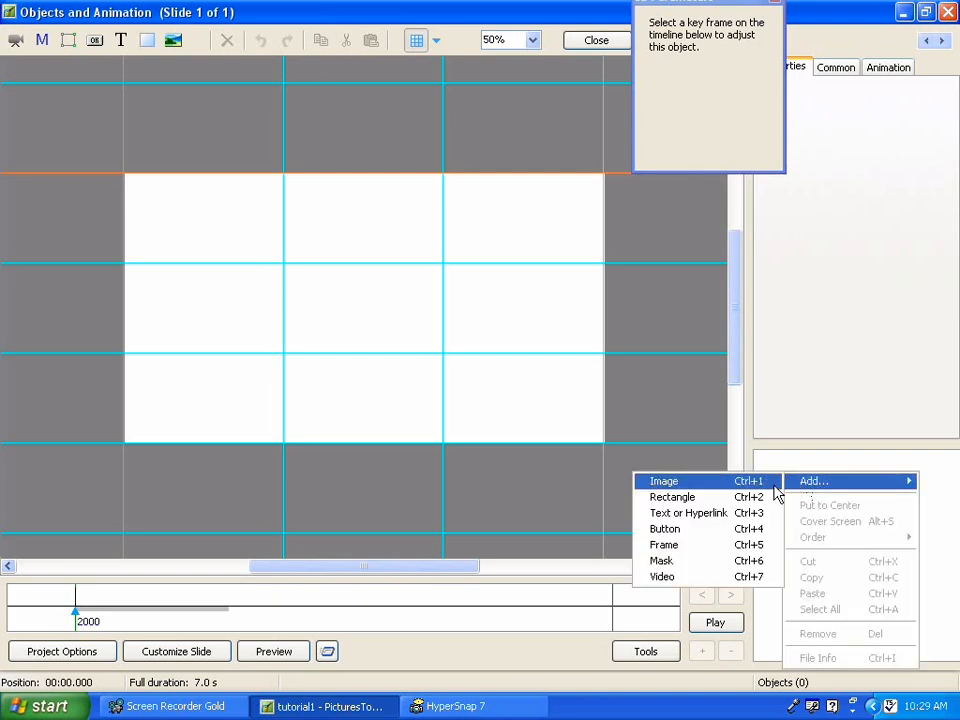
- Add the Dance Again .flv from the components folder on C: as a slide video
click(662, 576)
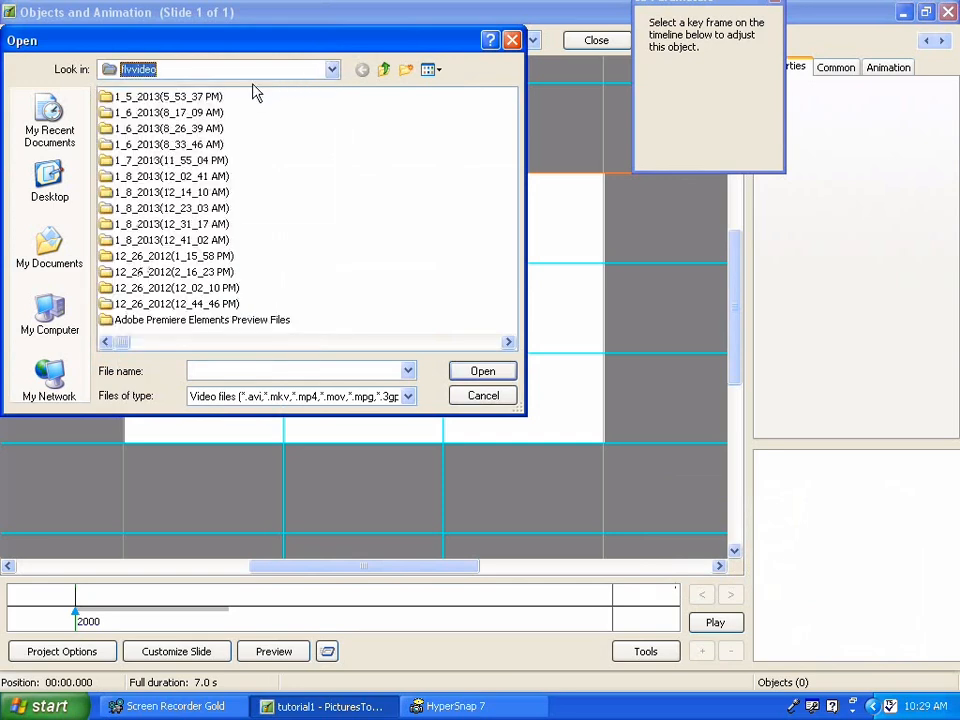
click(331, 69)
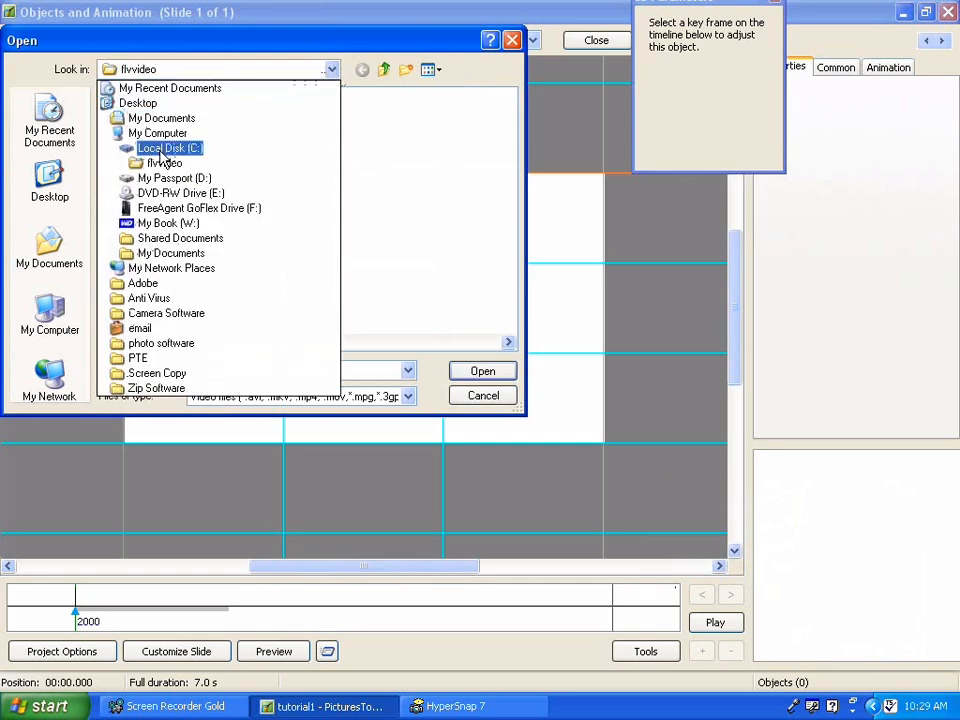
double_click(170, 147)
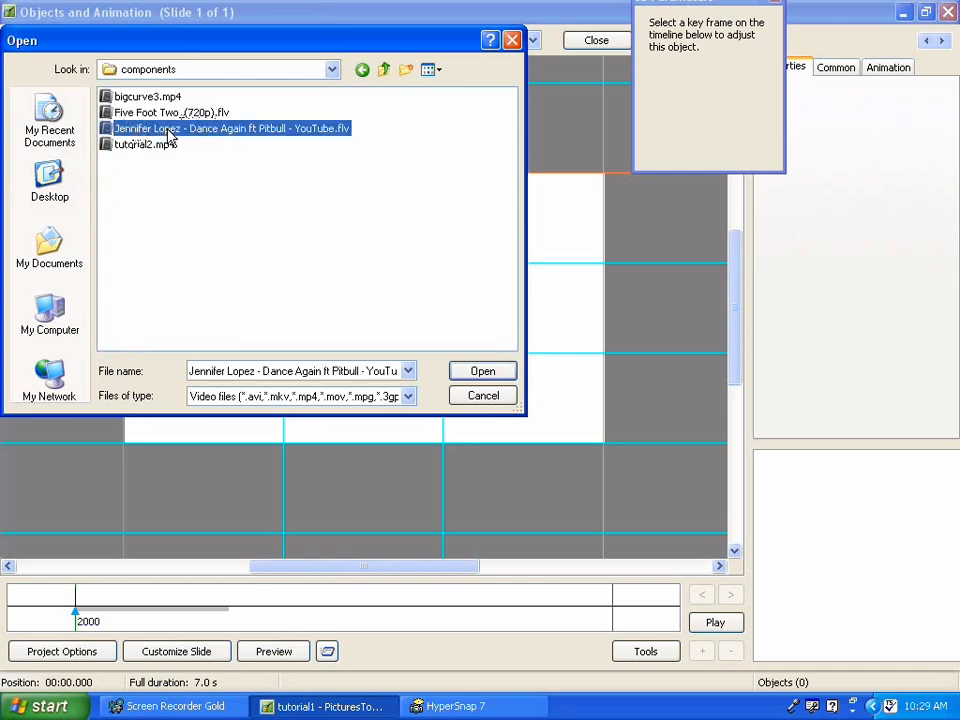
click(482, 370)
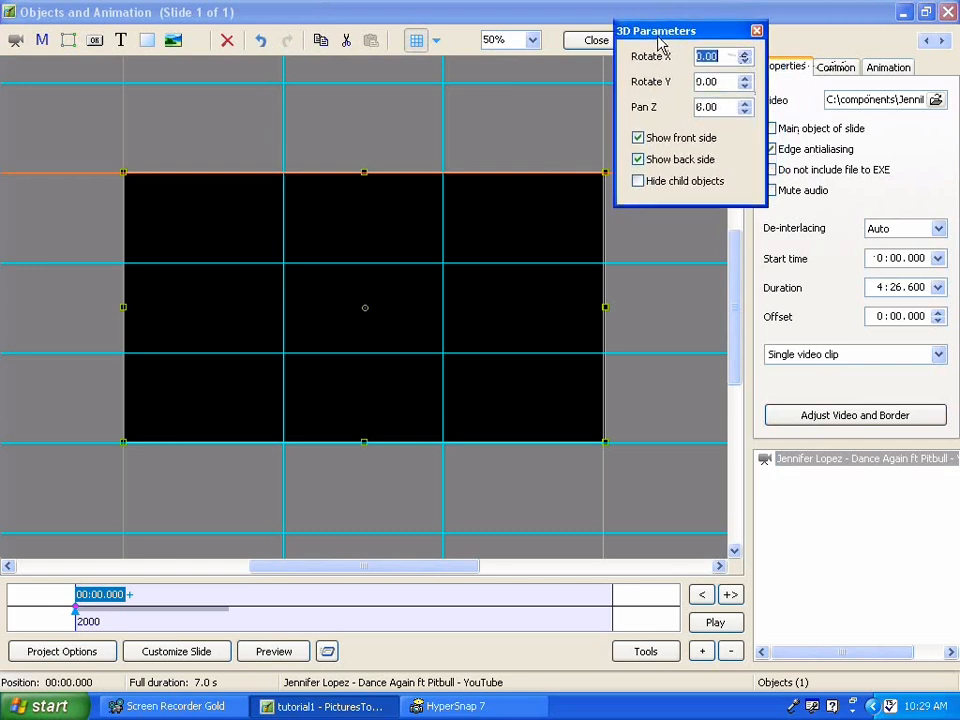
- Close 3D Parameters, mute the Dance Again clip and set its start time to 0:59
click(756, 30)
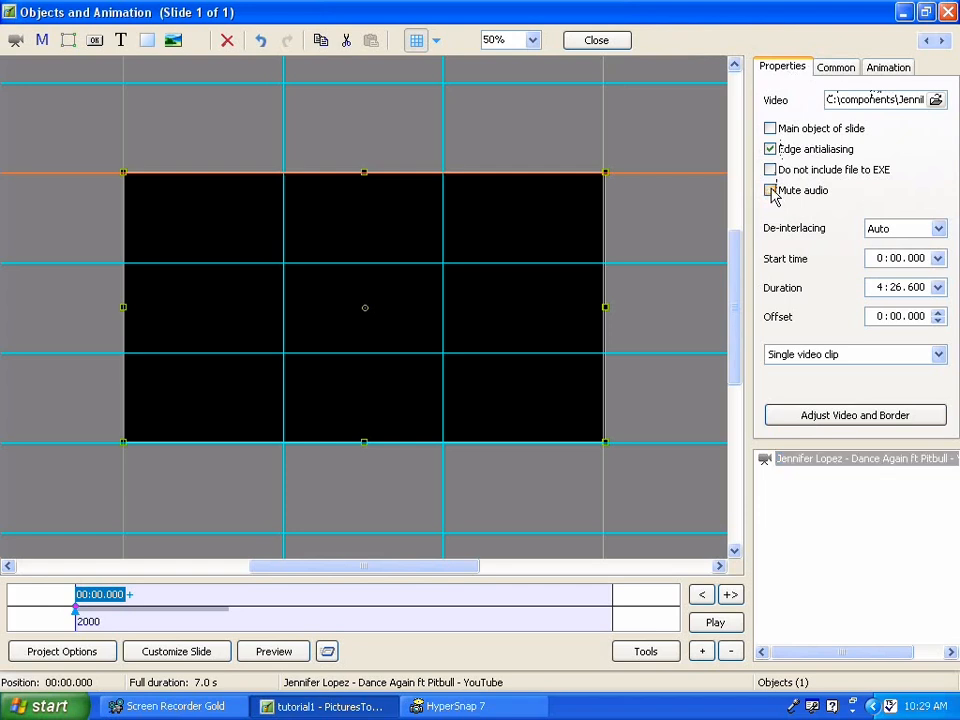
click(770, 190)
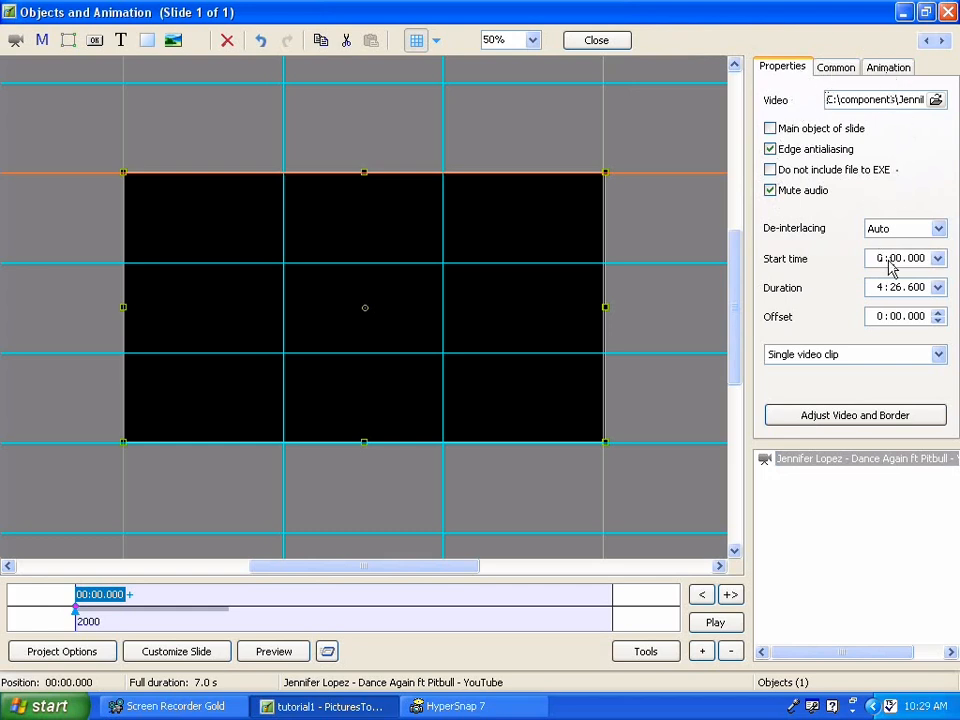
mouse_move(897, 258)
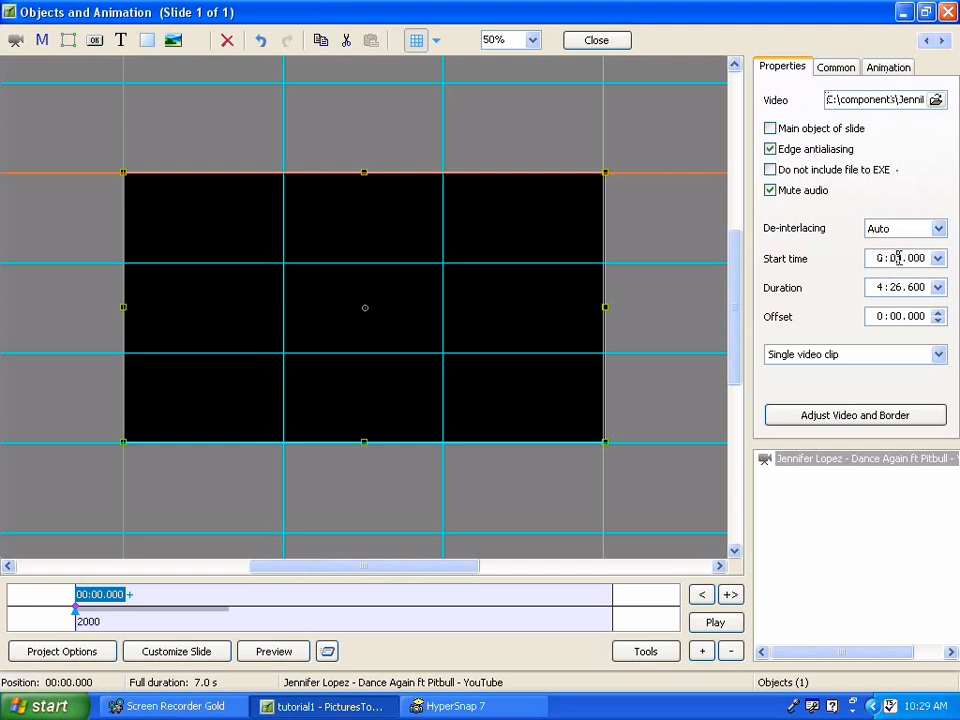
click(895, 258)
text(59)
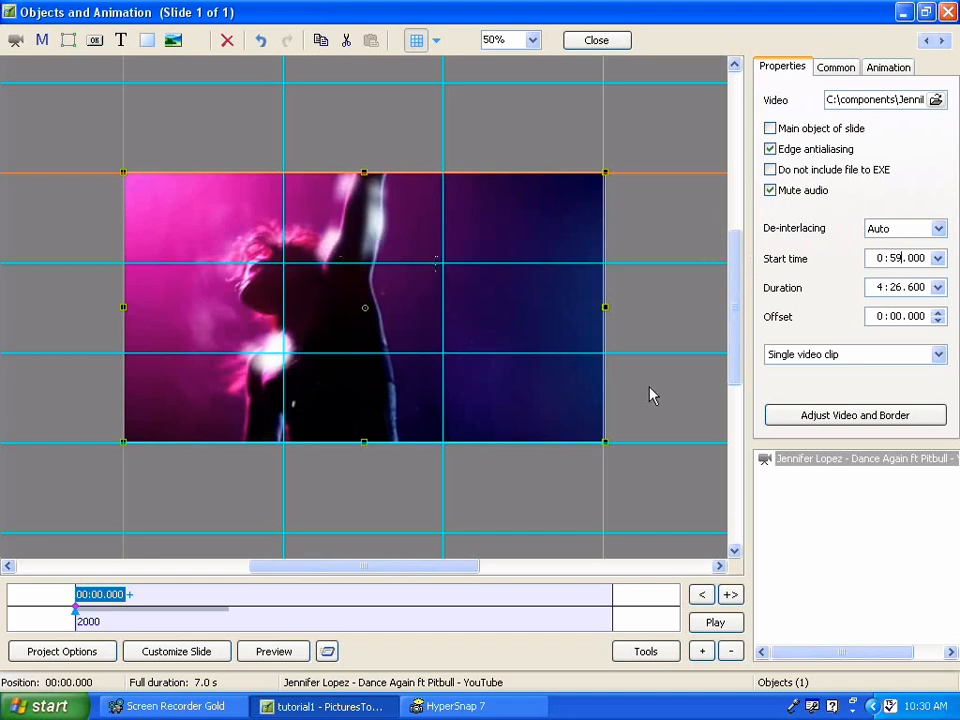
mouse_move(490, 290)
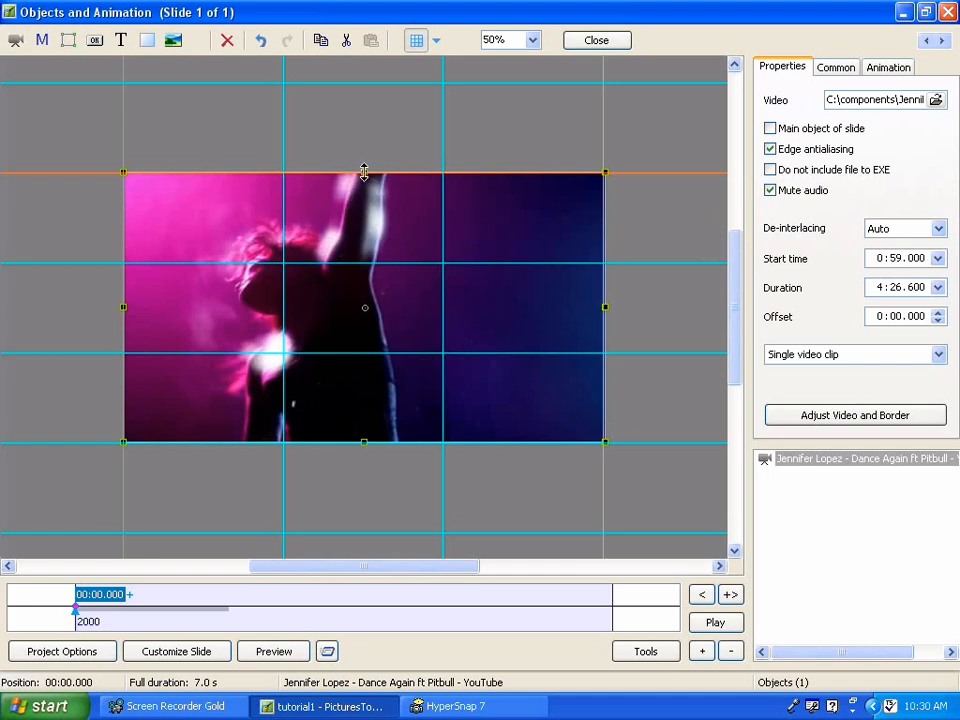
- Shrink the dance video to one grid cell and move it into the top-left cell
drag(363, 172, 363, 258)
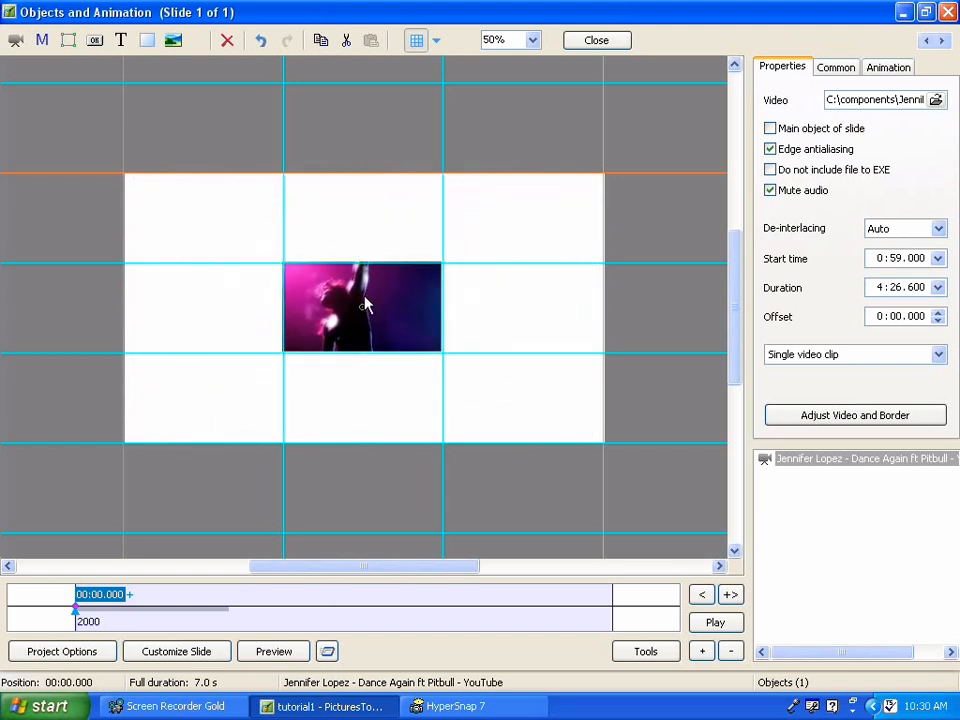
drag(362, 307, 203, 217)
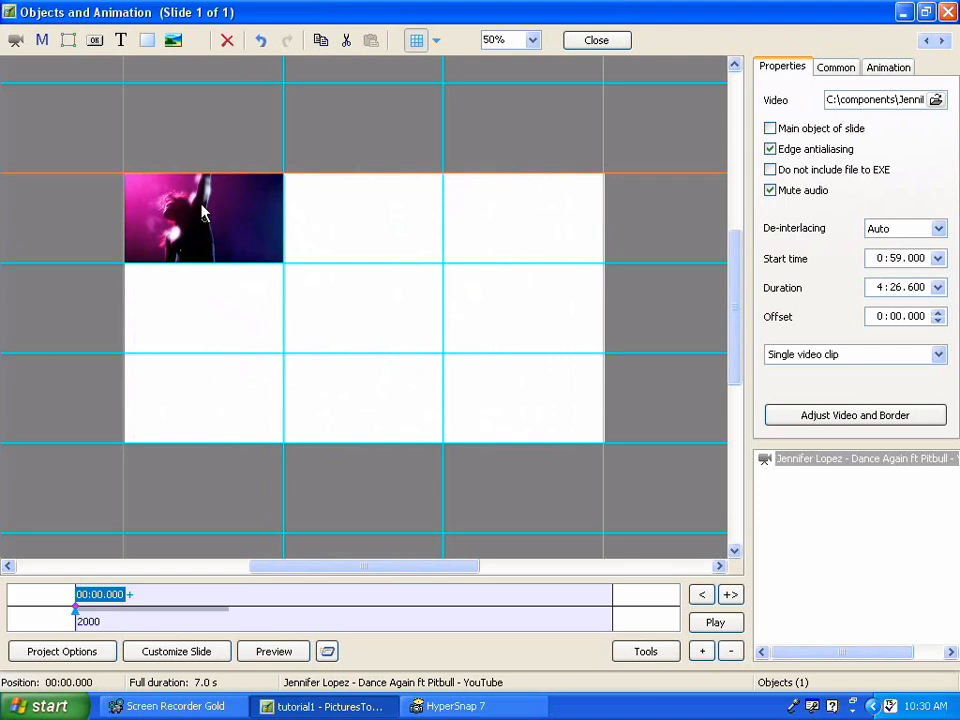
click(203, 217)
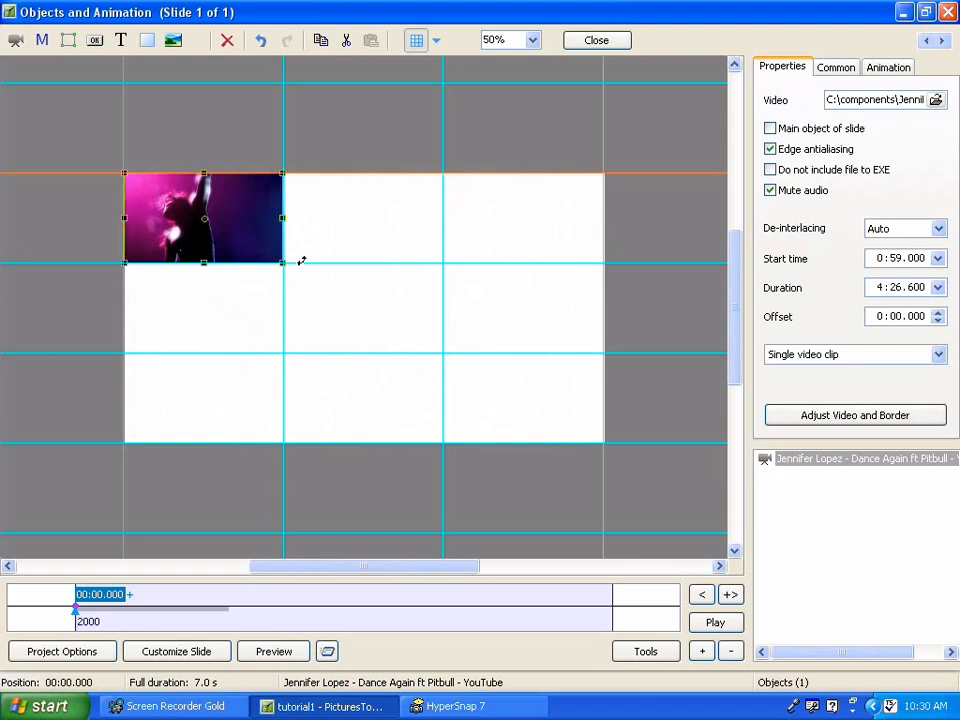
mouse_move(813, 487)
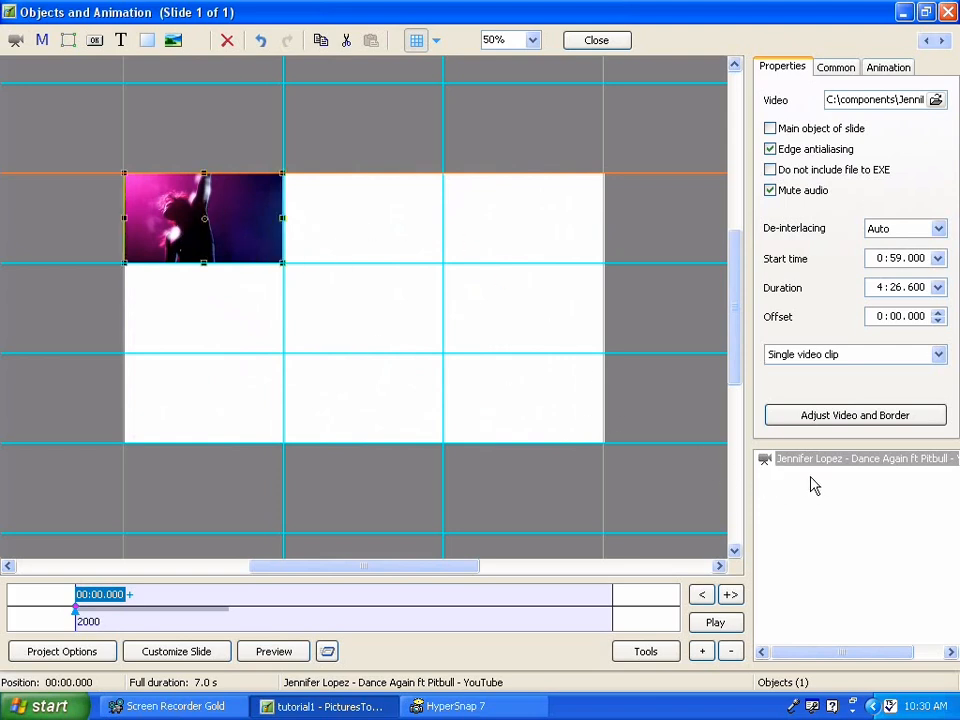
- Copy the dance clip and drag copies into the top-right, middle-left and bottom-middle cells
click(860, 458)
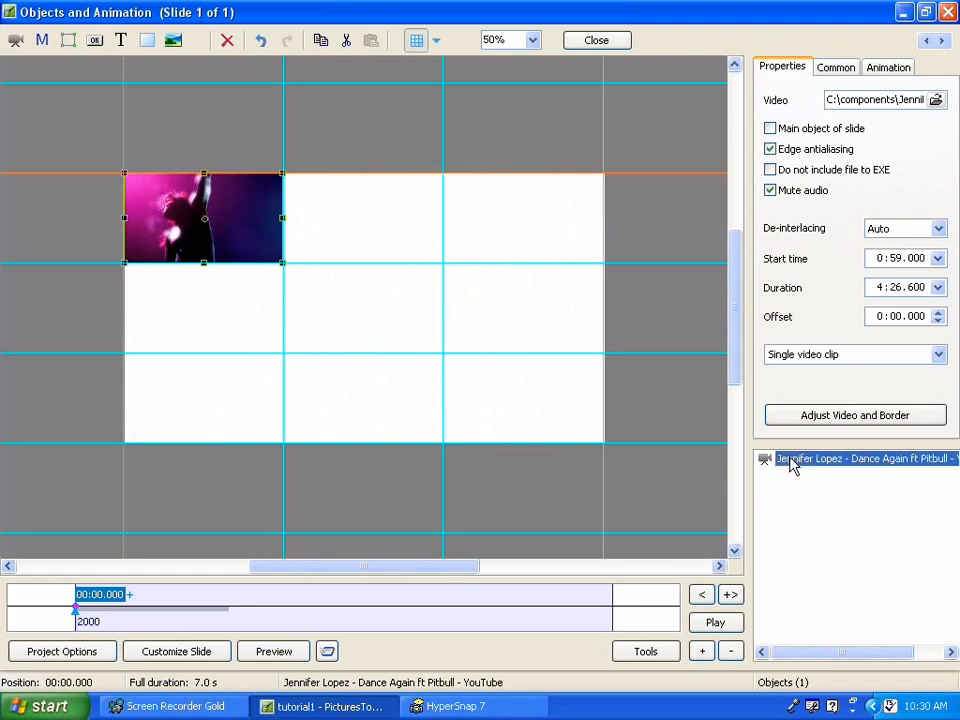
right_click(860, 458)
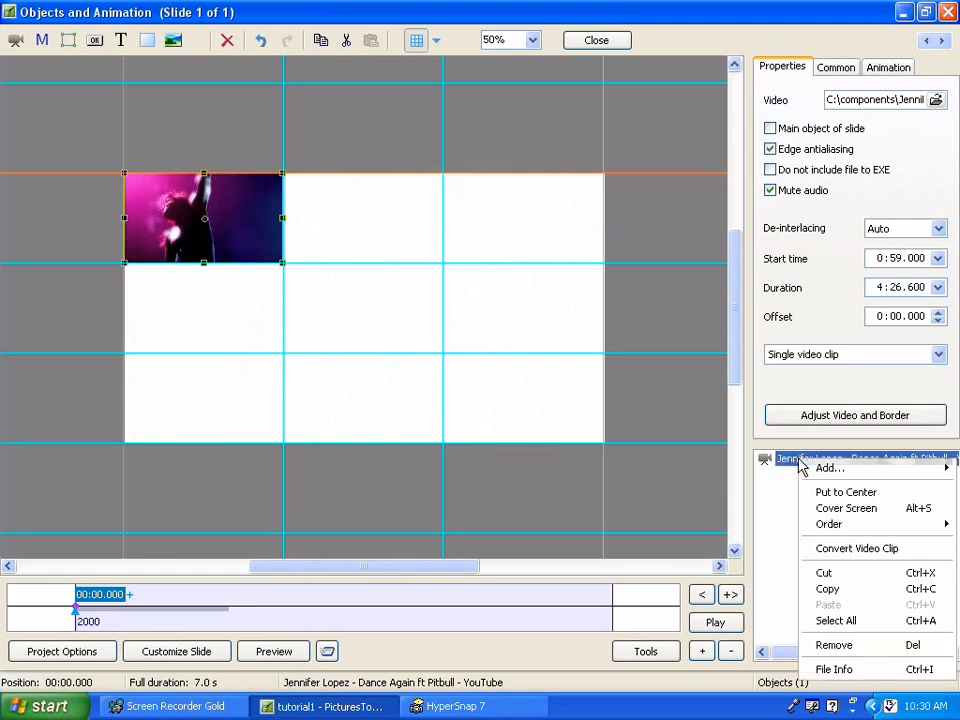
mouse_move(830, 588)
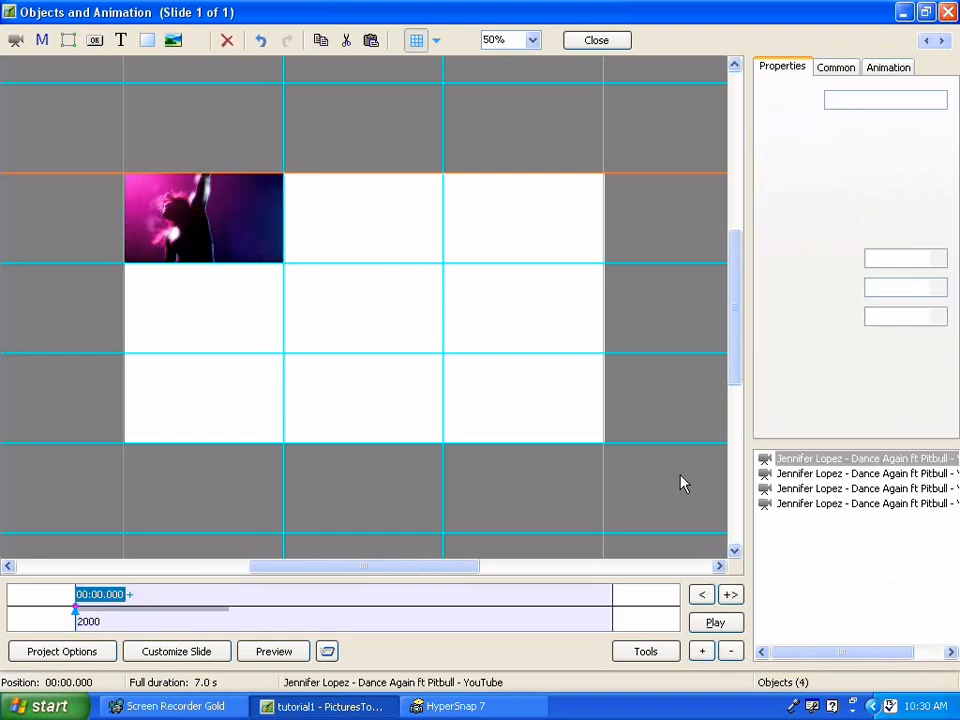
click(203, 218)
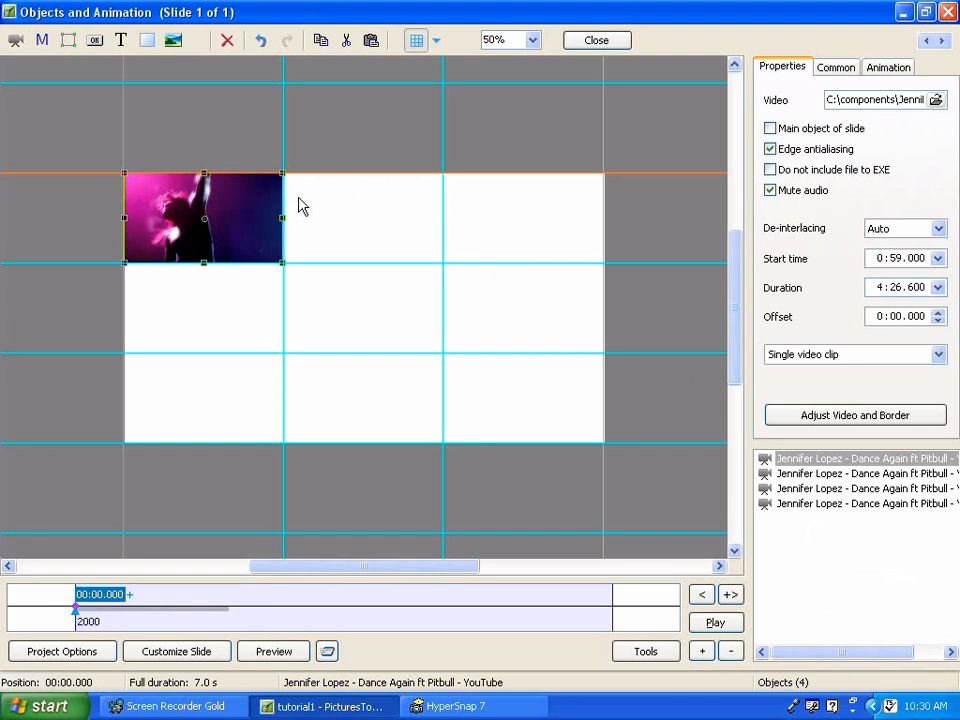
mouse_move(203, 233)
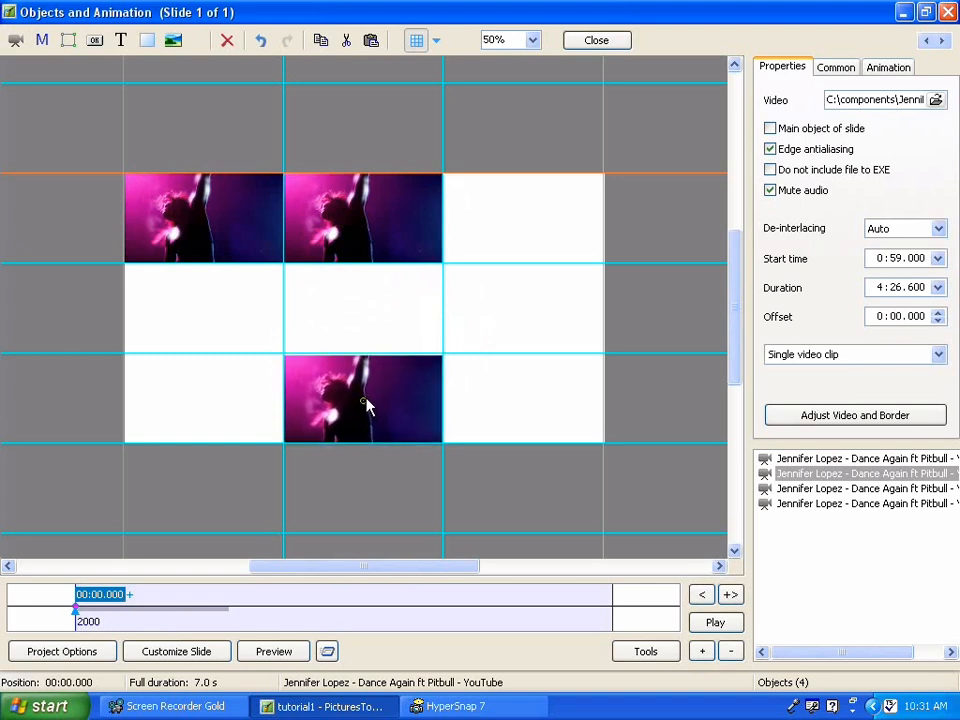
click(363, 400)
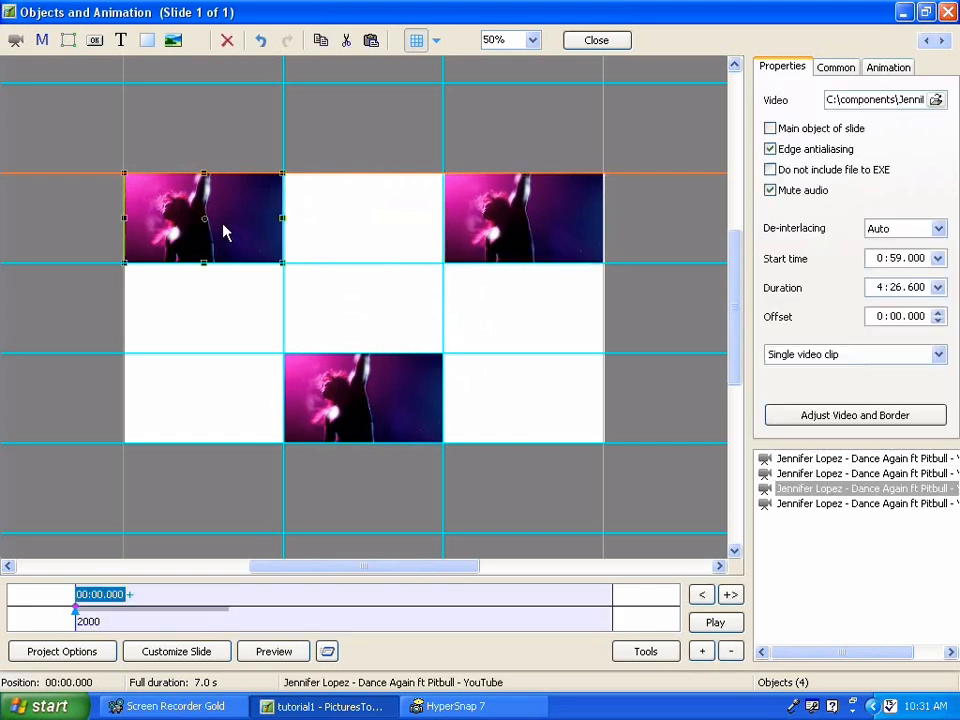
drag(200, 218, 303, 273)
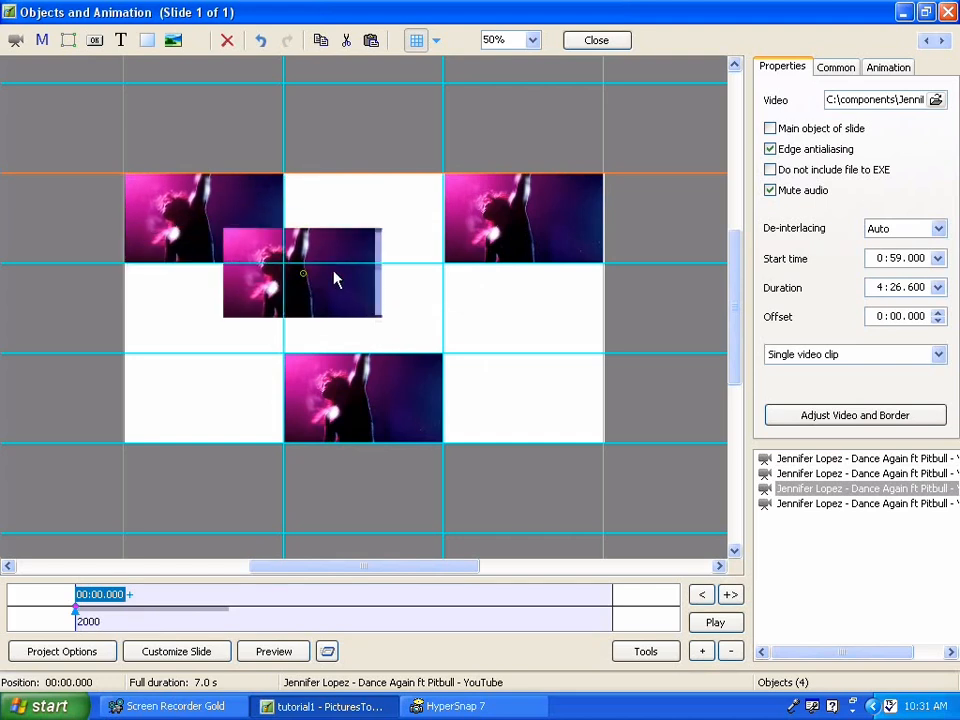
drag(303, 275, 263, 345)
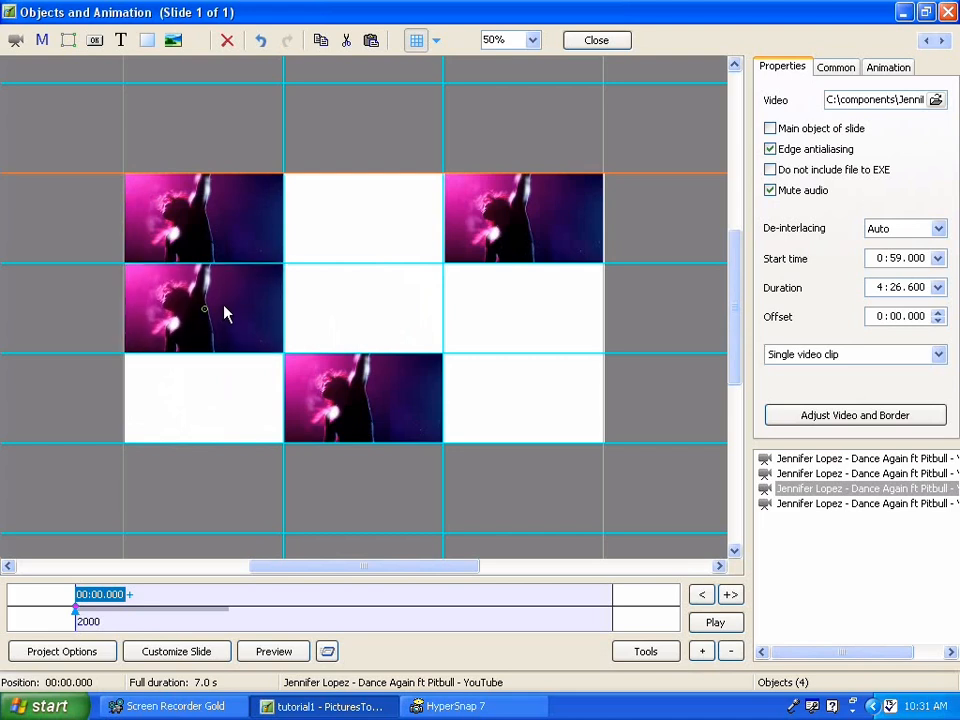
click(203, 308)
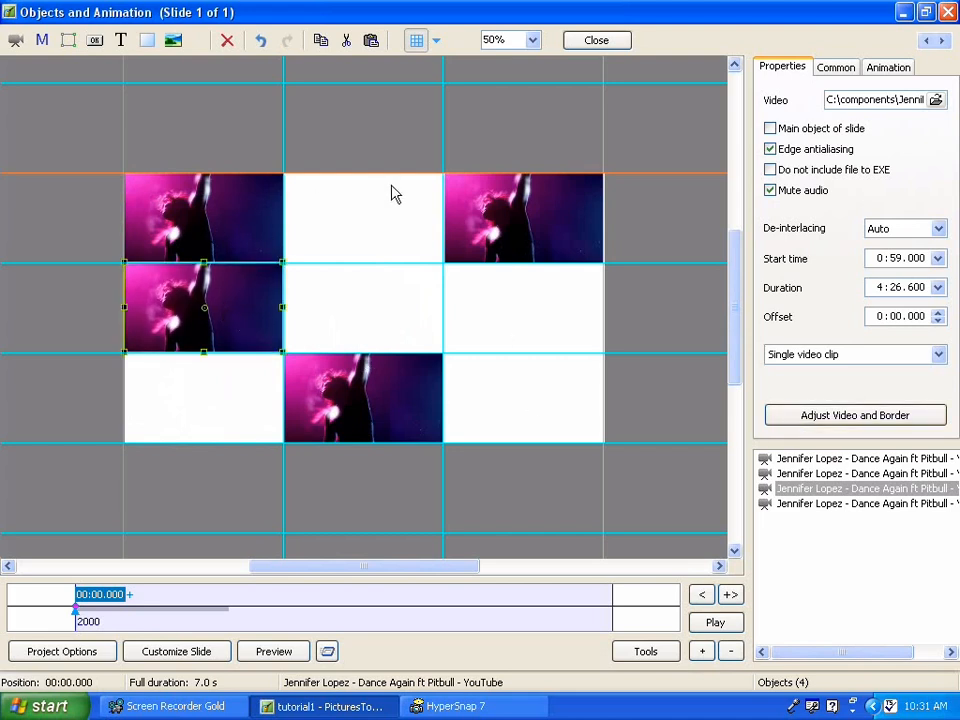
mouse_move(822, 544)
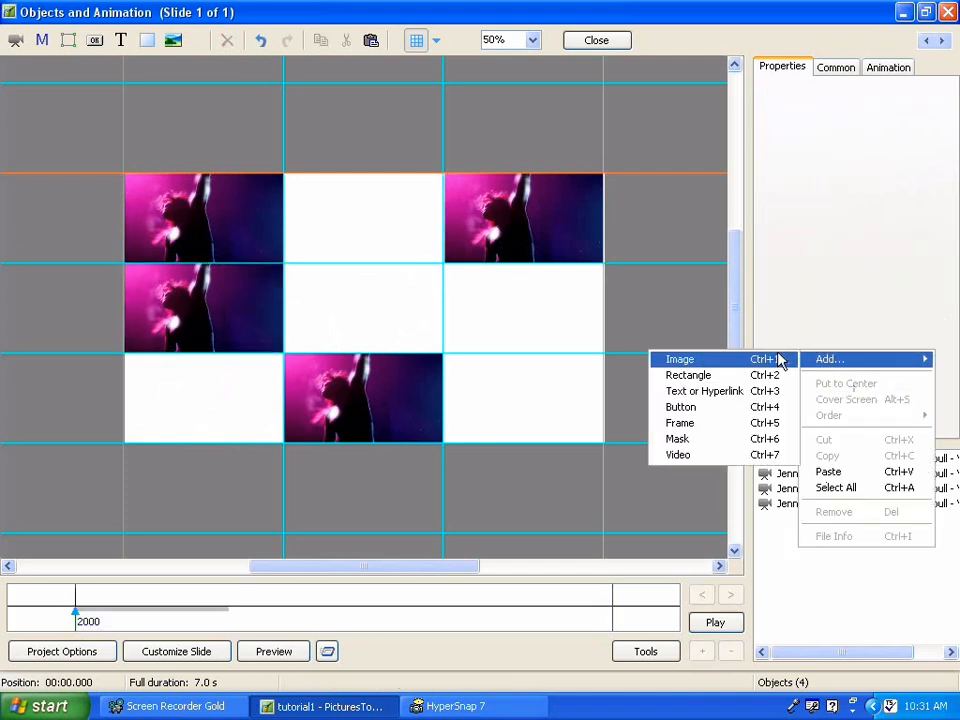
- Add Five Foot Two (720p).flv, mute it, start at 0:01, and fit it in the top-middle cell
click(677, 454)
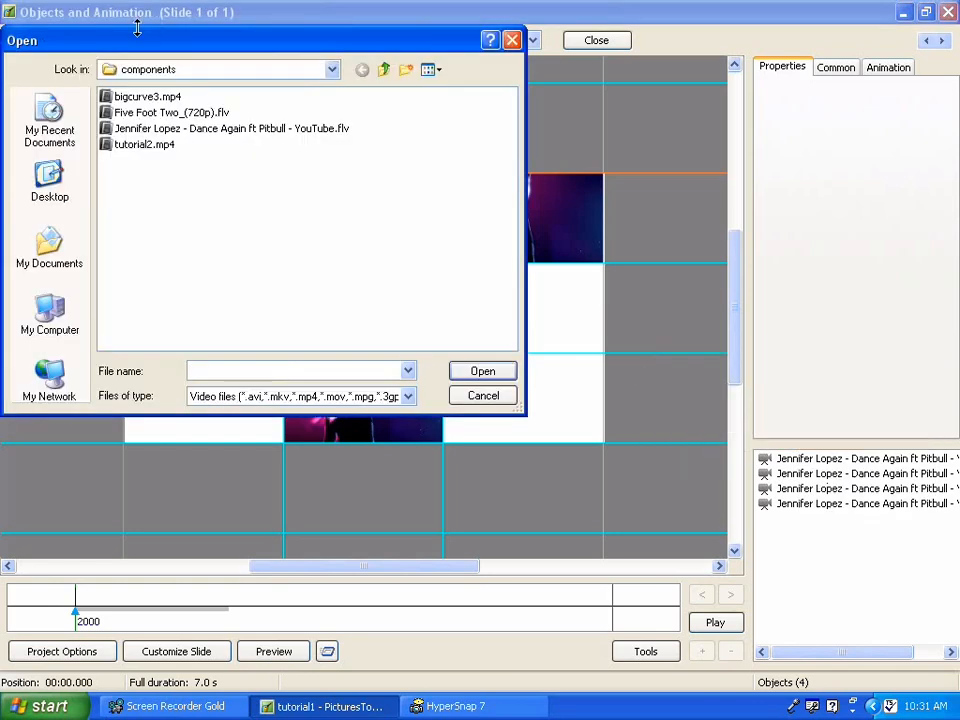
double_click(170, 112)
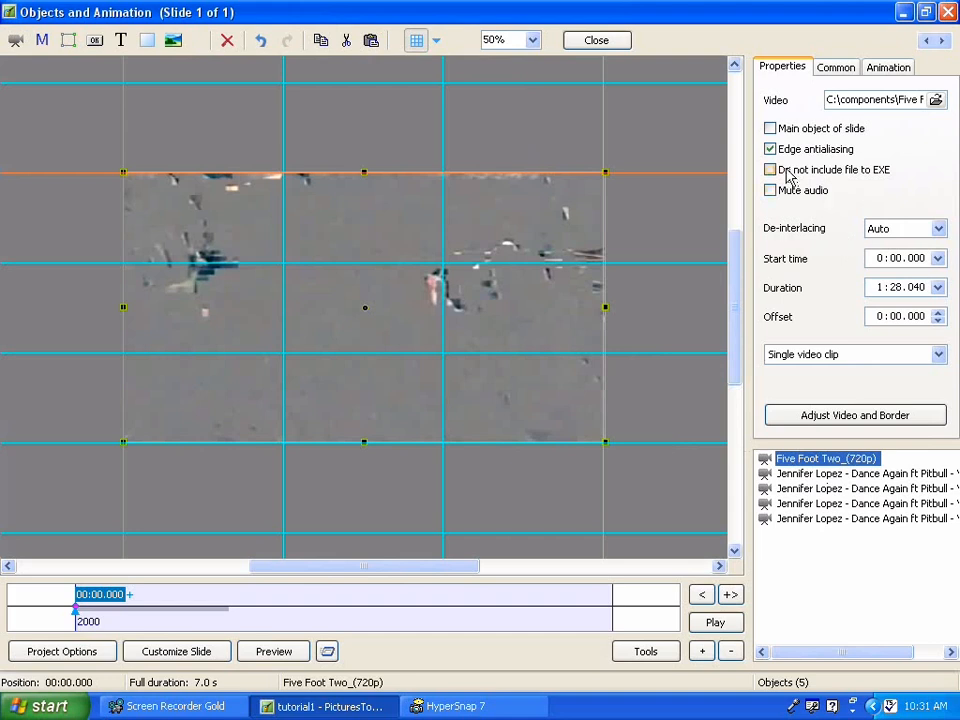
click(770, 190)
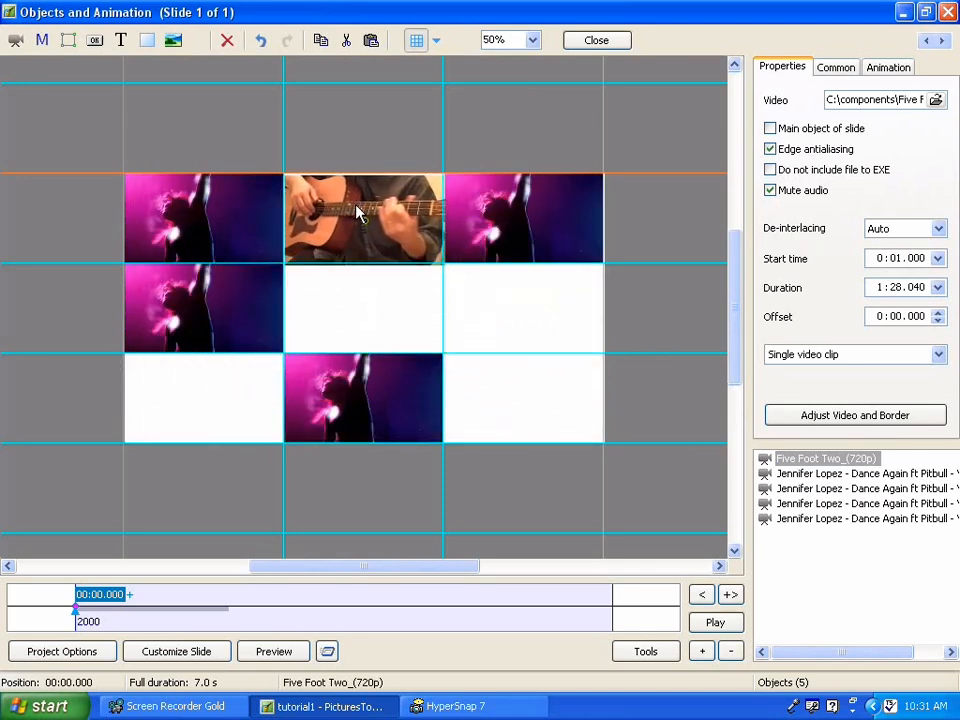
click(363, 218)
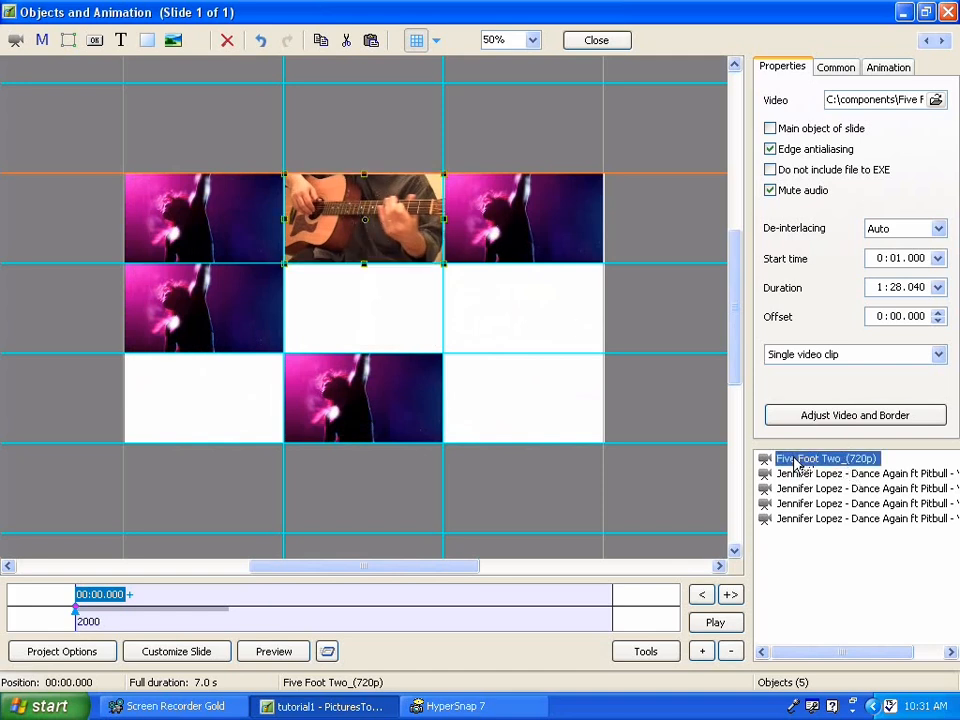
- Paste guitar clip copies into the bottom-right, bottom-left and middle-right cells
right_click(800, 458)
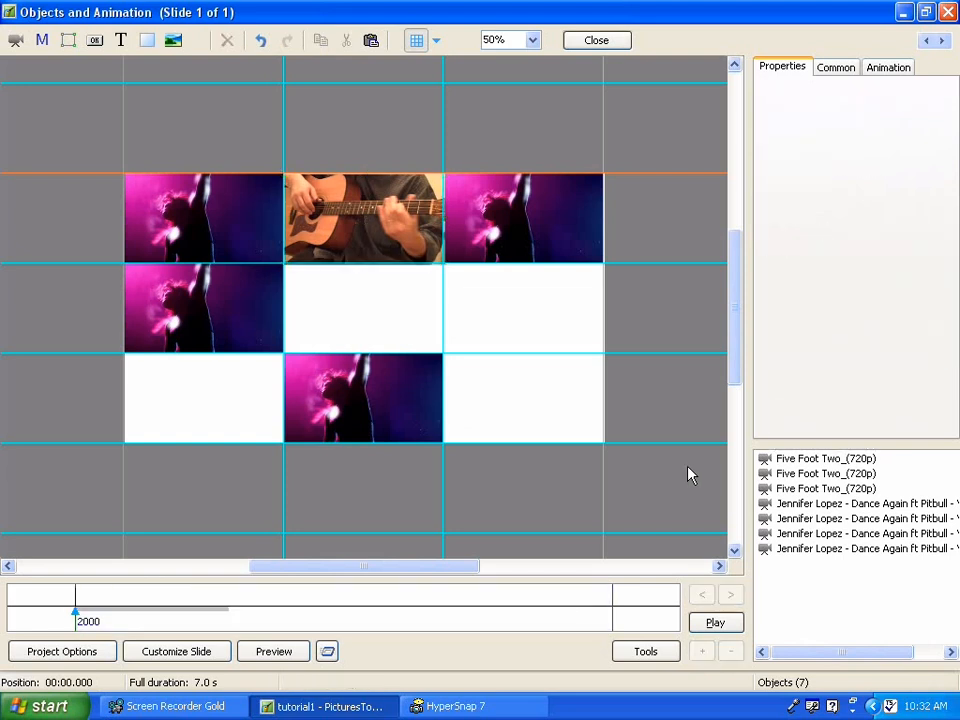
click(363, 218)
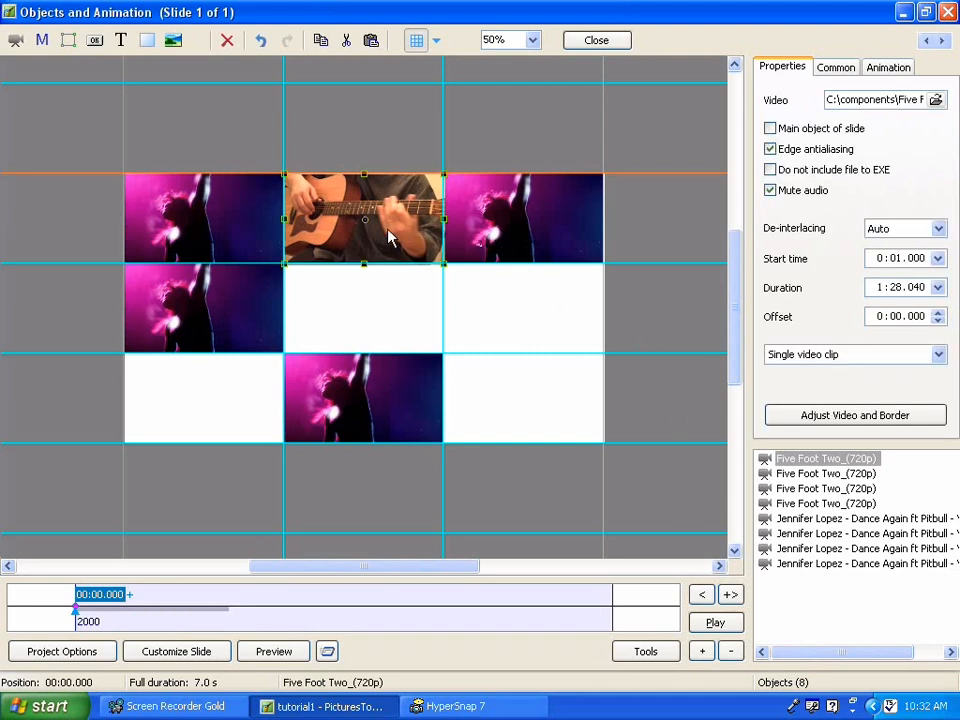
mouse_move(378, 228)
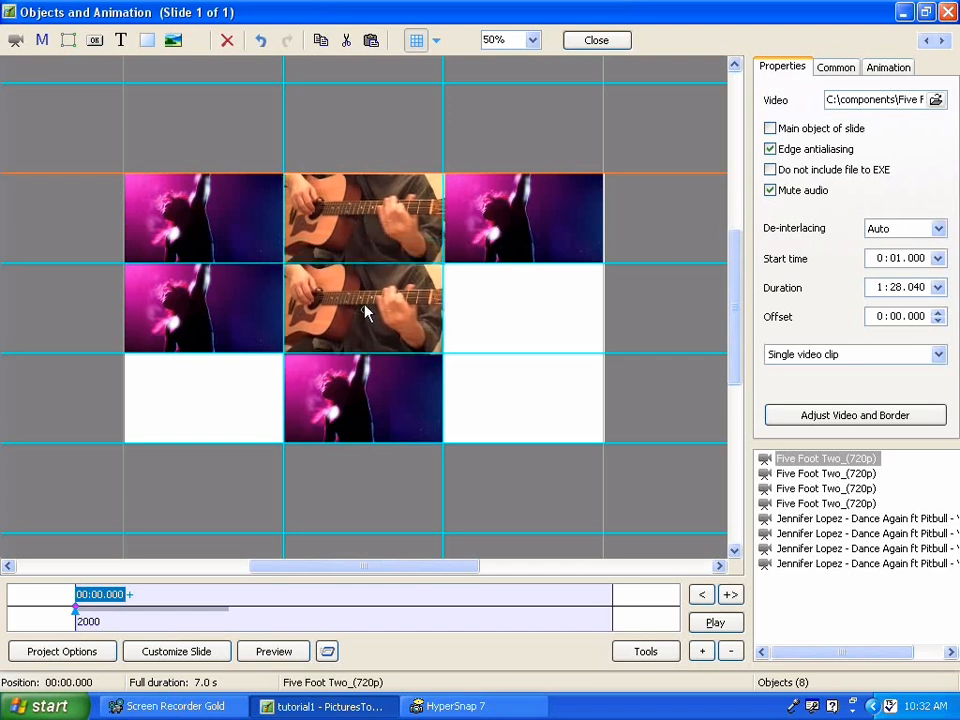
click(826, 473)
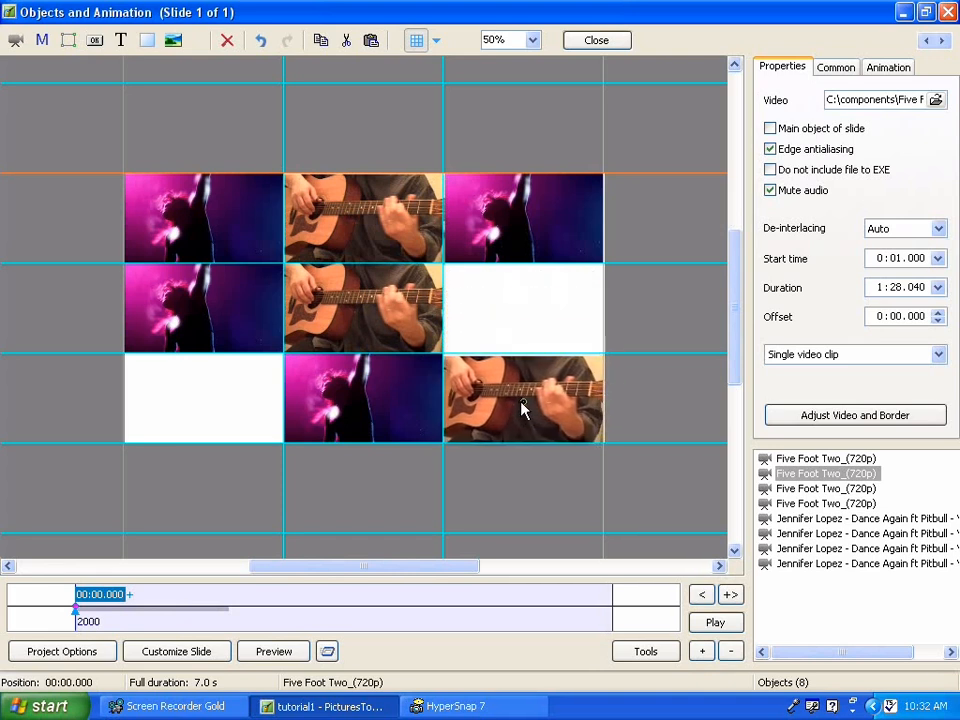
click(836, 67)
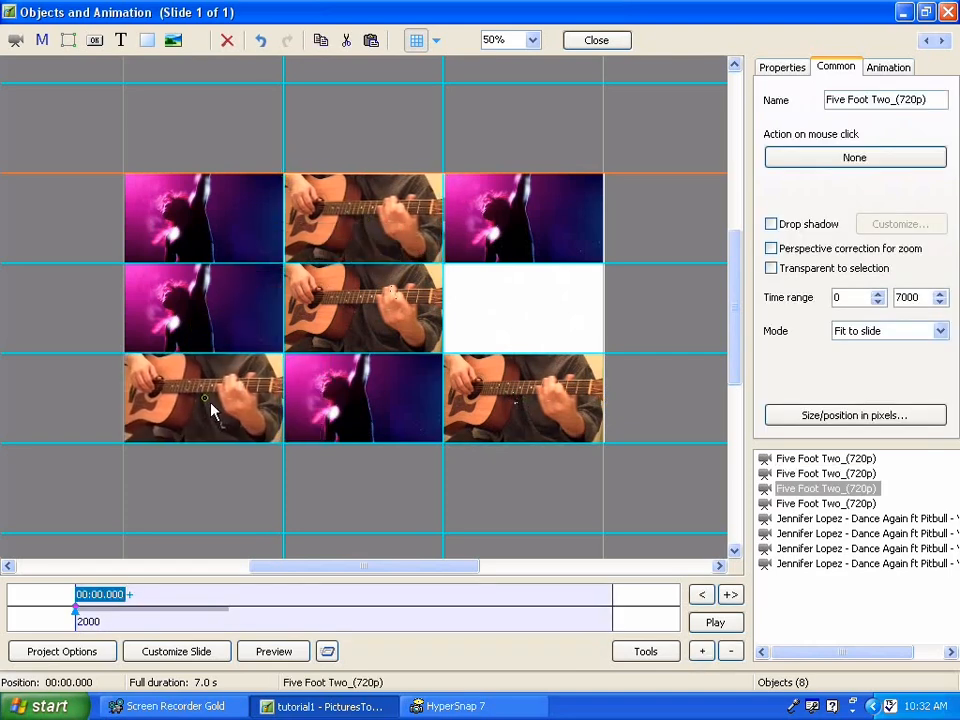
click(887, 67)
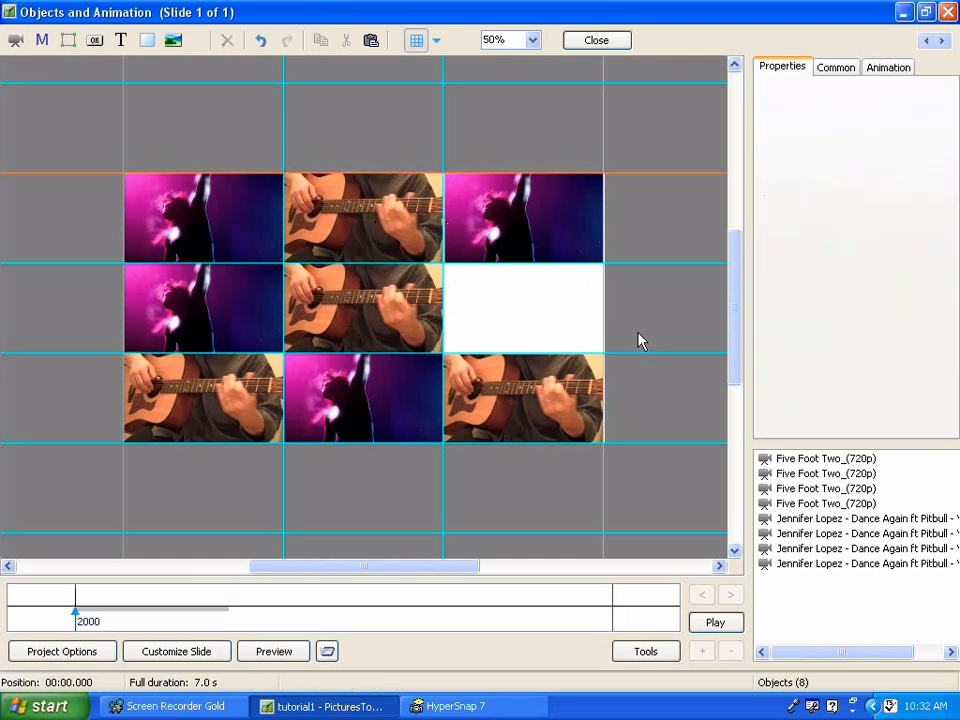
click(363, 218)
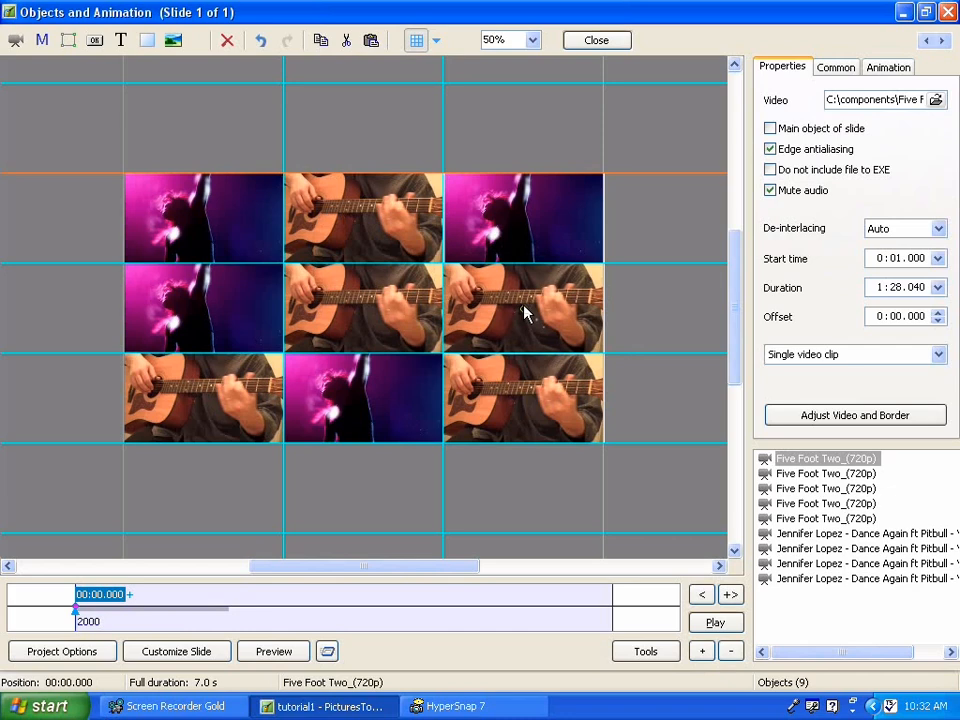
click(523, 308)
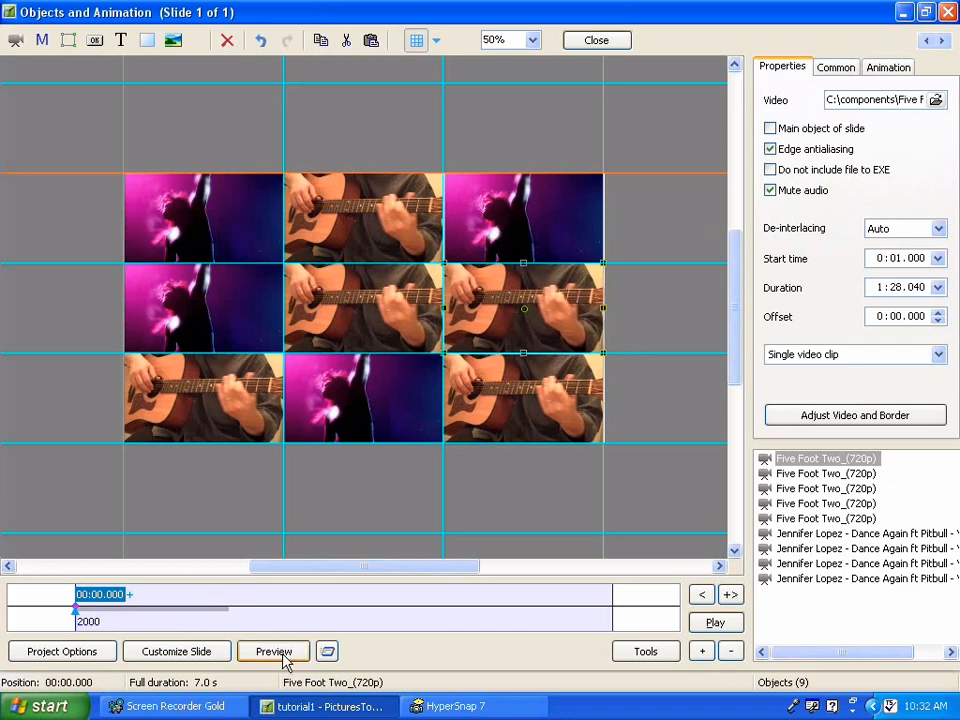
click(273, 651)
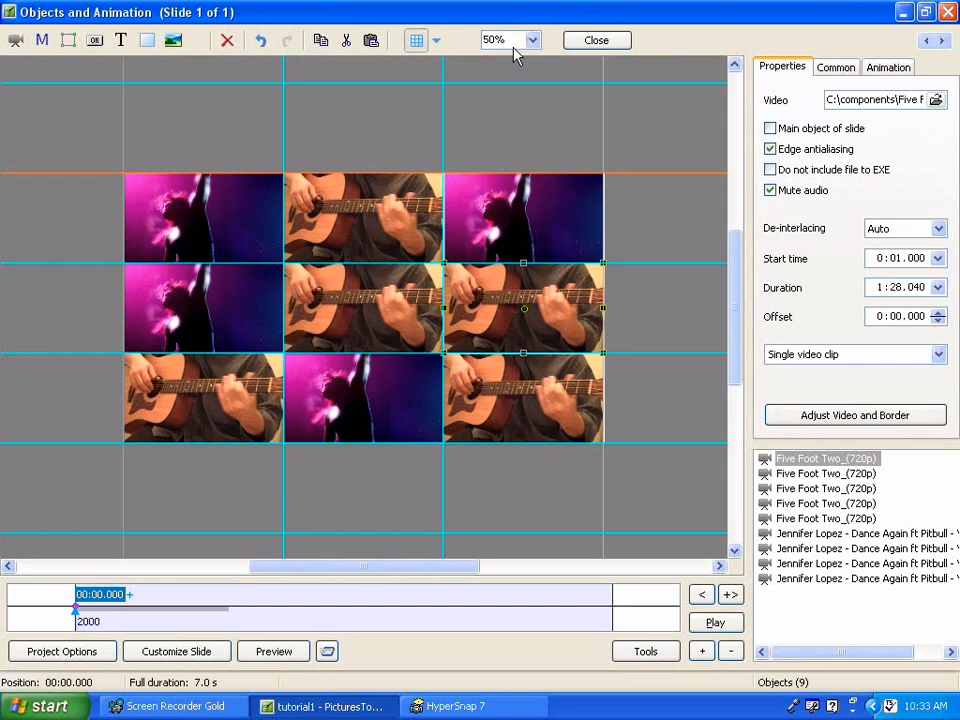
mouse_move(210, 337)
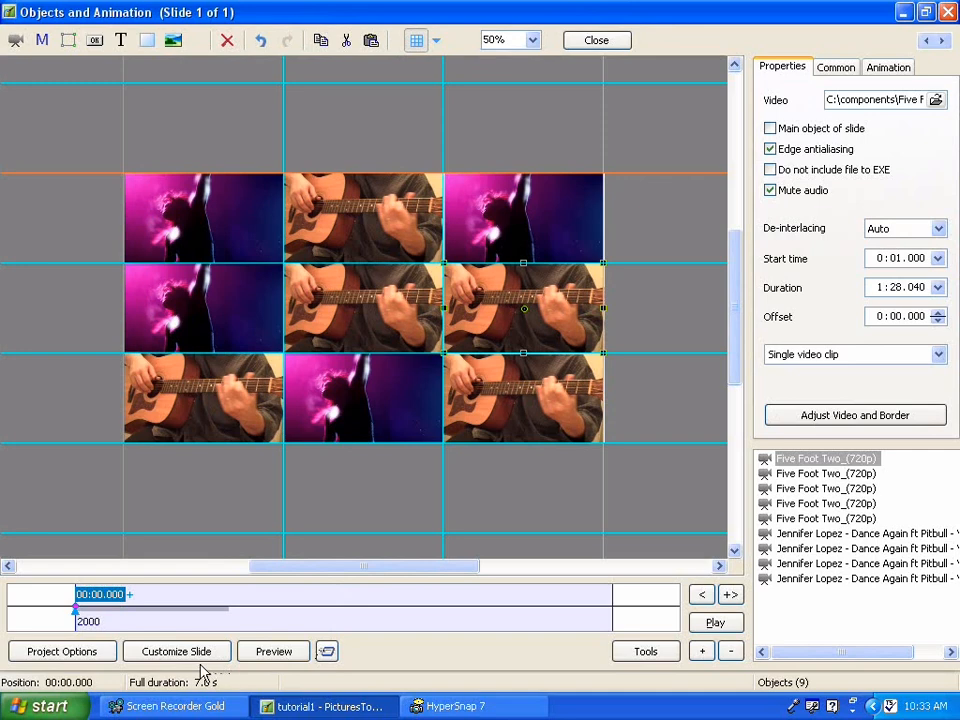
mouse_move(588, 515)
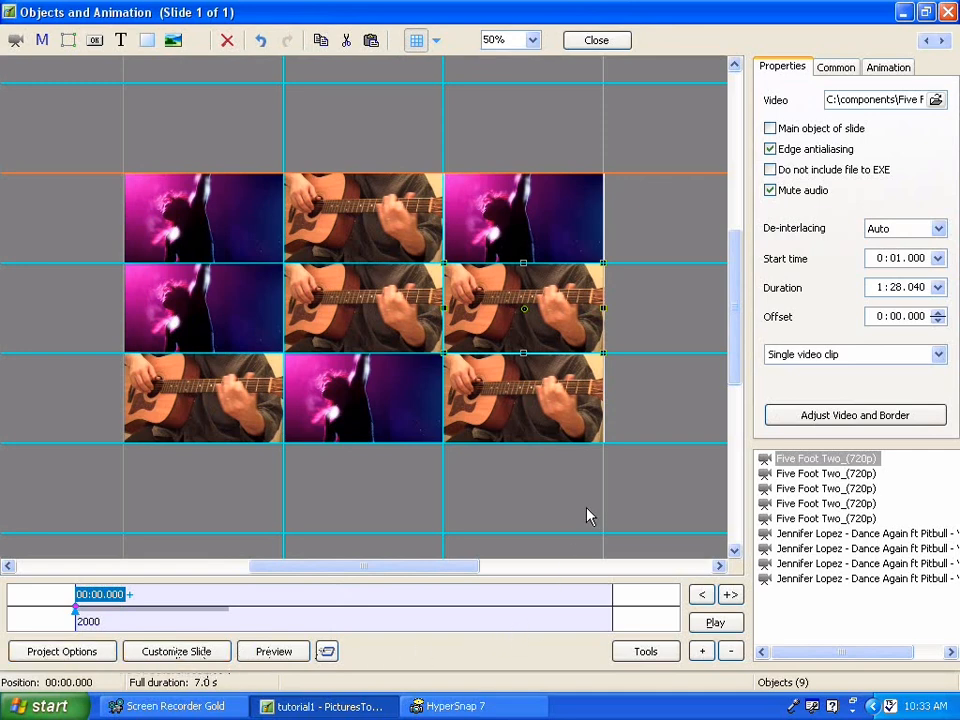
mouse_move(473, 165)
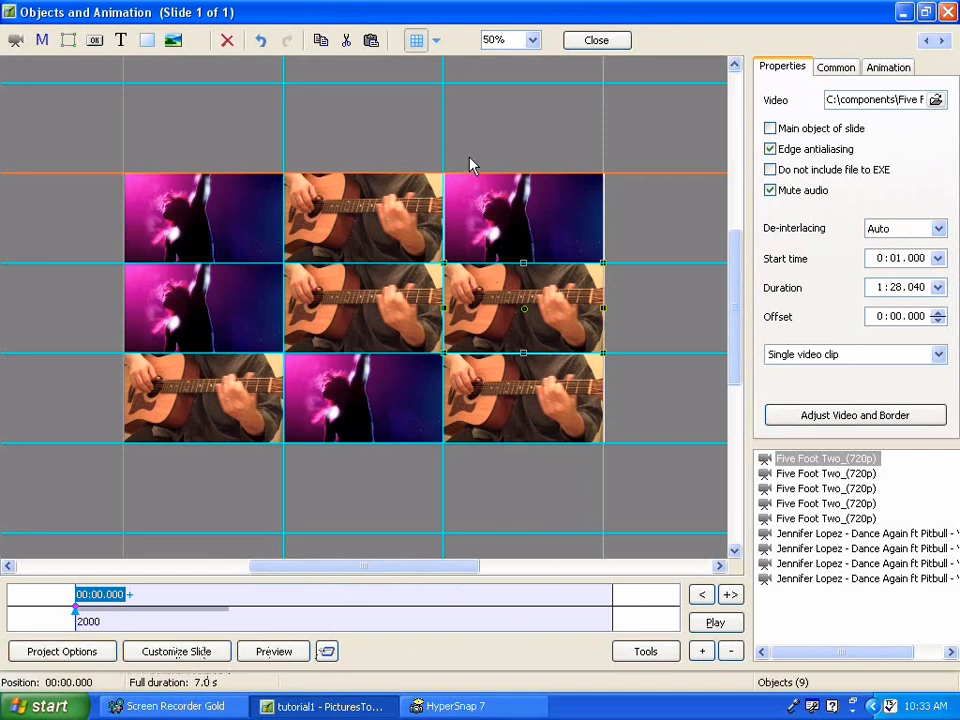
mouse_move(450, 52)
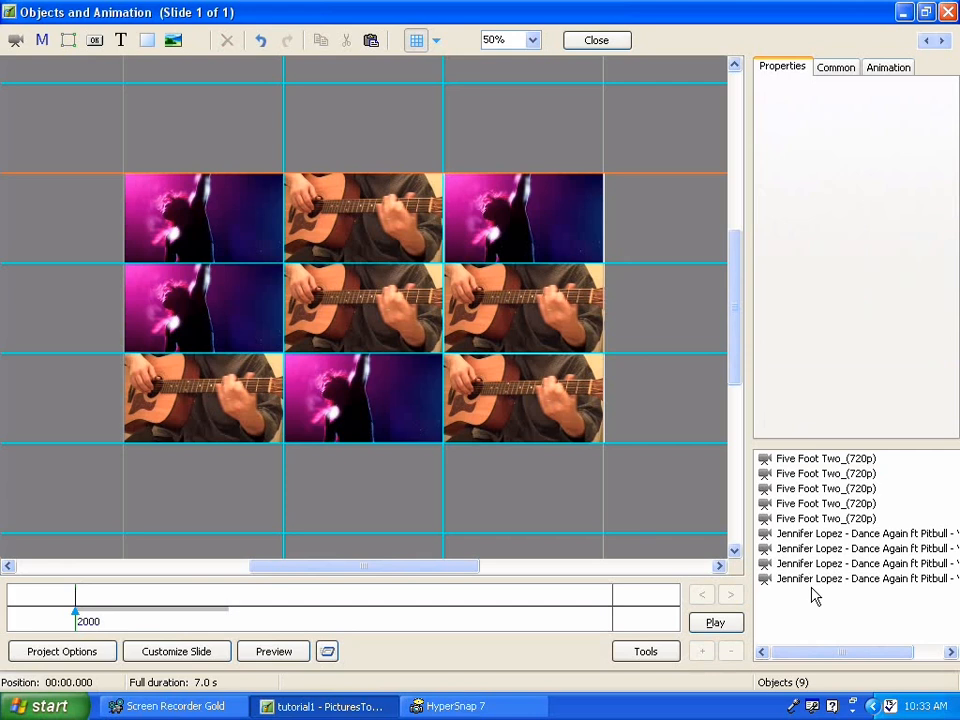
mouse_move(815, 648)
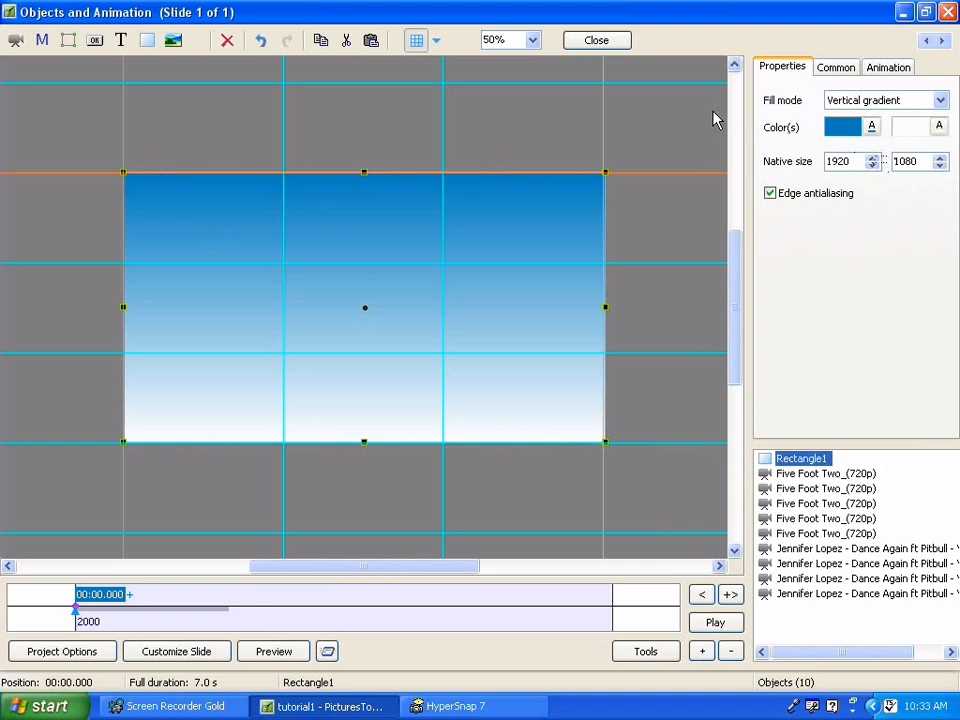
mouse_move(945, 108)
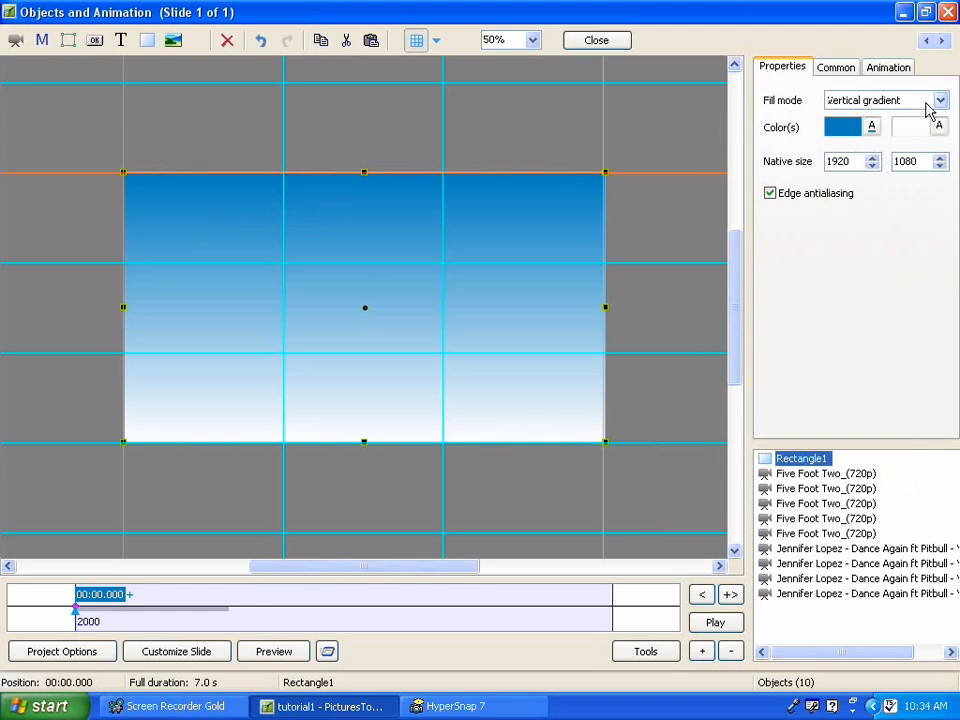
- Switch Rectangle1's fill mode to Solid and set its colour to black
click(885, 99)
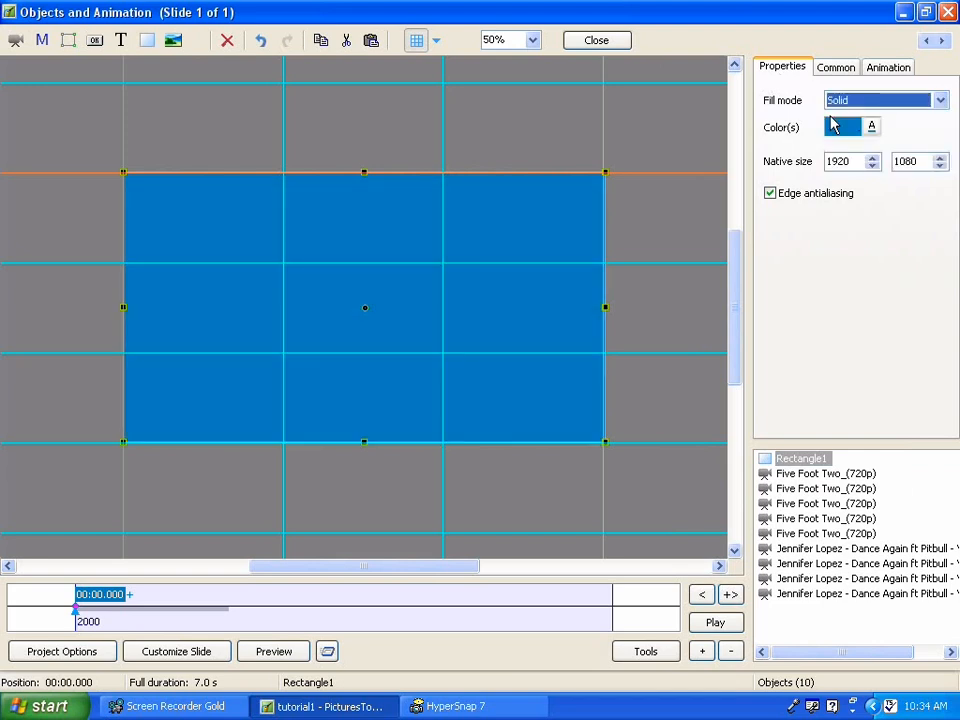
click(843, 127)
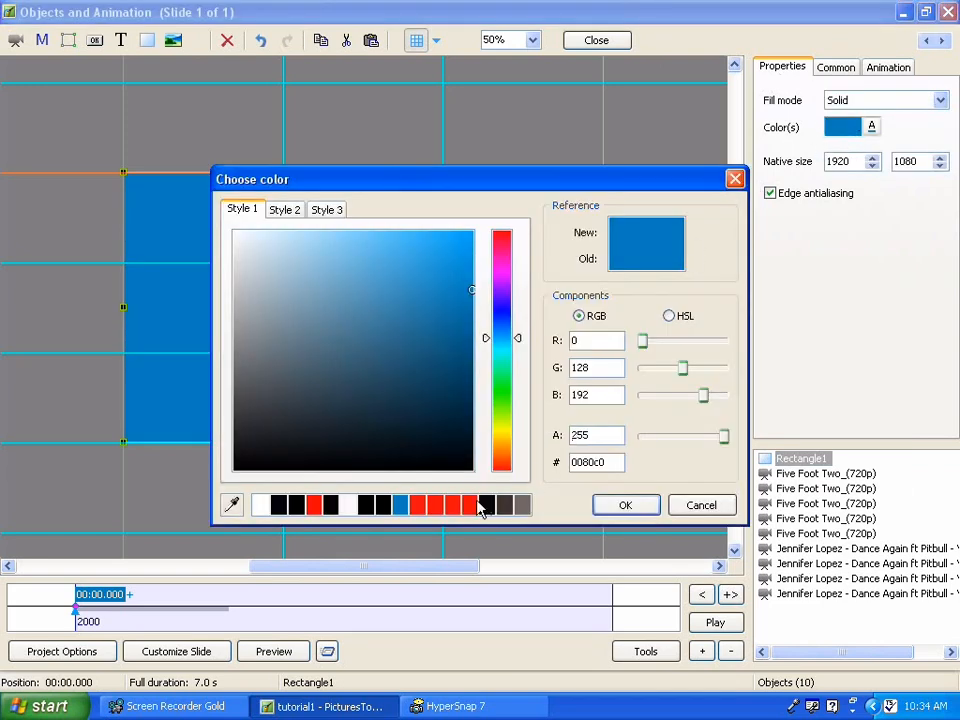
click(278, 504)
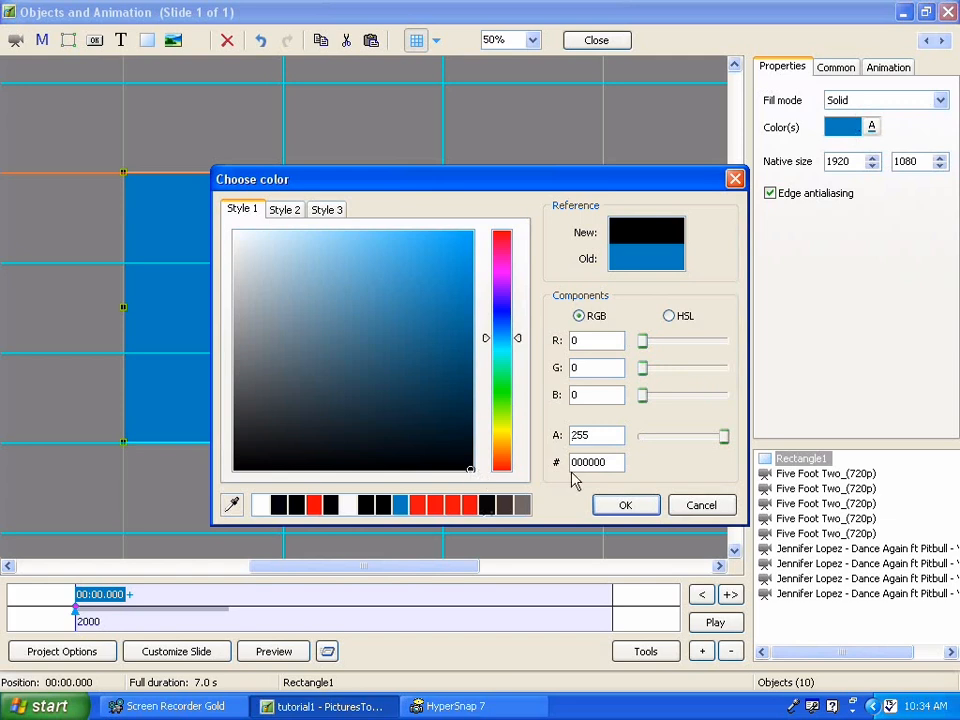
click(626, 504)
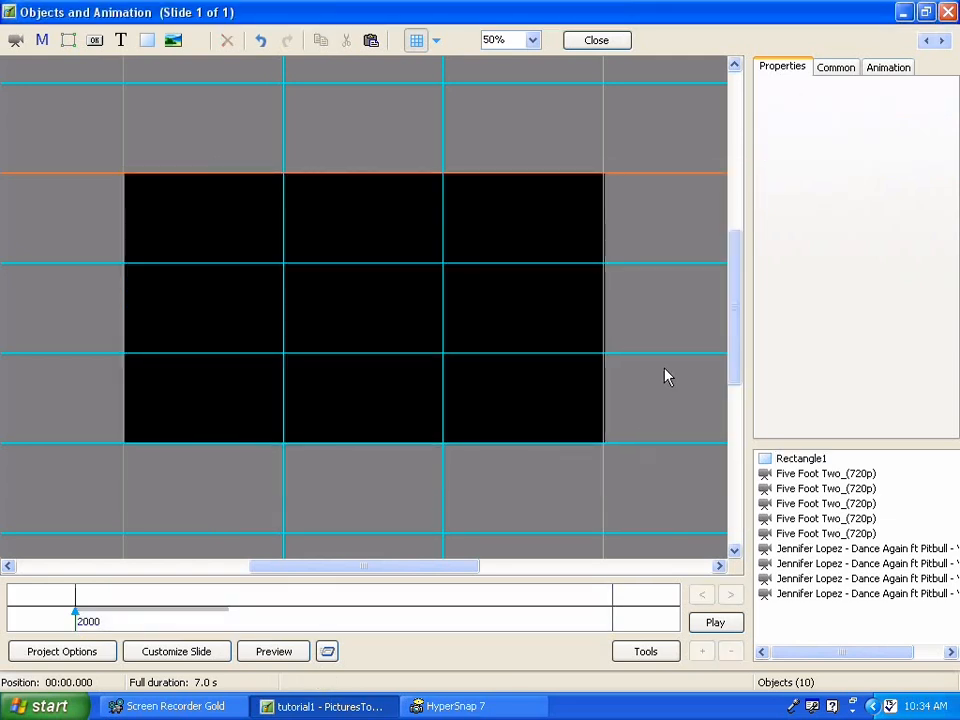
mouse_move(737, 210)
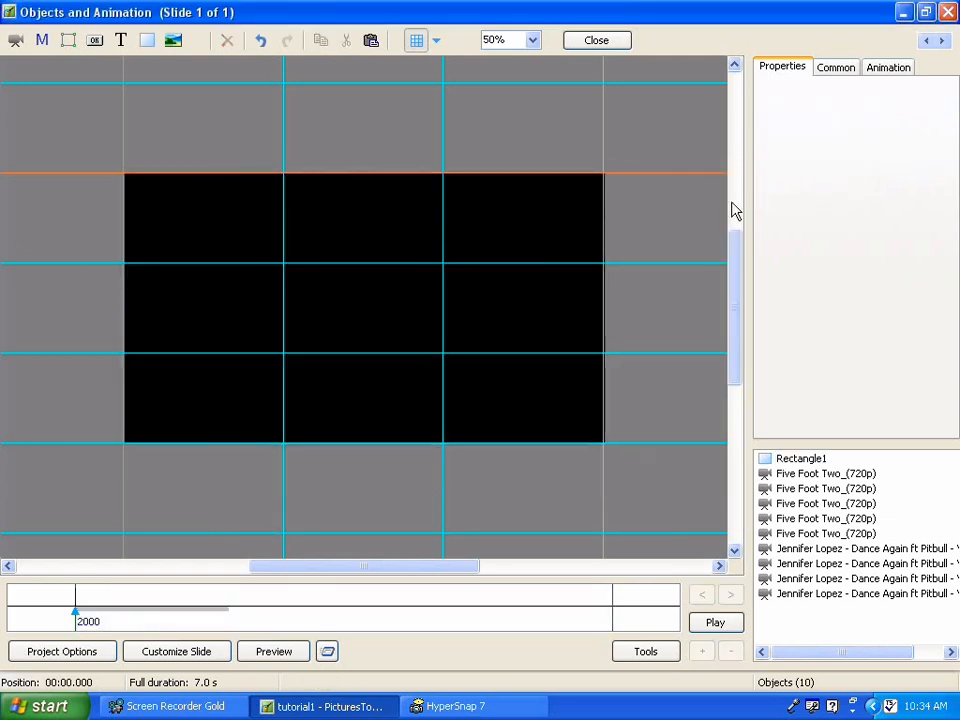
mouse_move(680, 298)
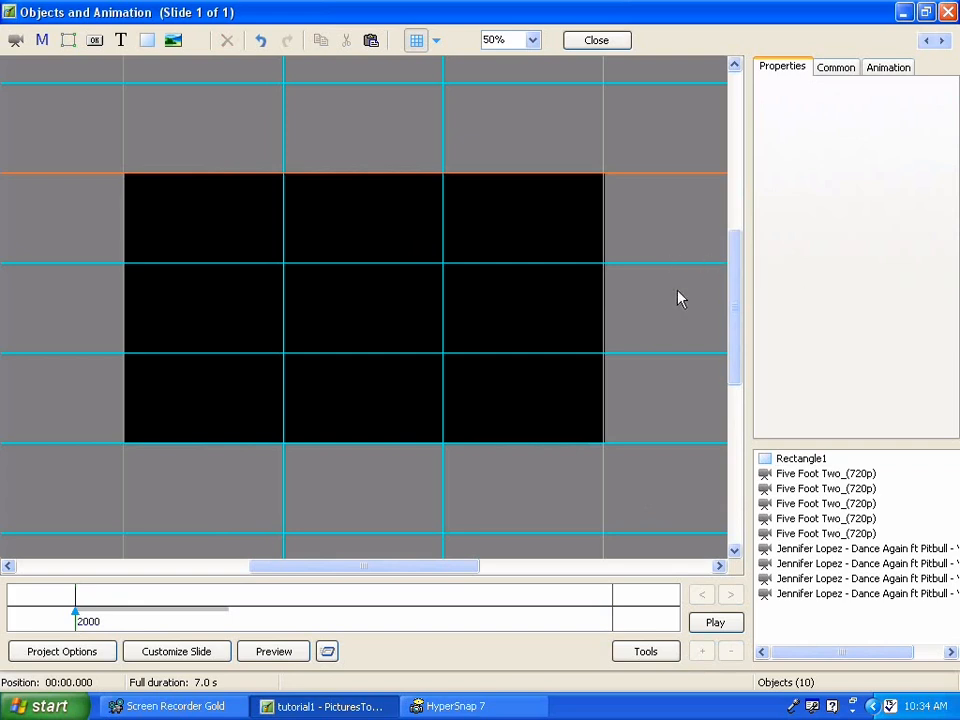
click(801, 458)
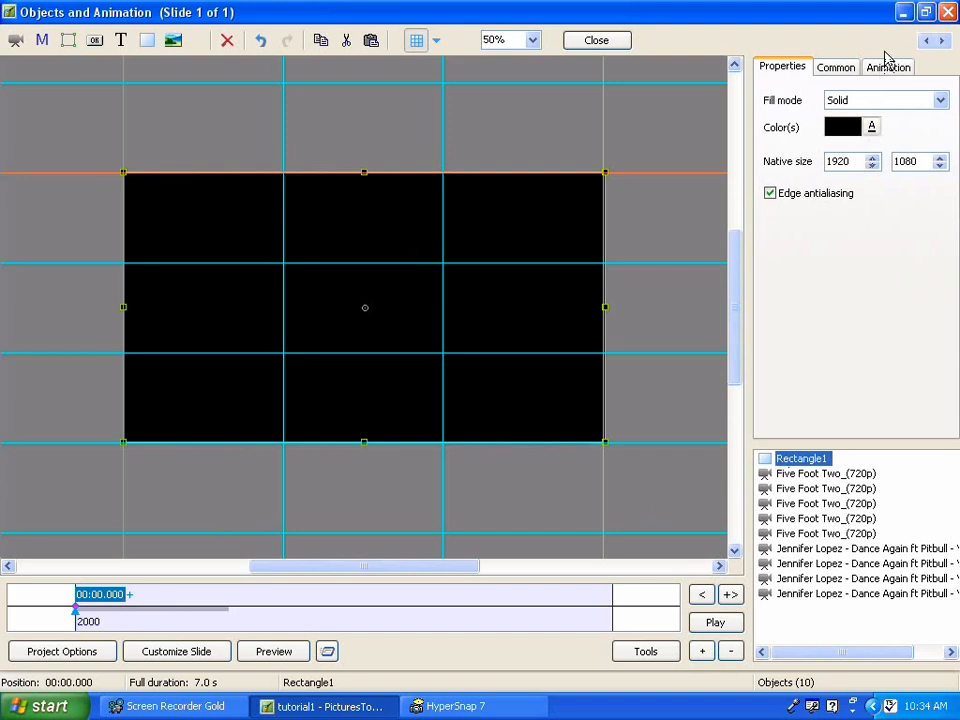
- Lower the black rectangle's Zoom X to 2.000, squeezing it into a thin central strip
click(888, 66)
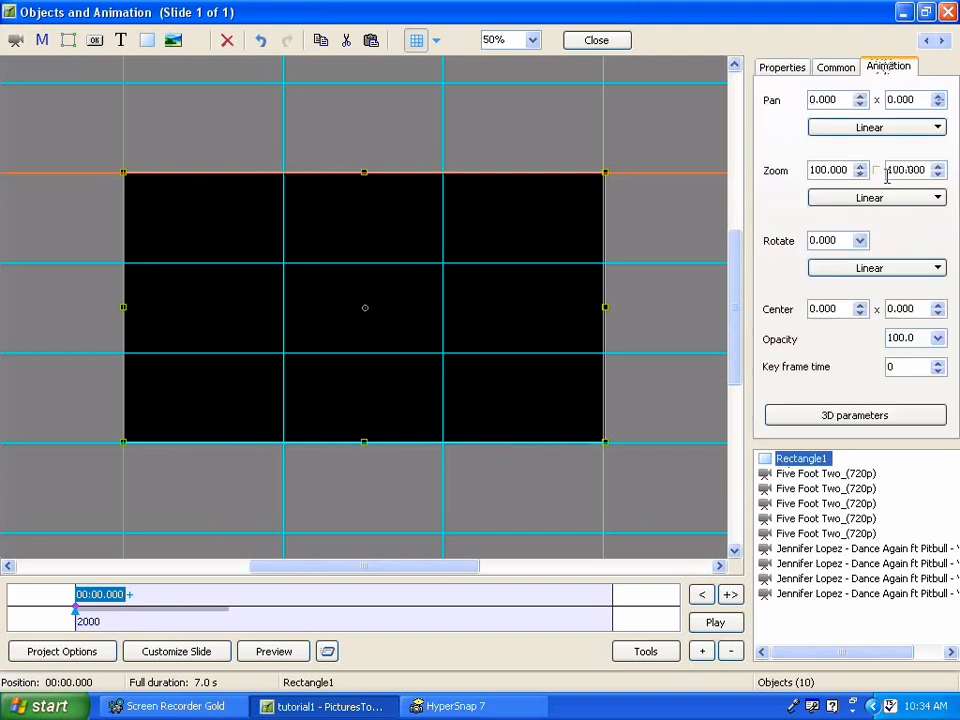
mouse_move(878, 185)
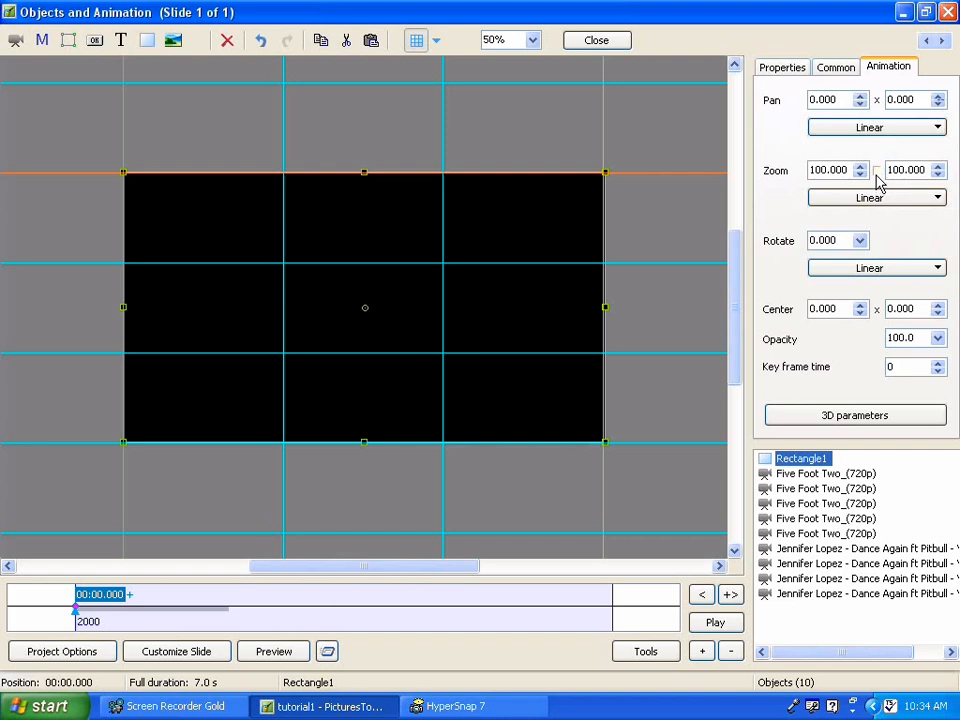
mouse_move(878, 180)
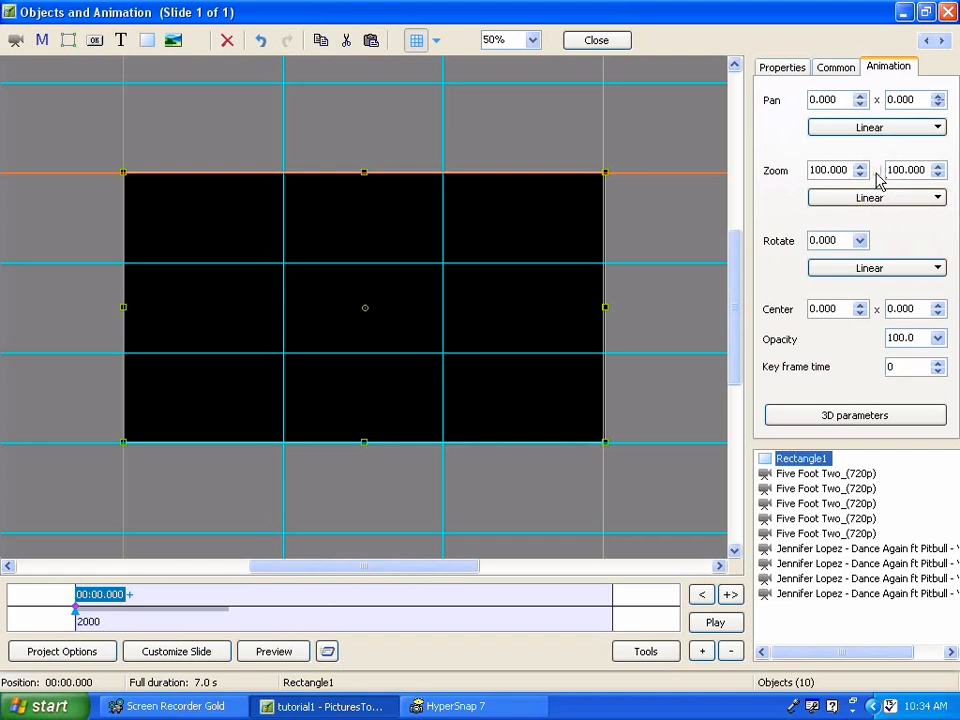
mouse_move(878, 186)
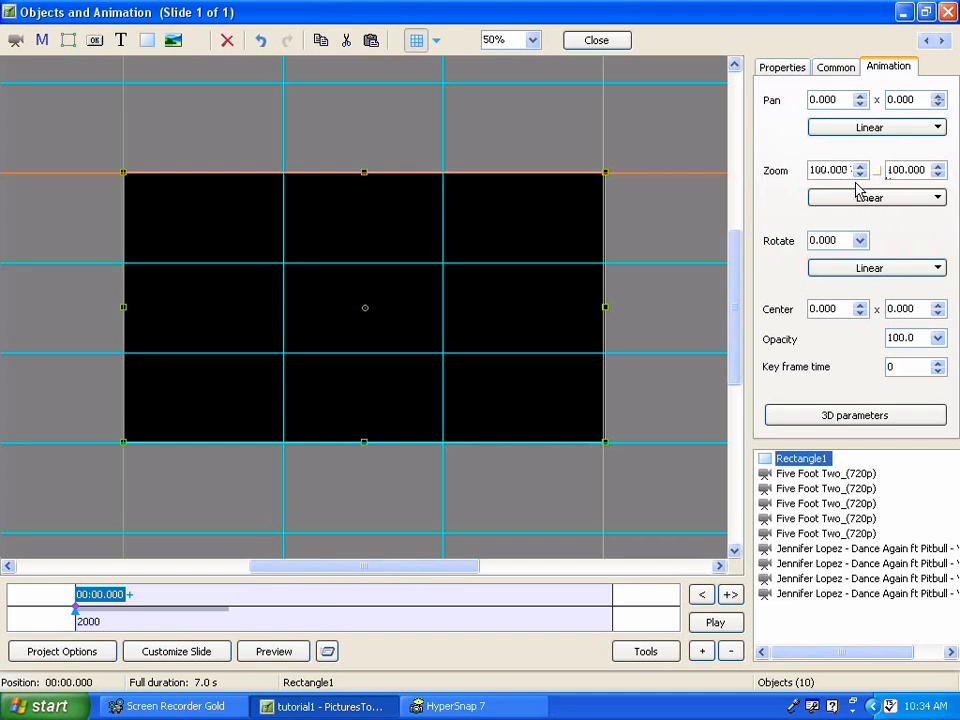
mouse_move(860, 185)
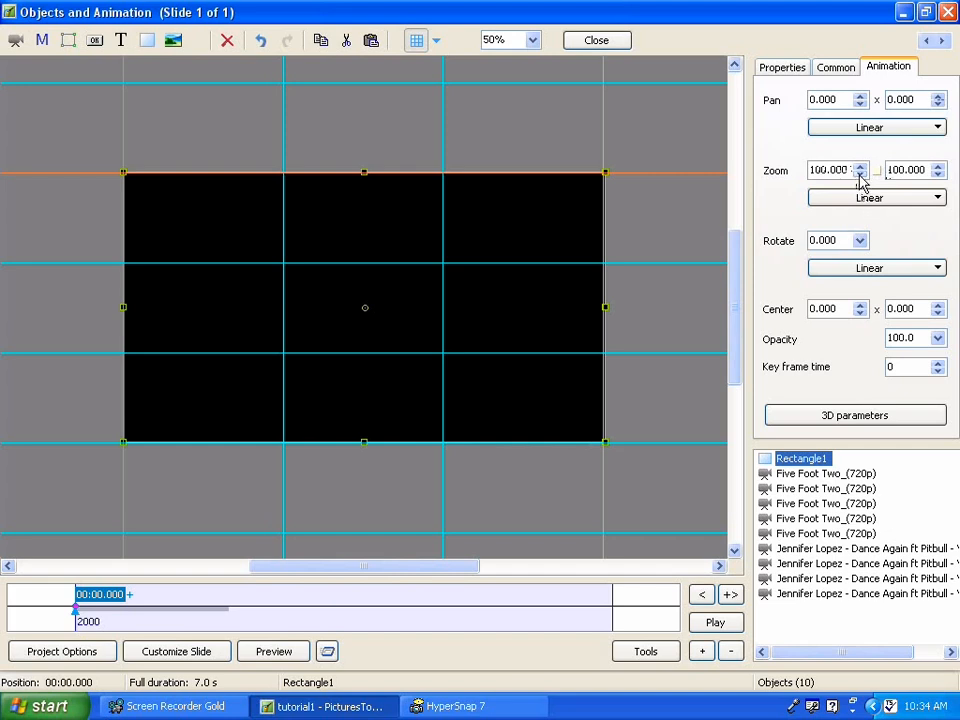
mouse_move(858, 178)
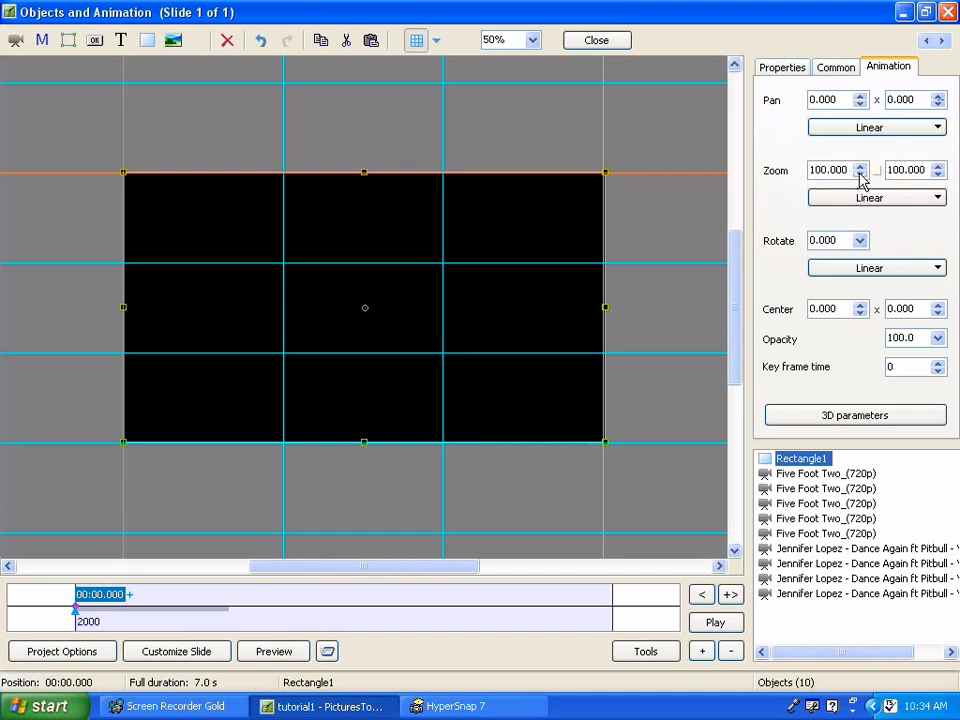
click(858, 173)
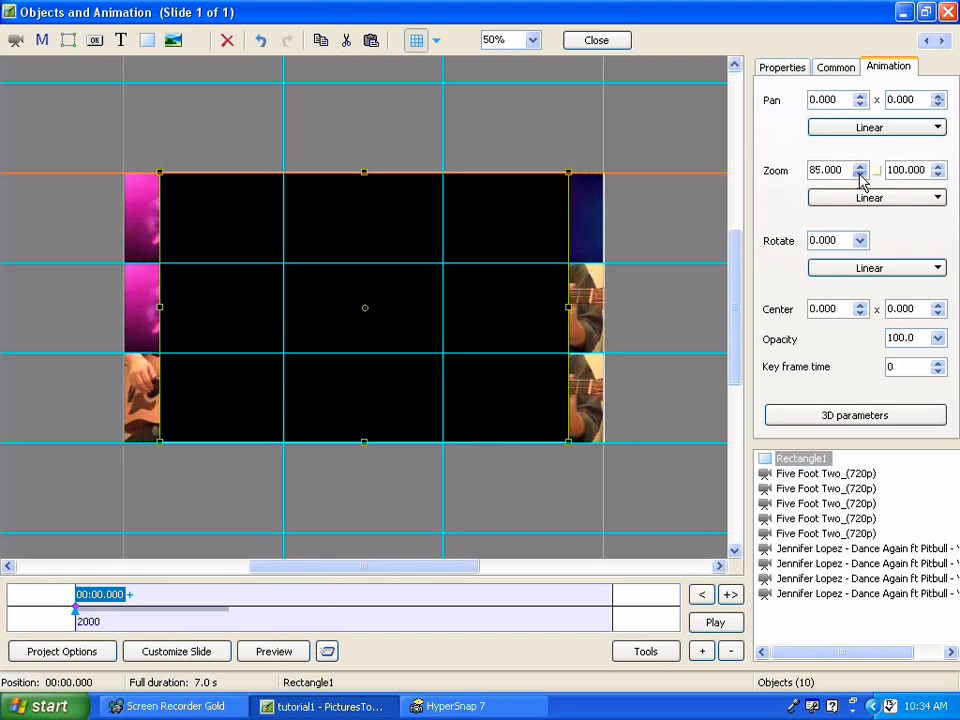
click(858, 174)
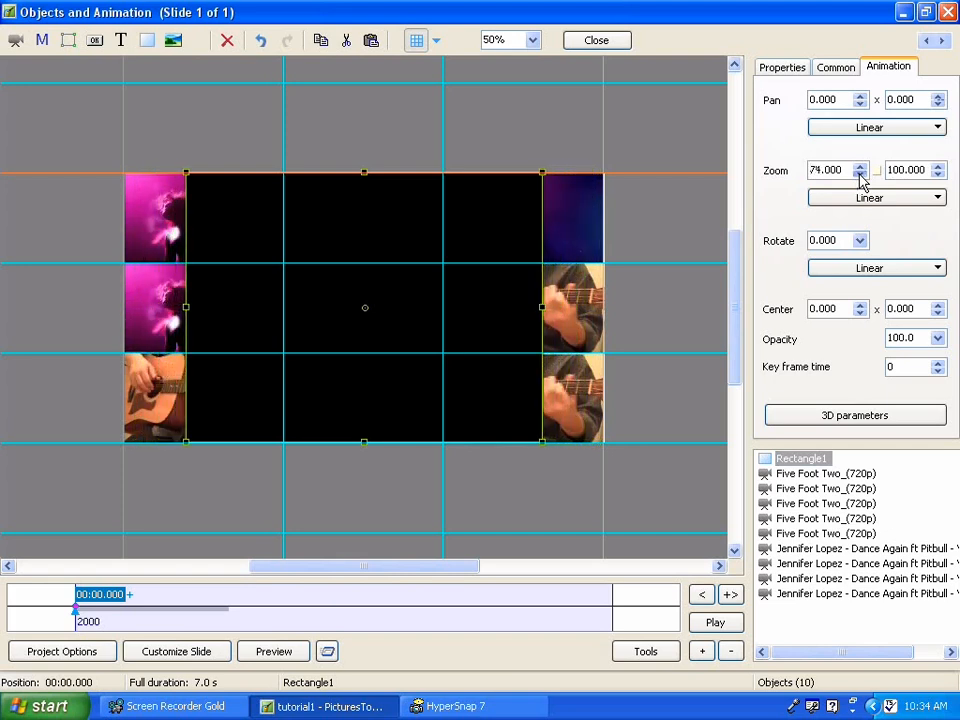
click(858, 173)
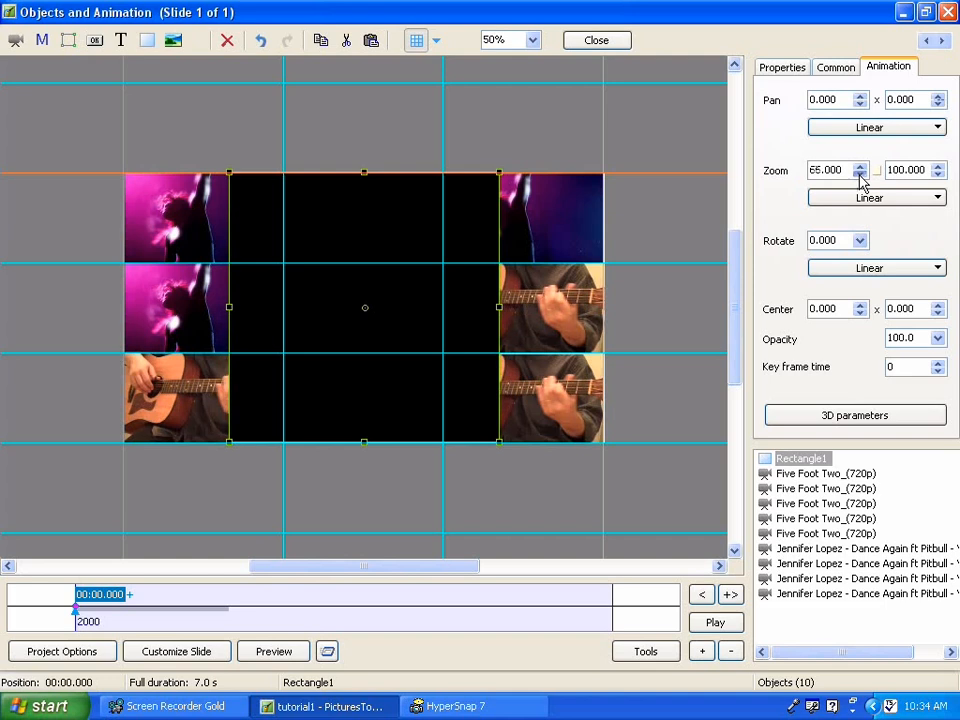
click(858, 165)
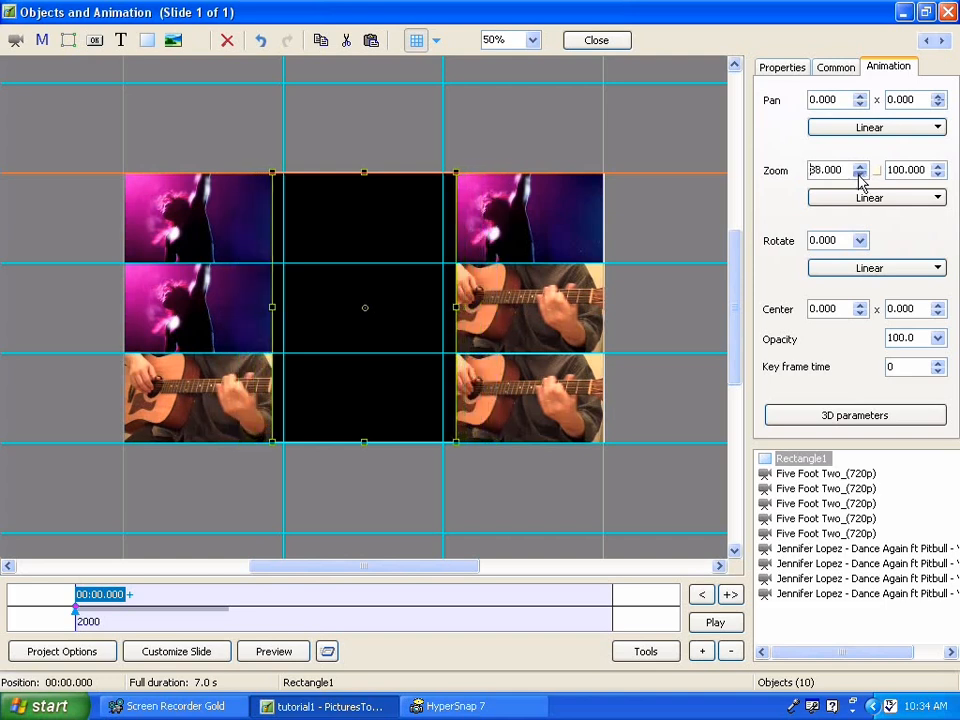
click(858, 165)
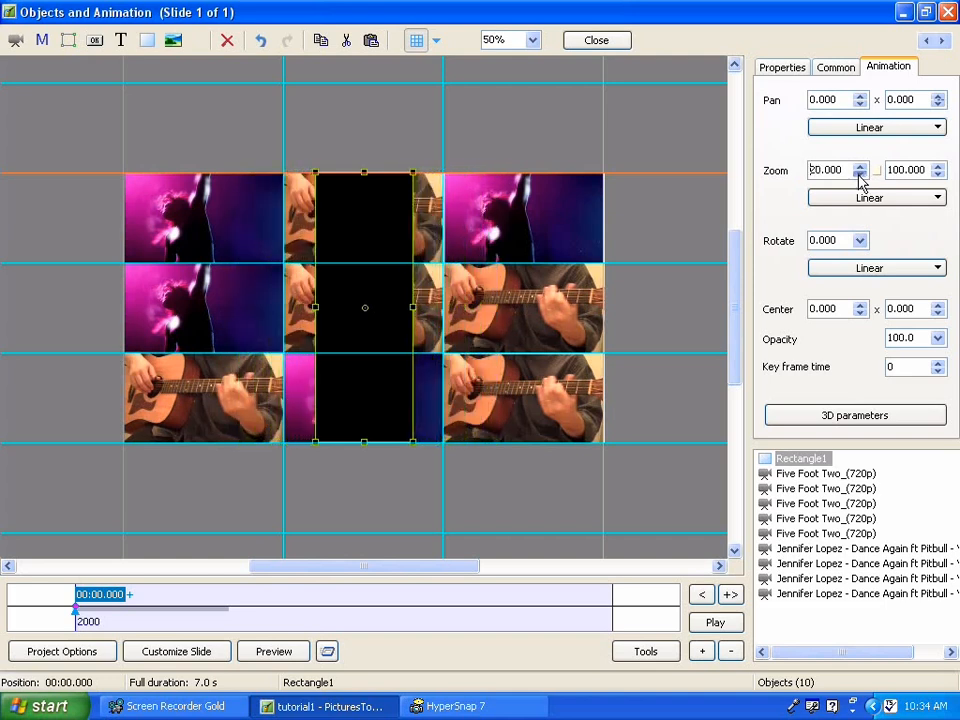
click(858, 173)
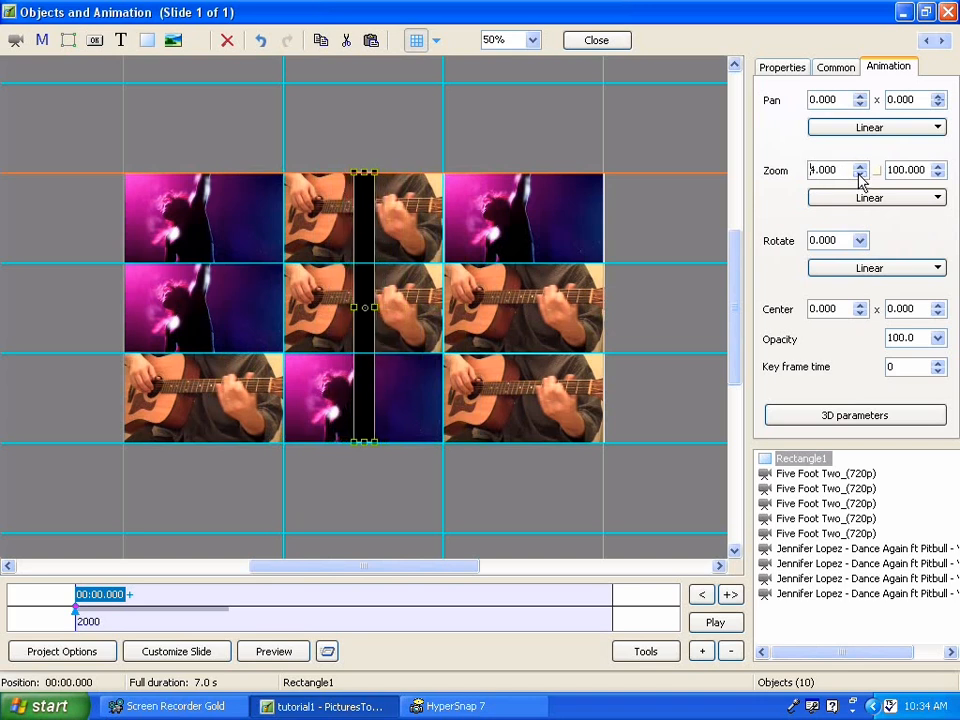
click(858, 165)
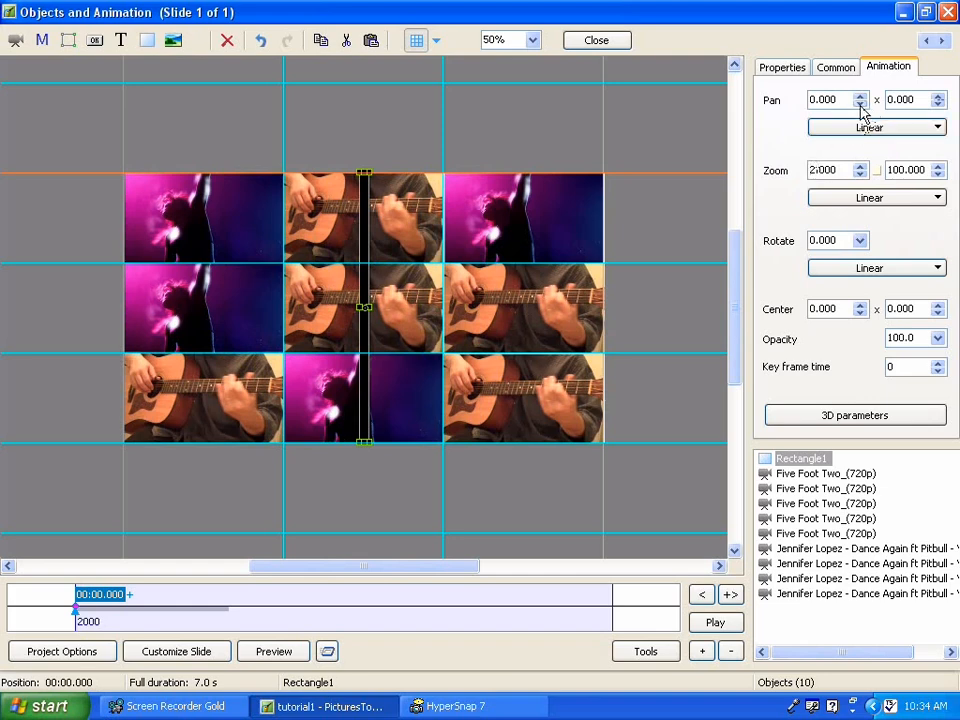
- Set the thin line's Pan X to -33.000, onto the left-middle column boundary
click(858, 103)
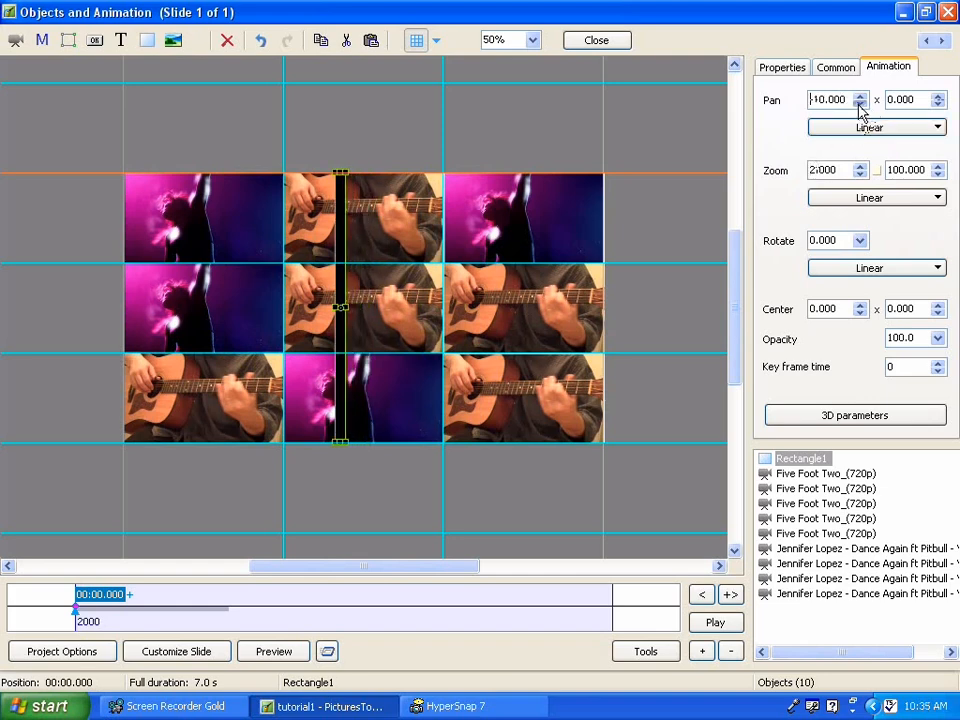
click(858, 103)
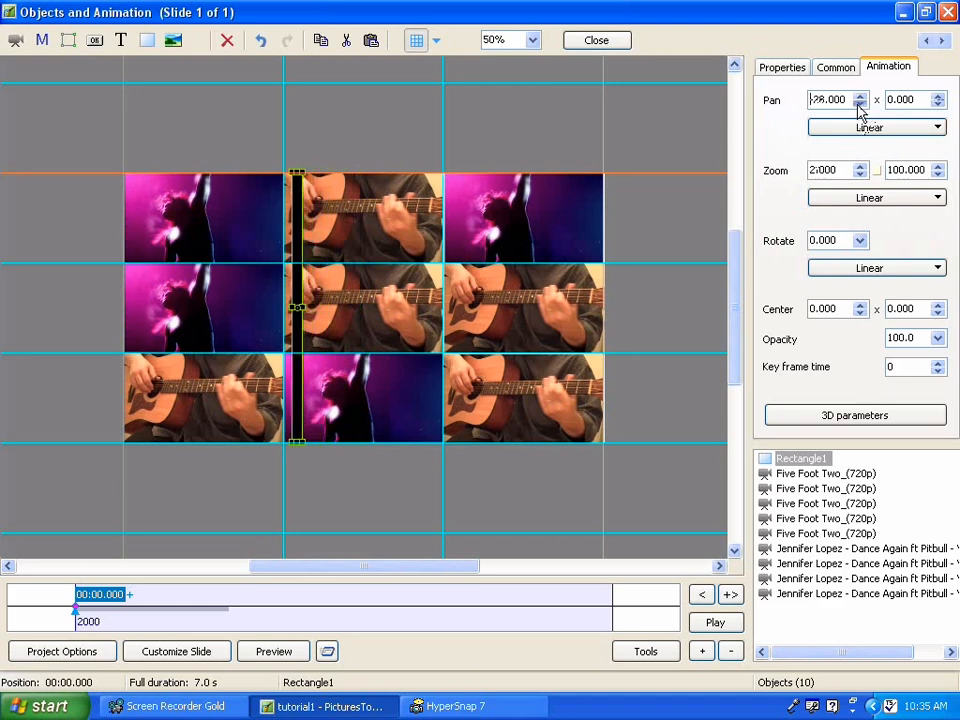
click(859, 103)
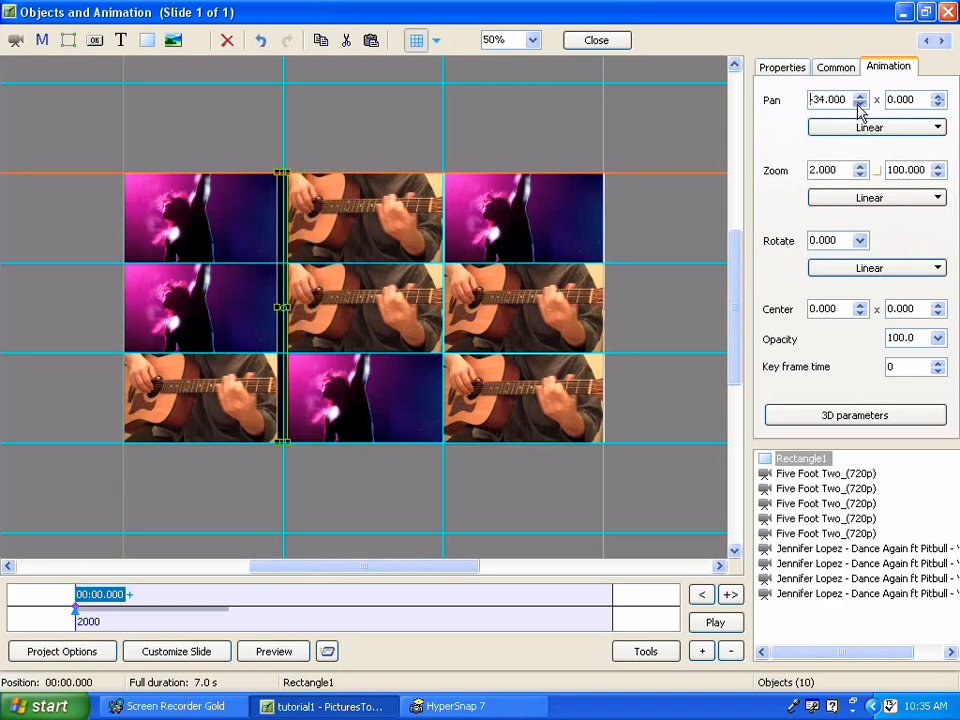
click(860, 95)
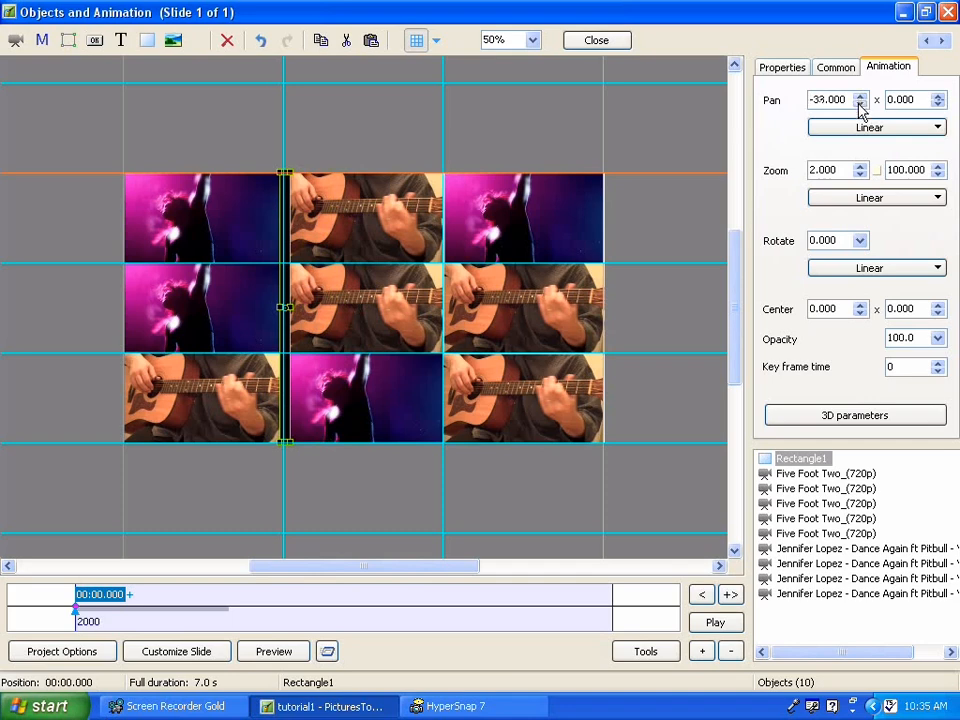
click(859, 103)
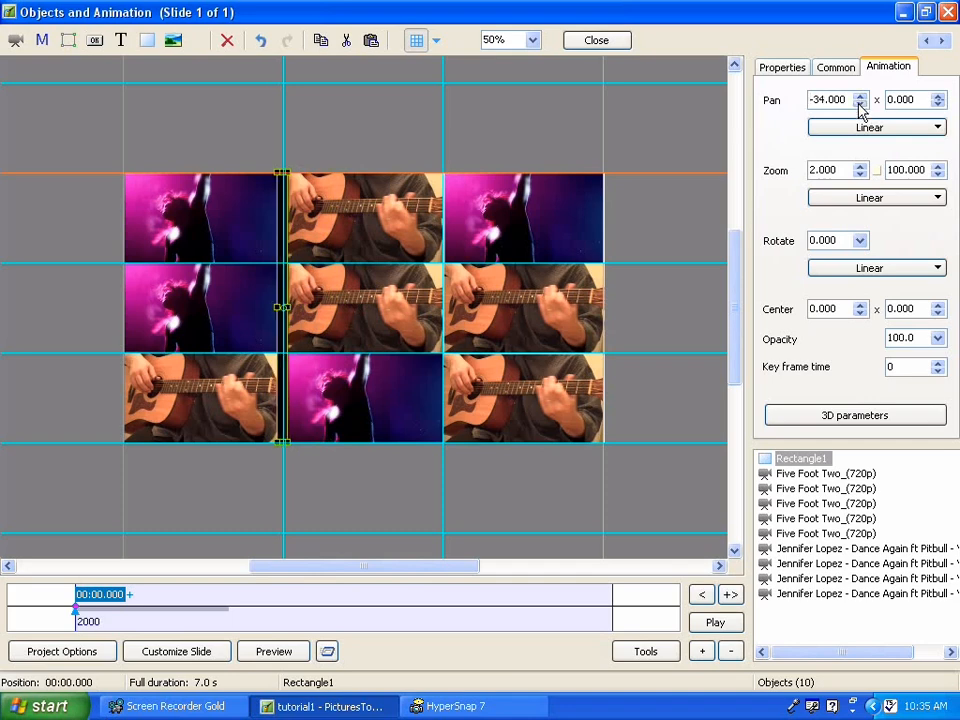
click(860, 95)
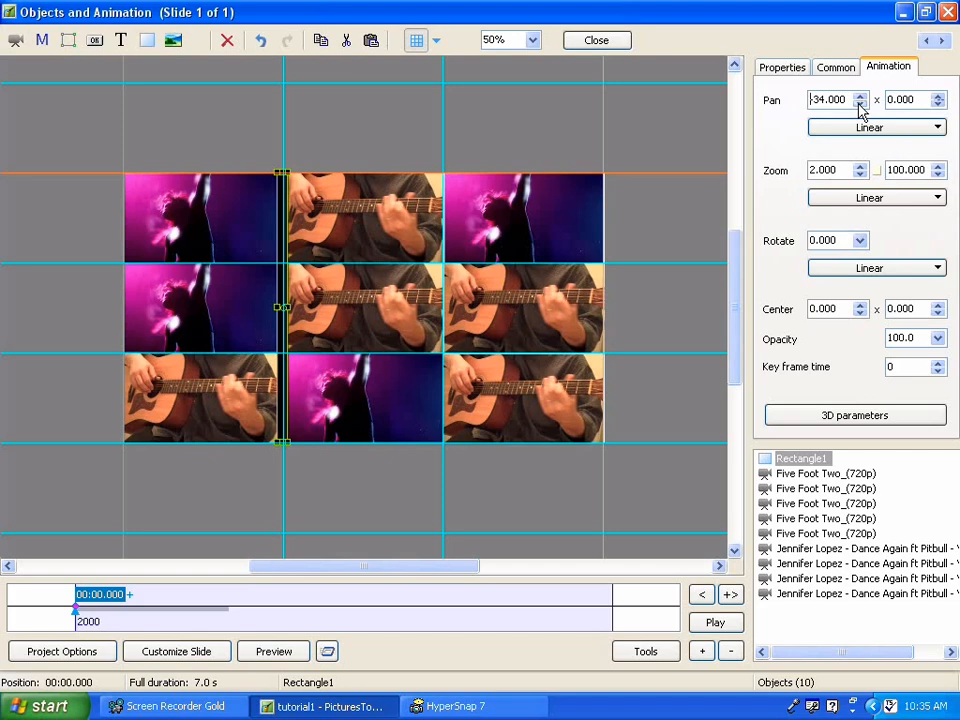
click(860, 95)
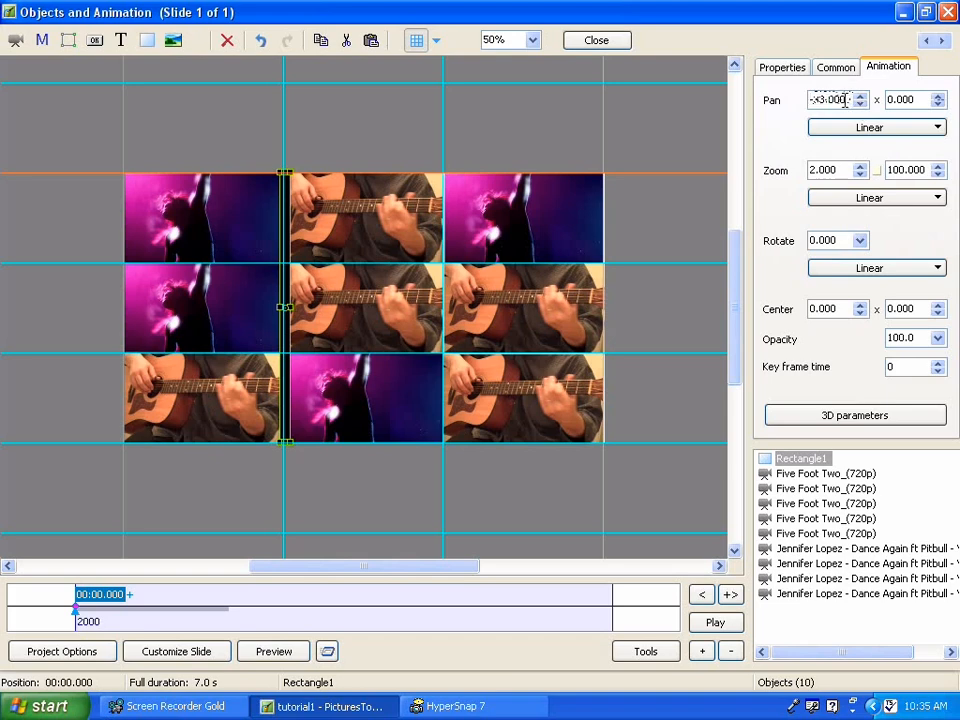
text(-33.000)
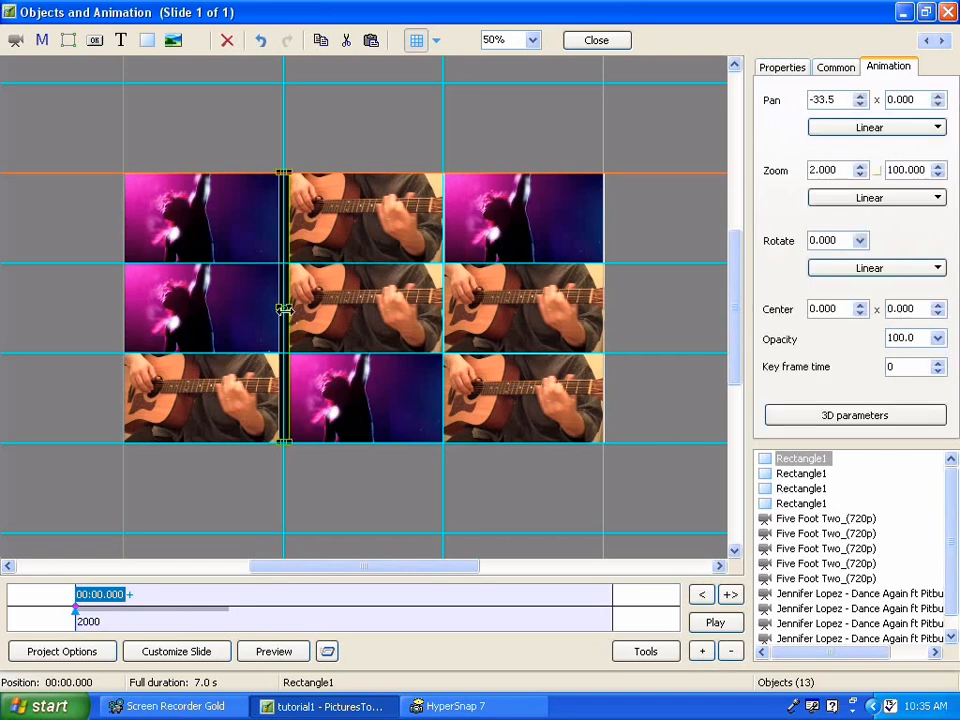
mouse_move(625, 173)
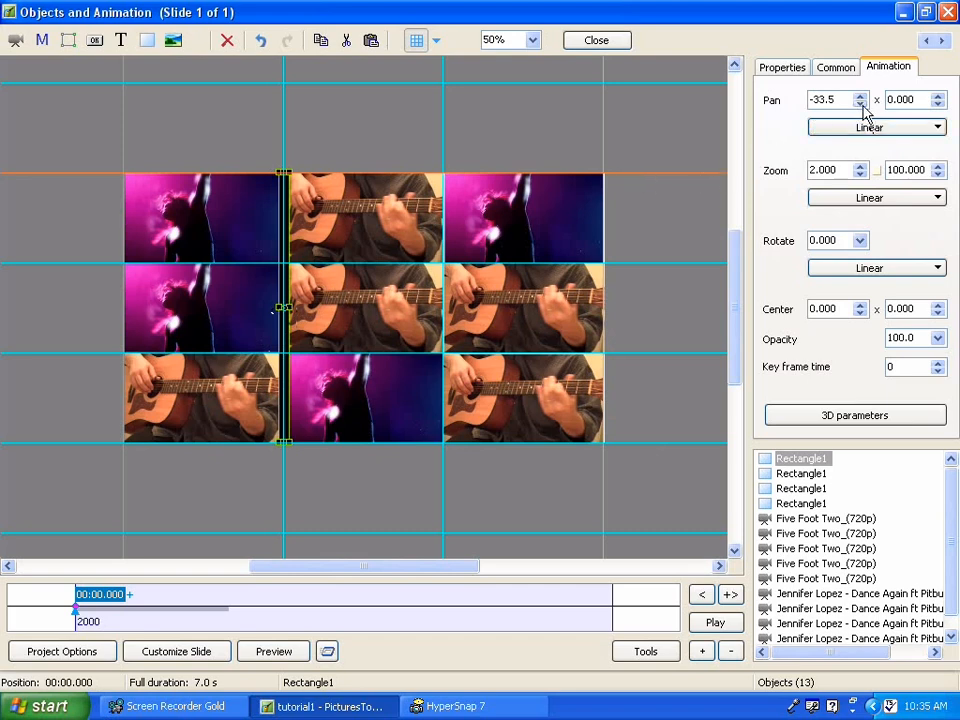
- Pan the first black line to X -98.5, along the video wall's left edge
click(860, 95)
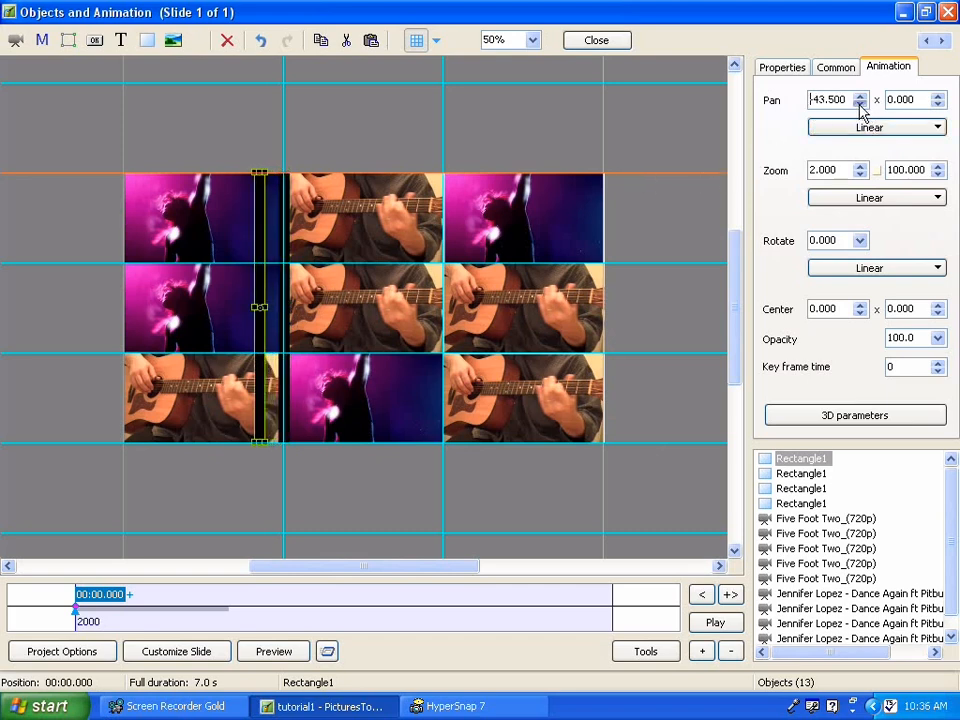
click(858, 95)
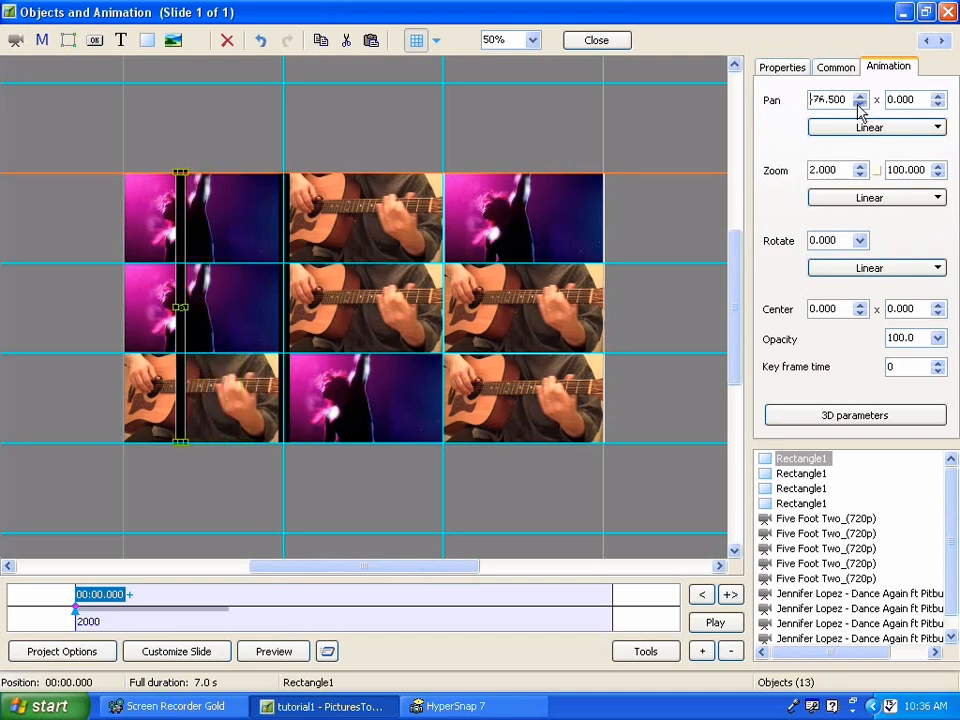
click(858, 103)
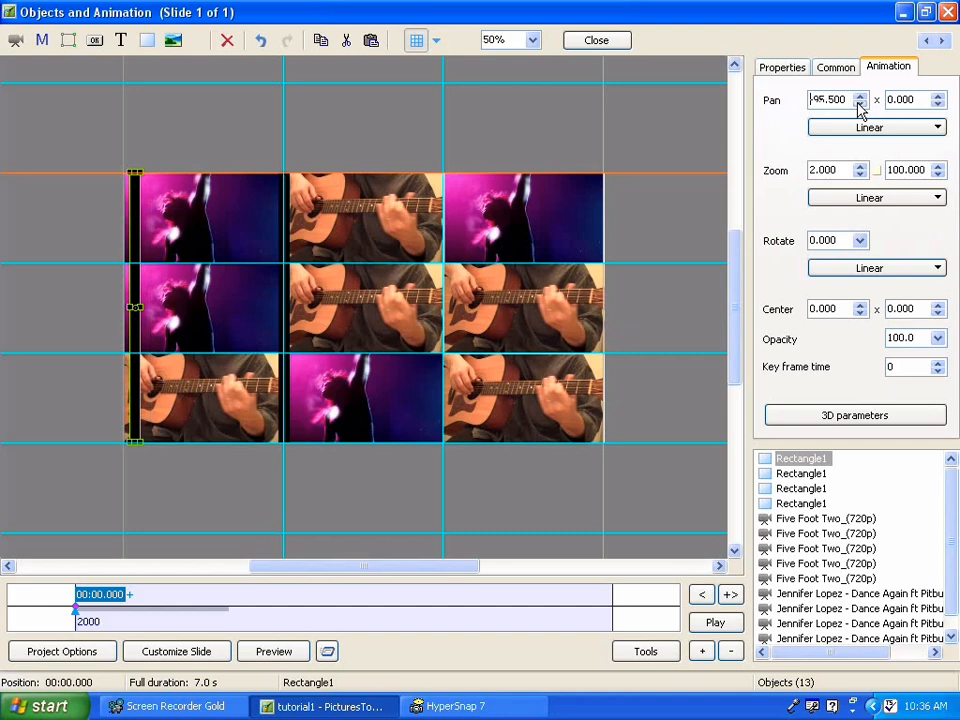
click(858, 103)
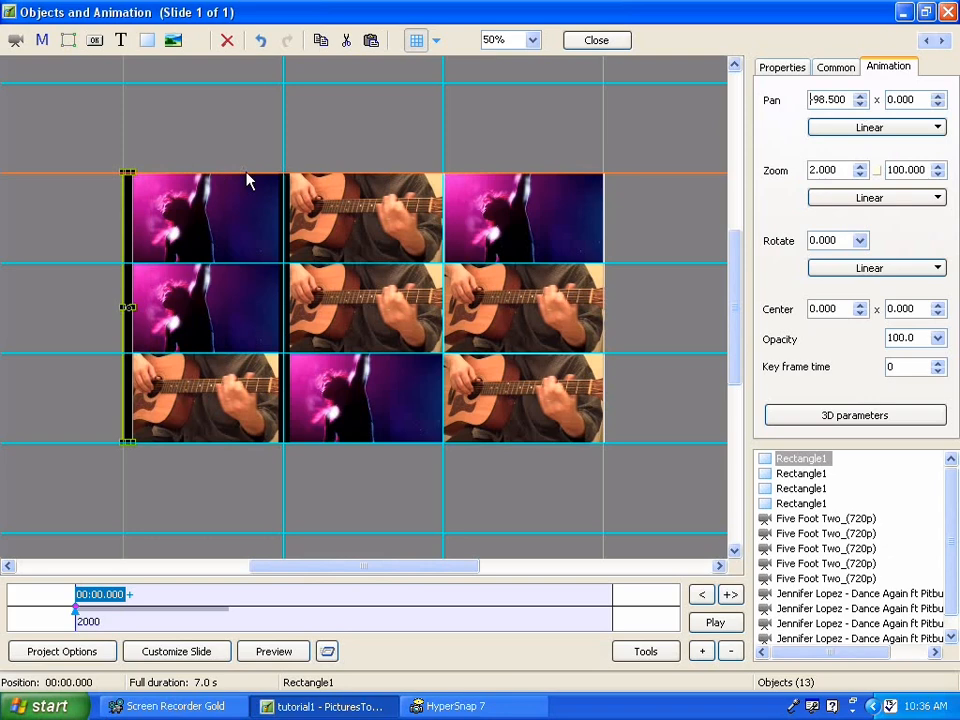
mouse_move(688, 226)
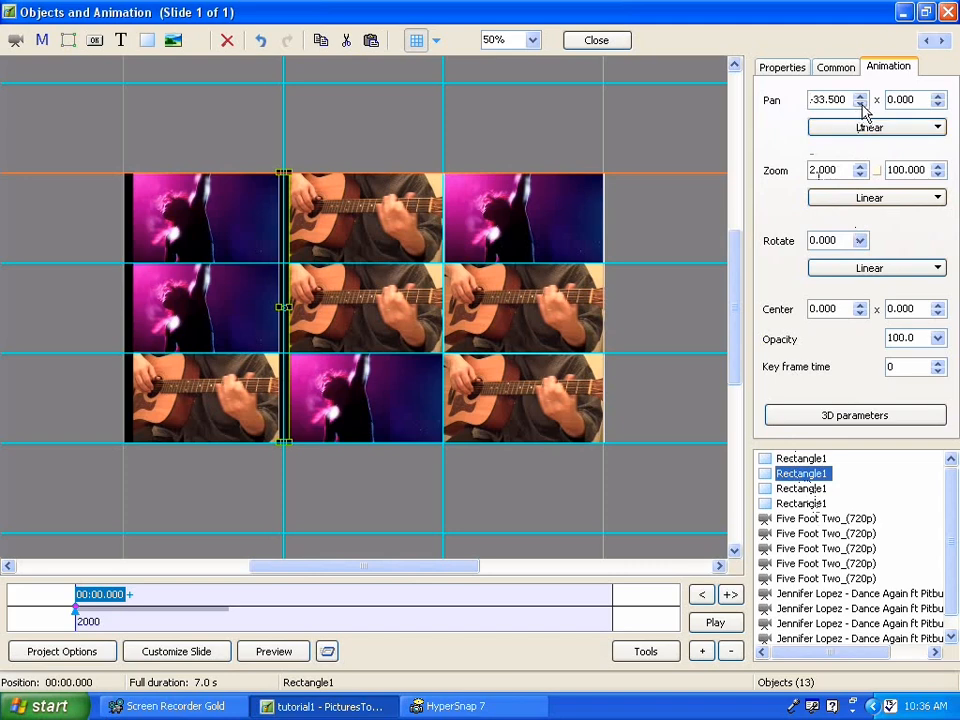
- Pan the second black line to X 32.5, on the middle-right column boundary
click(859, 95)
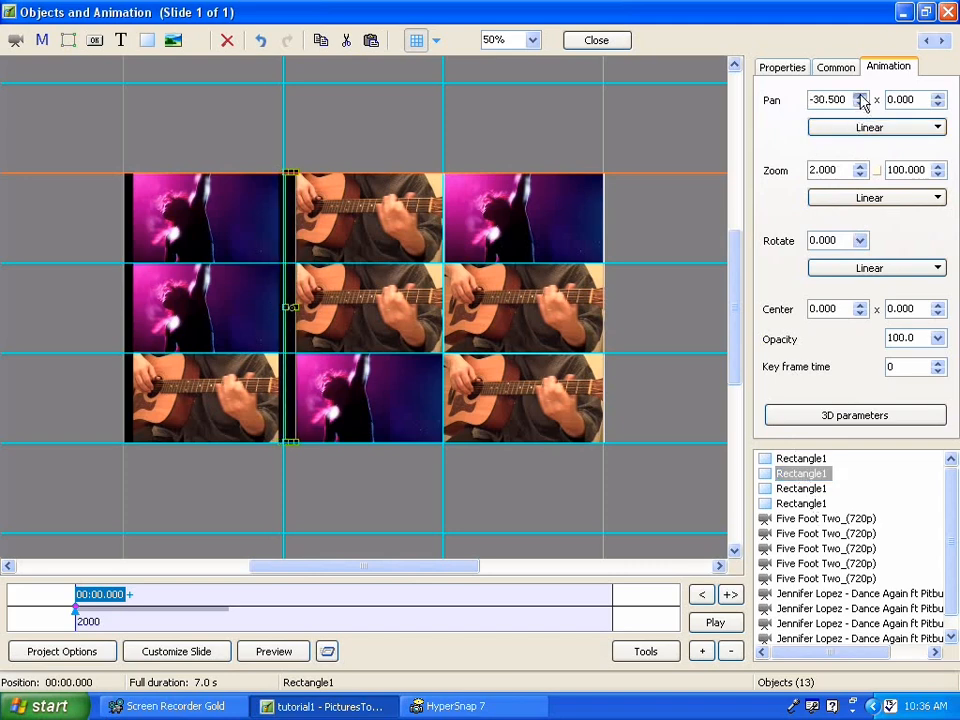
click(861, 95)
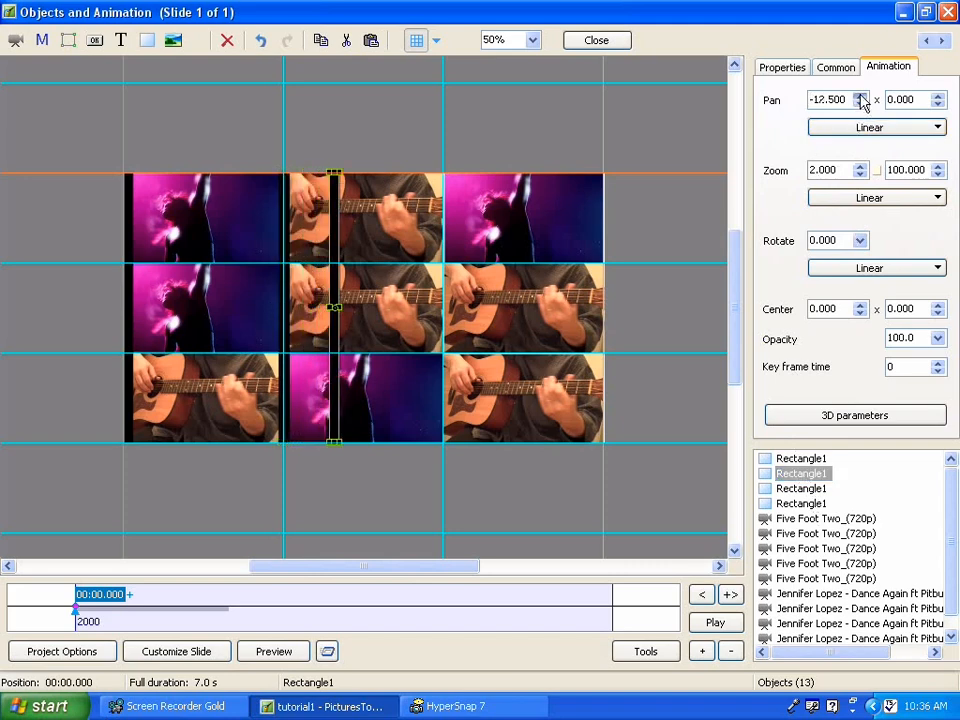
click(862, 95)
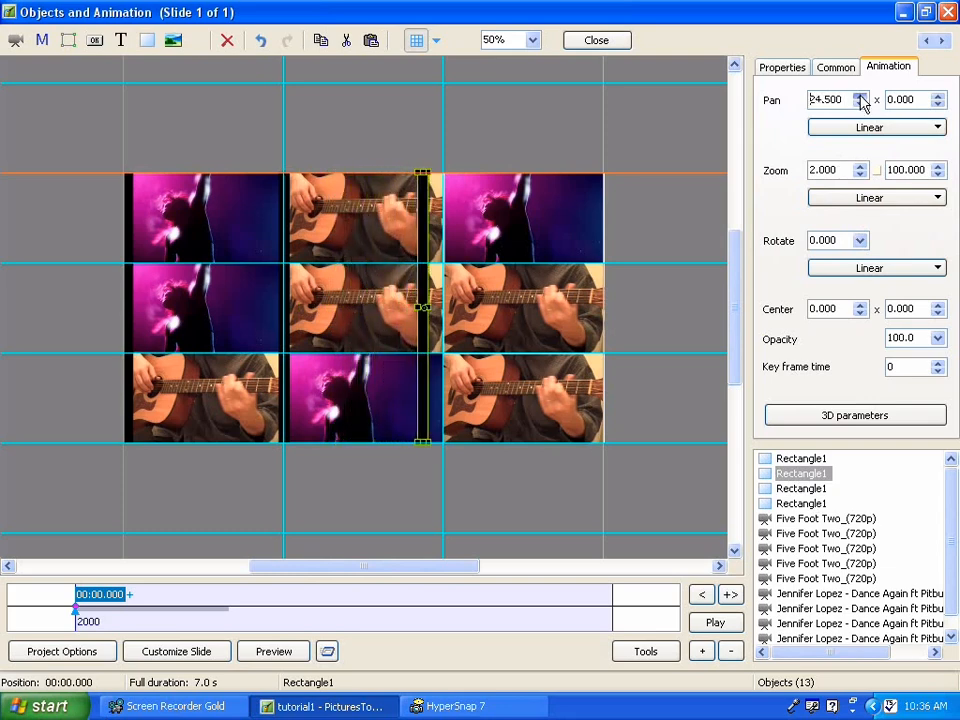
click(862, 95)
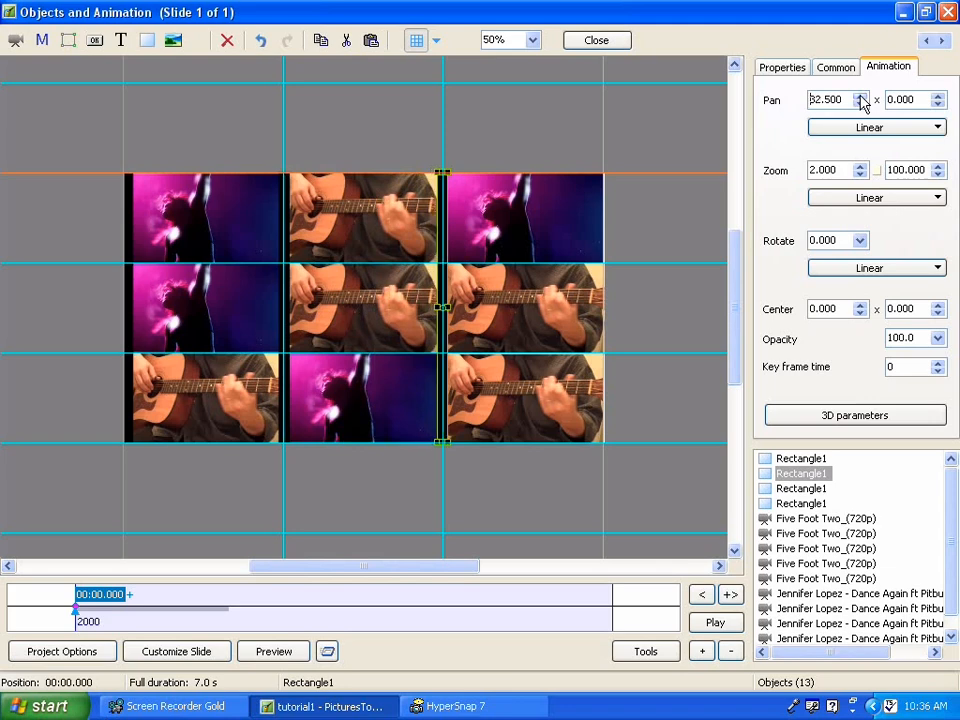
click(801, 488)
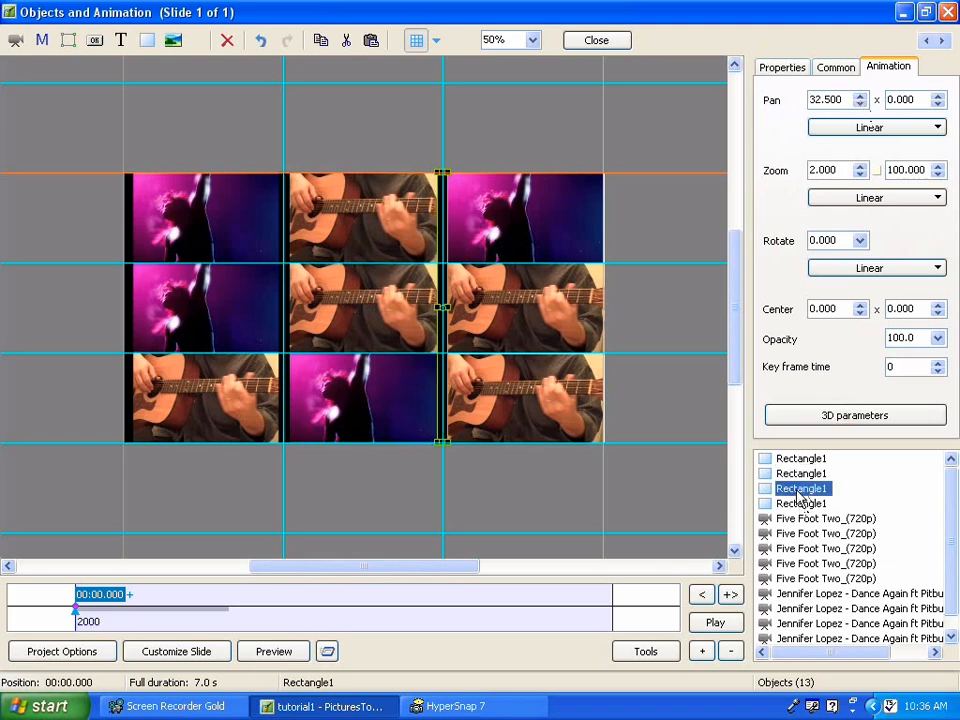
- Pan the third black line to X 97.5, along the video wall's right edge
click(858, 103)
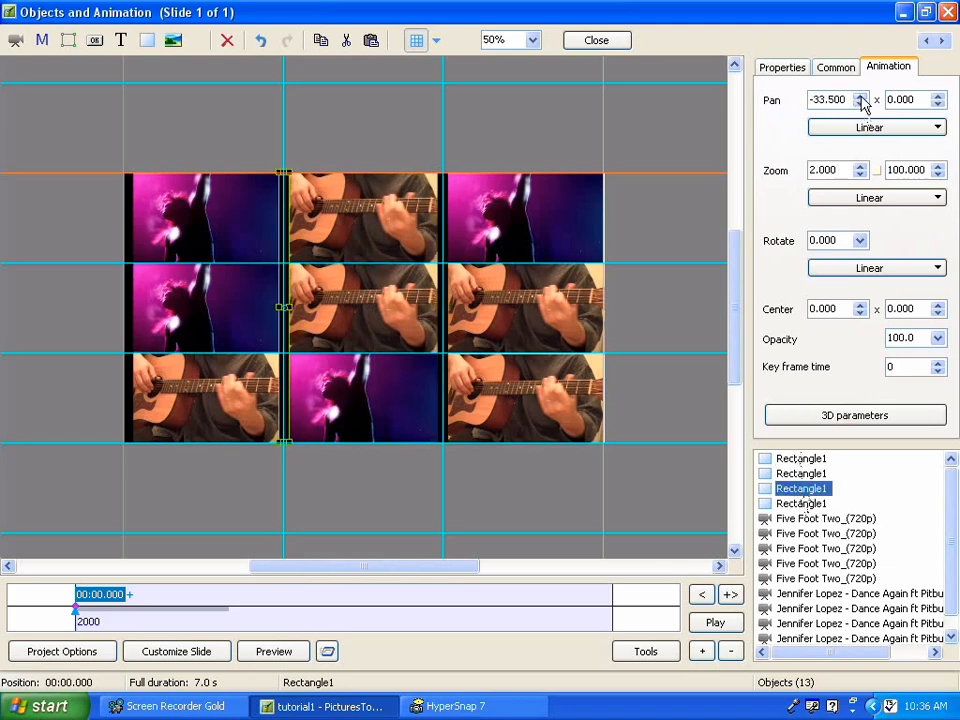
click(862, 95)
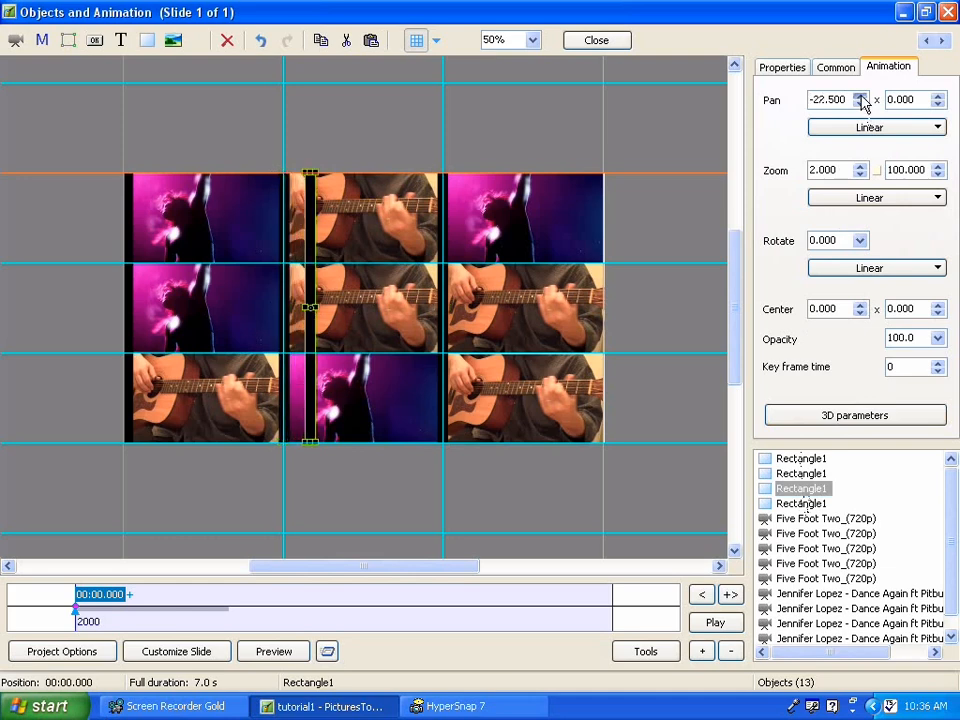
click(862, 95)
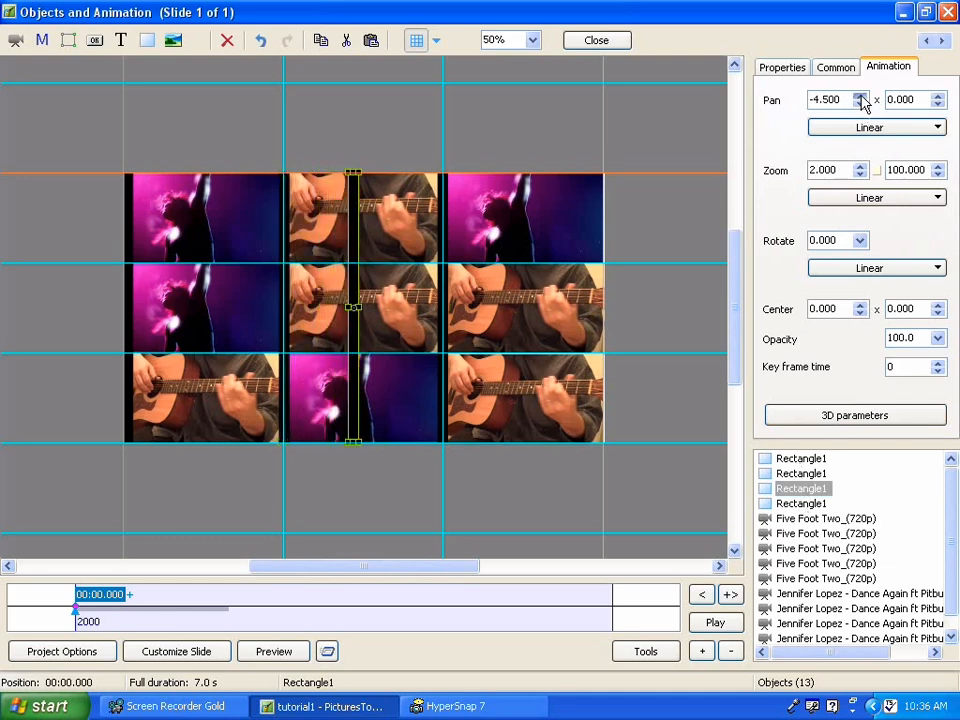
click(861, 95)
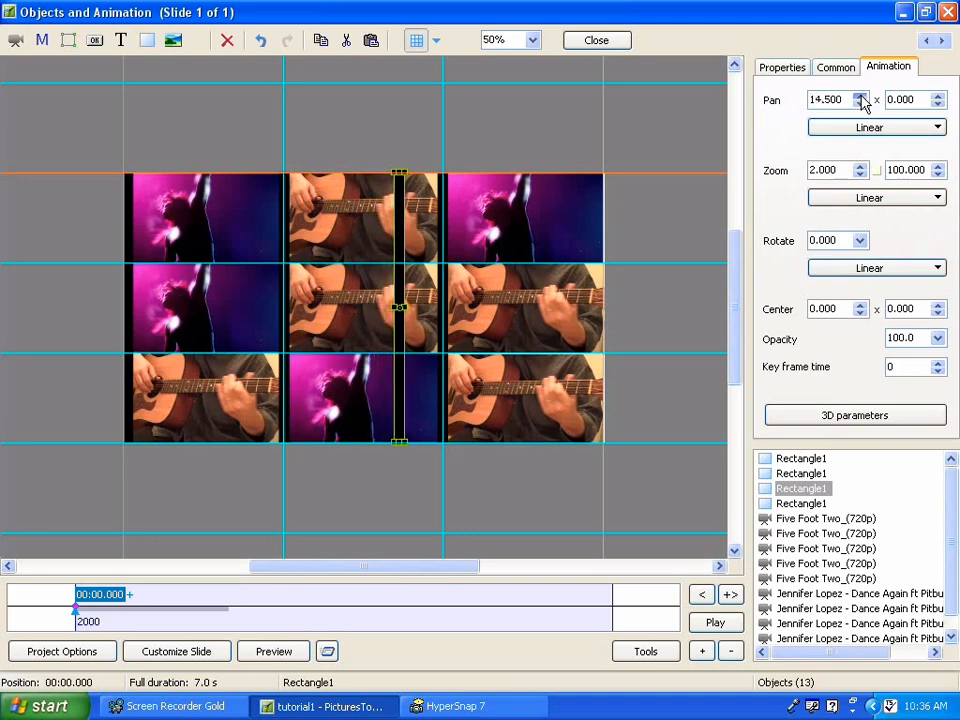
click(861, 95)
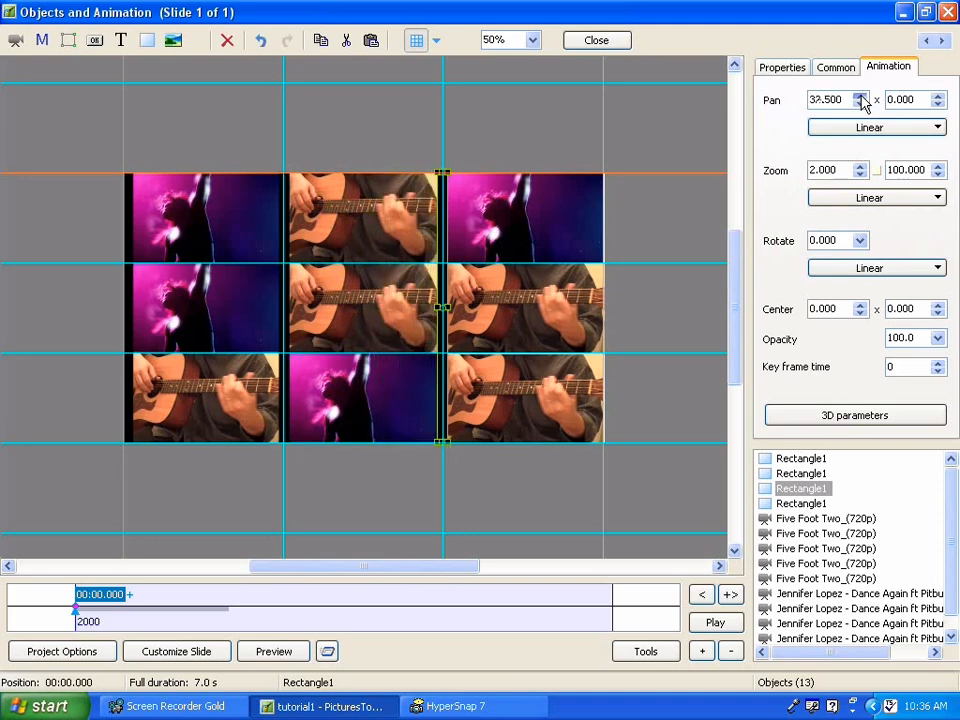
click(861, 95)
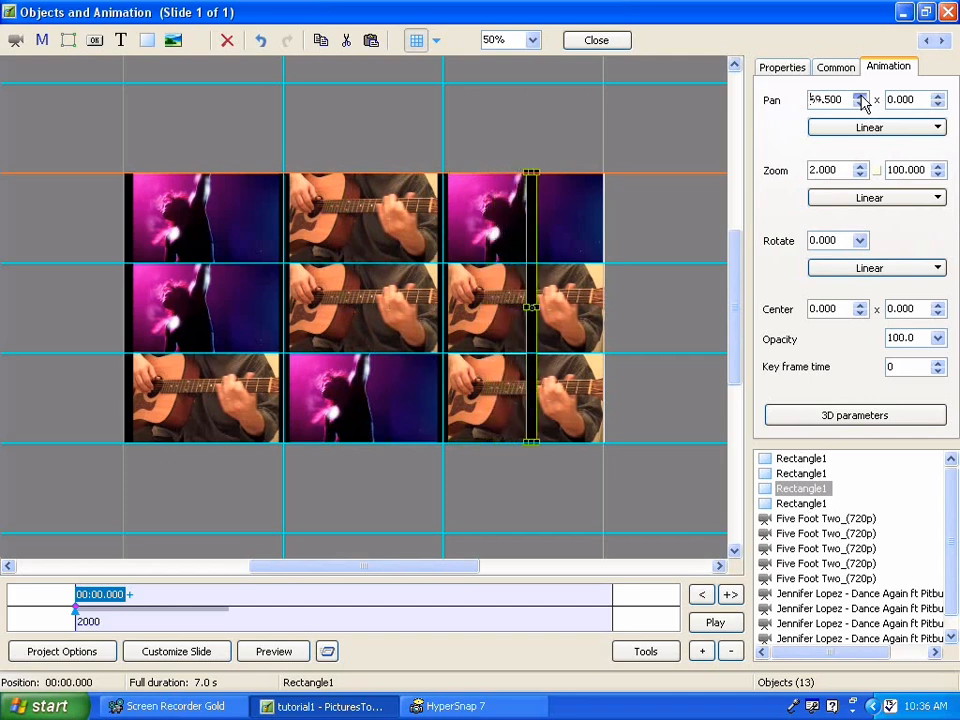
click(861, 103)
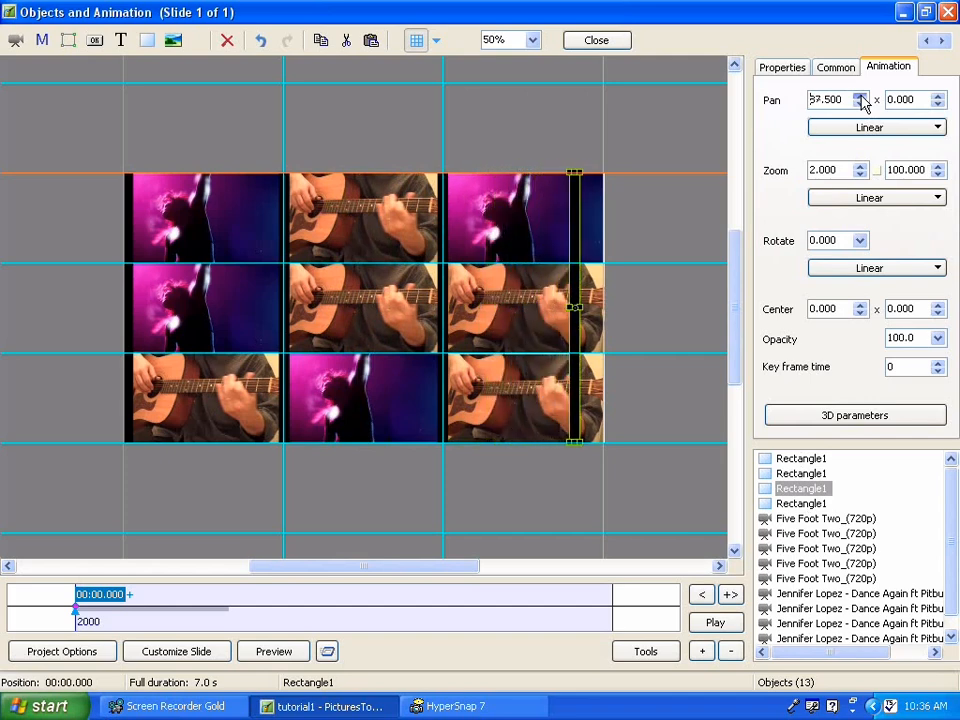
click(862, 95)
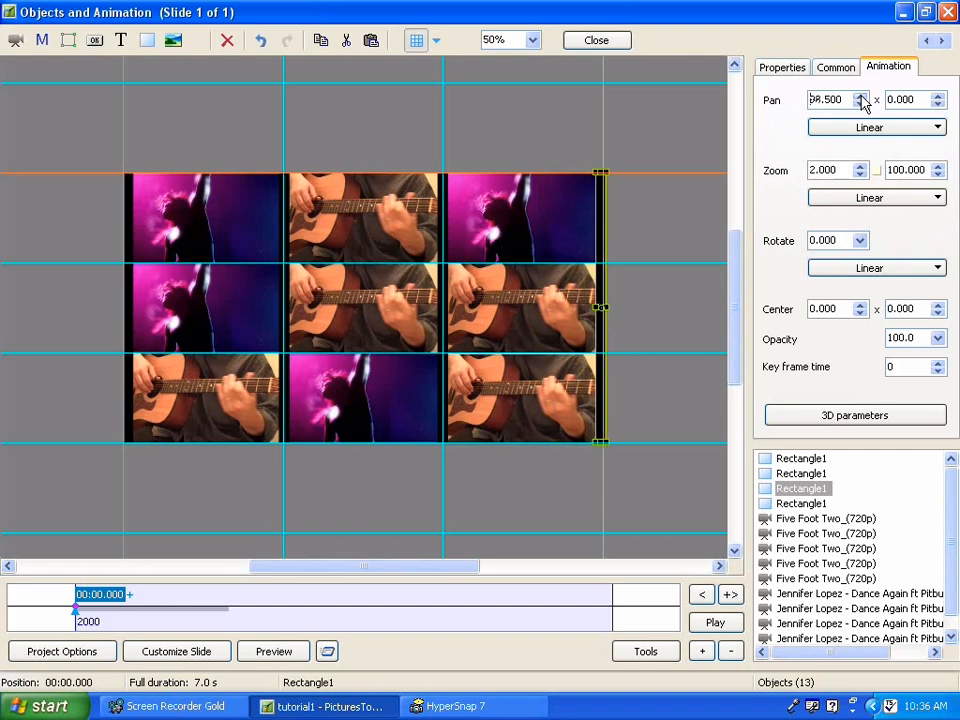
click(858, 95)
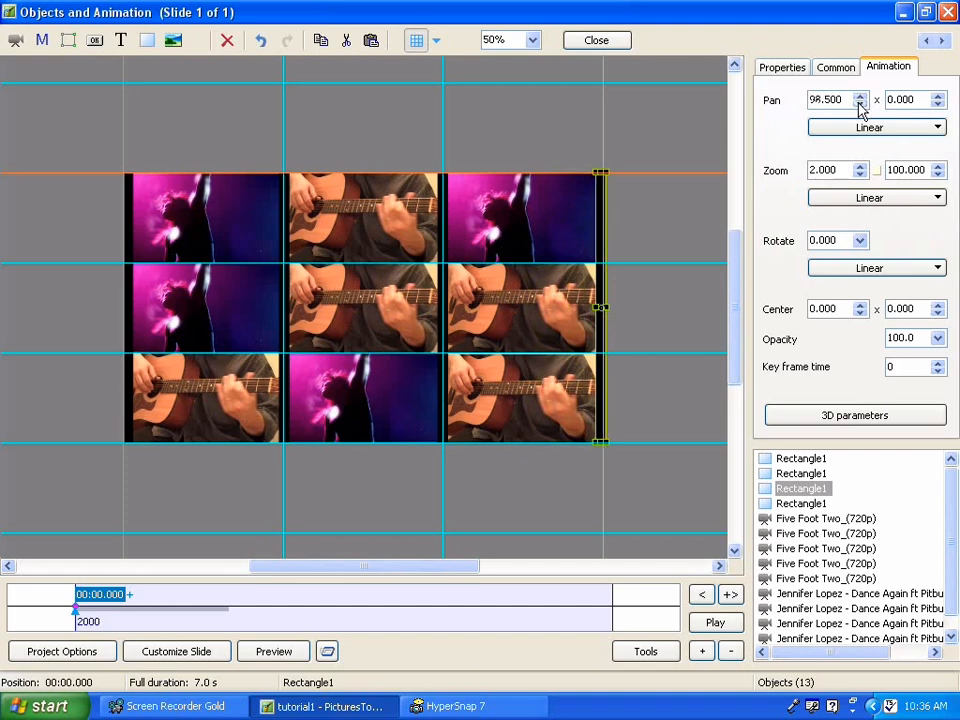
click(858, 103)
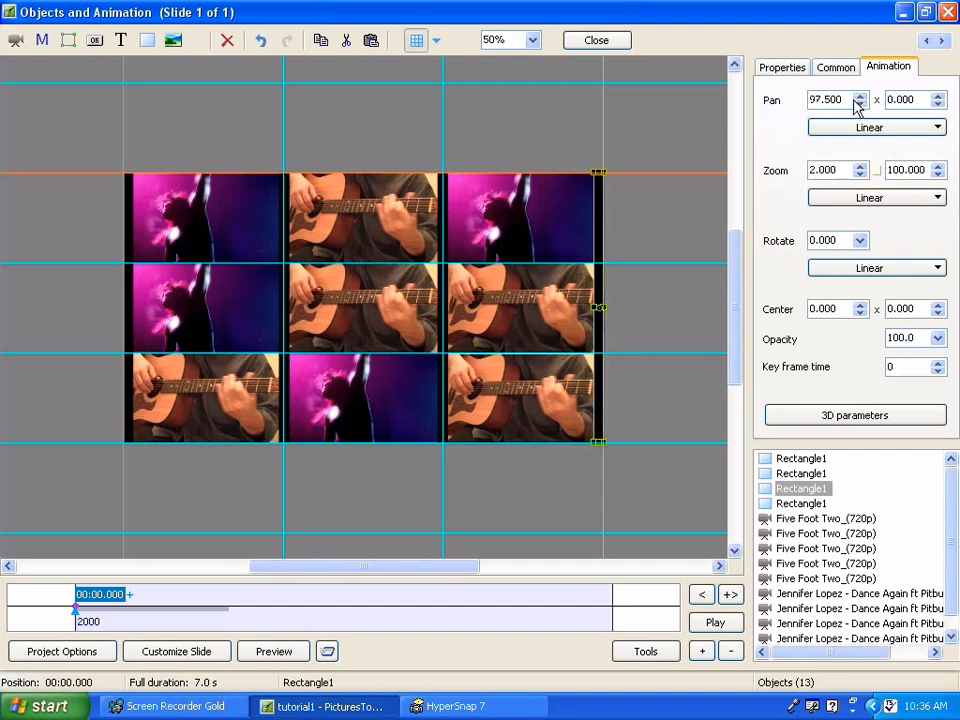
mouse_move(207, 190)
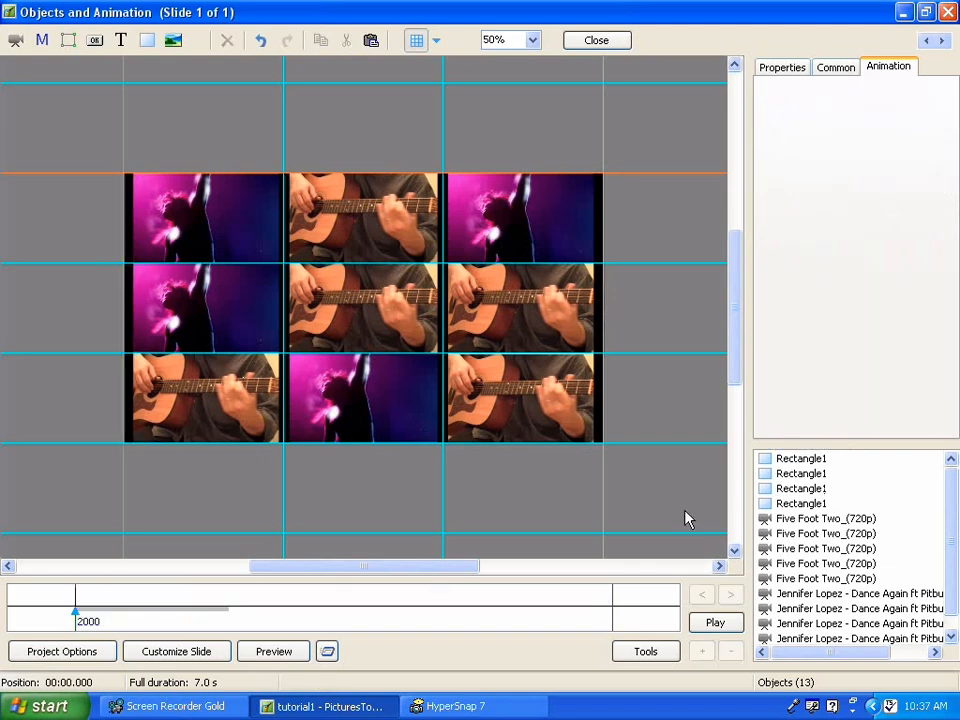
mouse_move(832, 488)
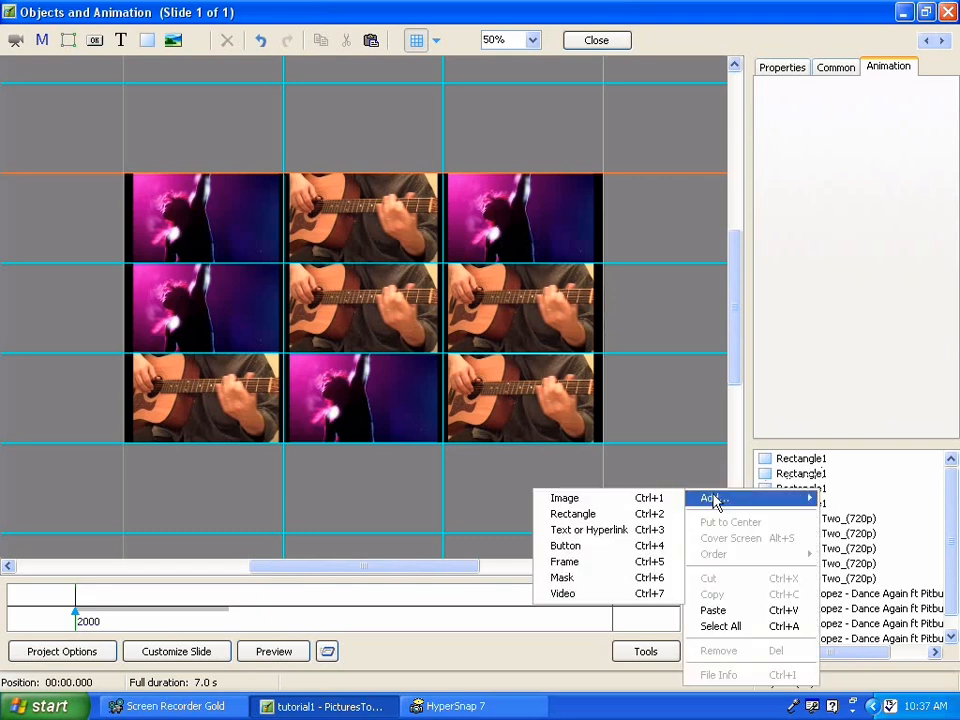
mouse_move(573, 513)
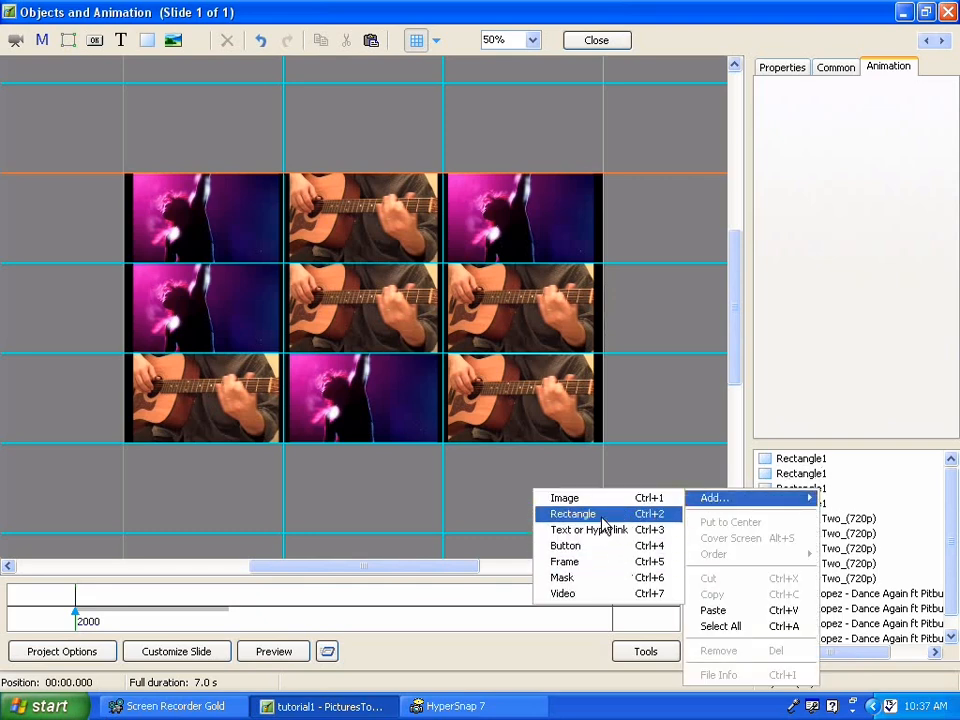
- Add a new gradient rectangle, Rectangle2, covering the whole video wall
click(573, 513)
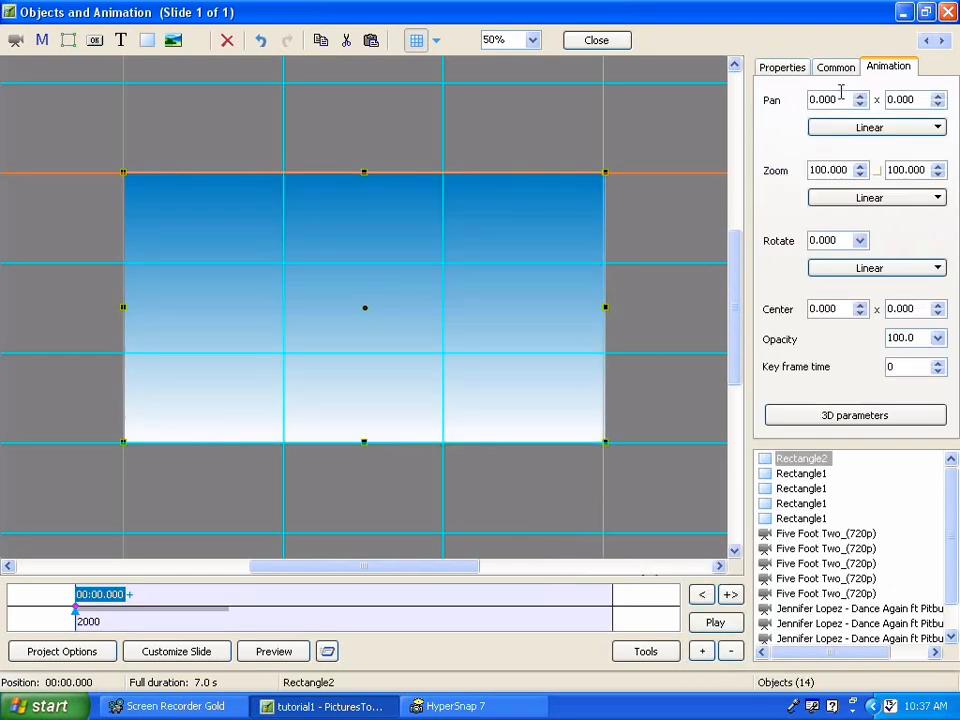
- Give Rectangle2 a solid black fill and turn off edge antialiasing
click(782, 66)
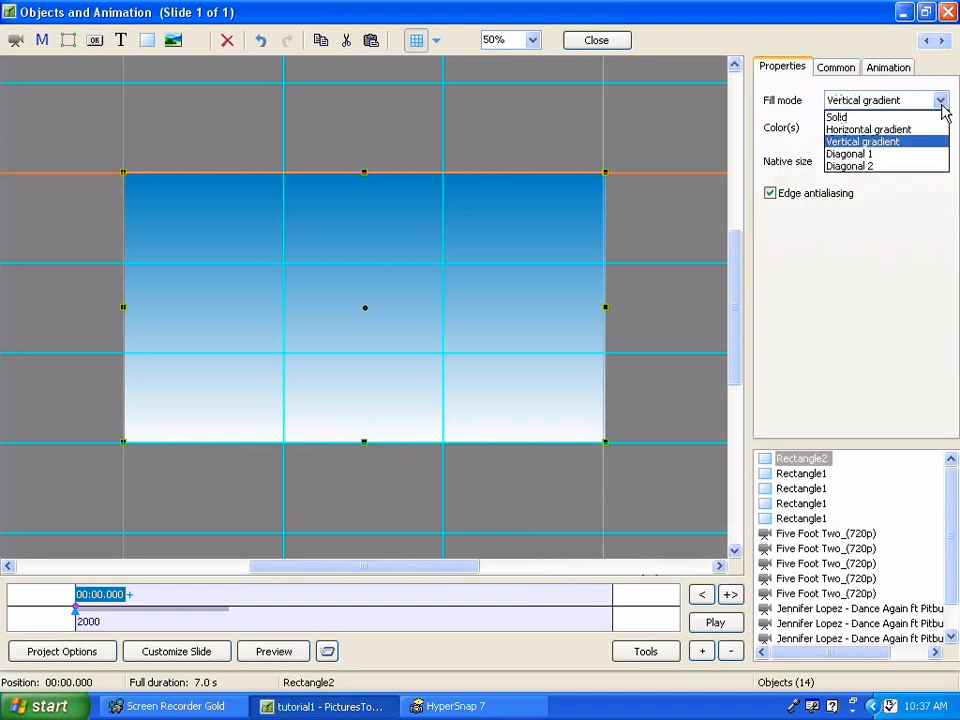
click(836, 117)
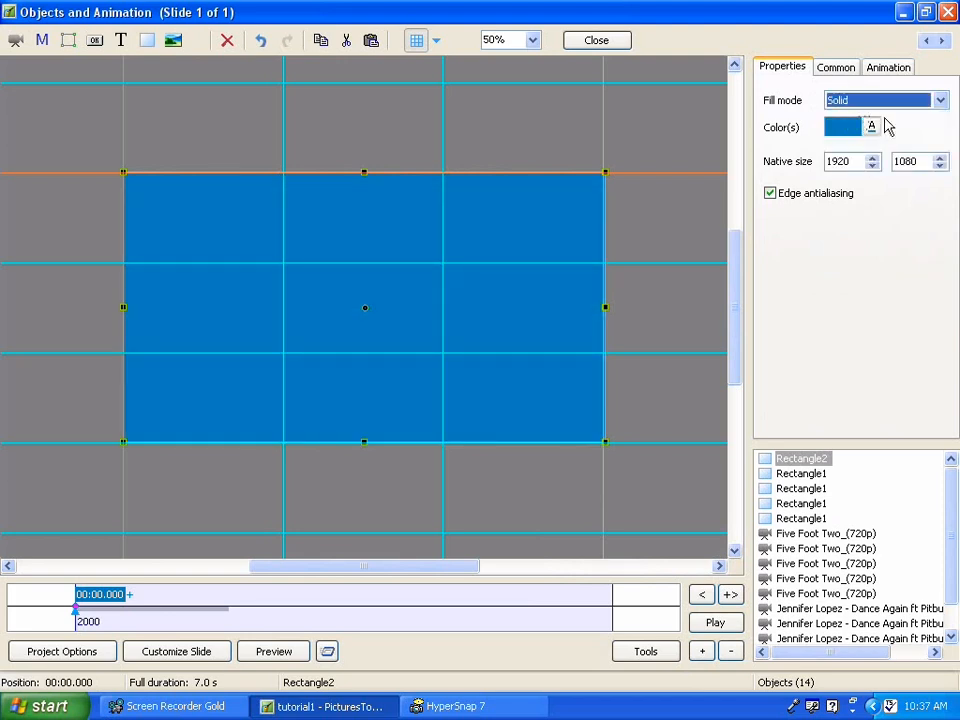
click(843, 126)
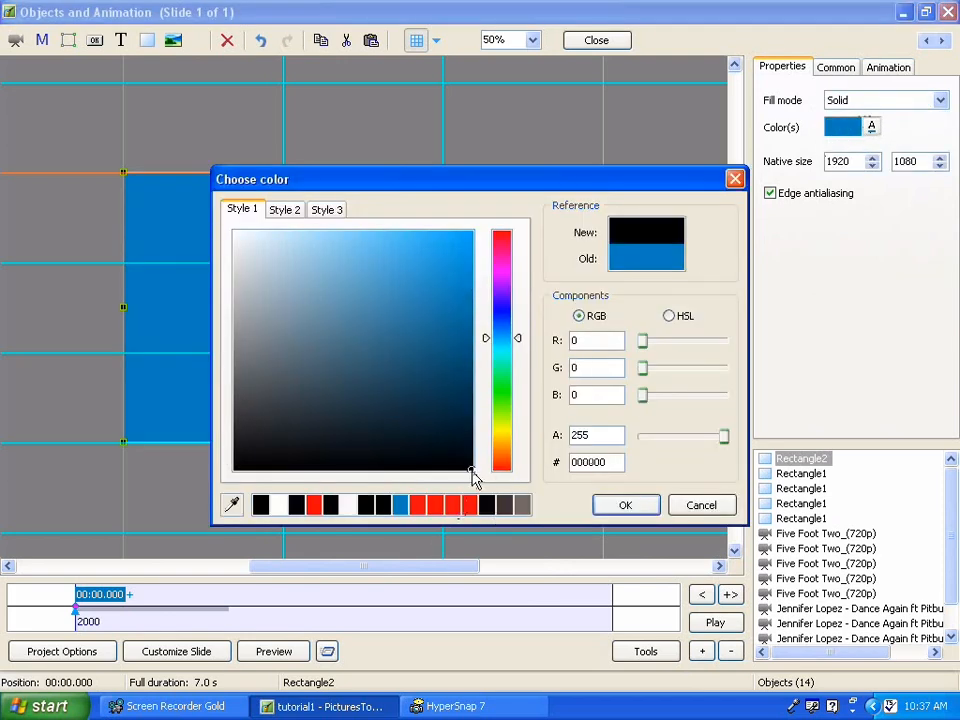
click(625, 504)
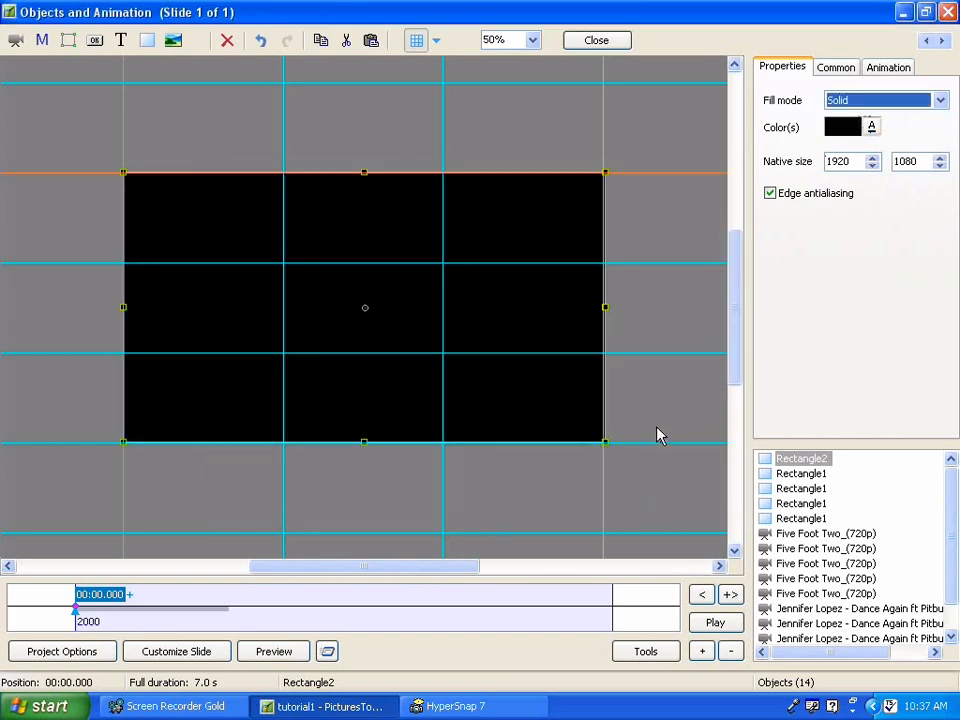
mouse_move(735, 420)
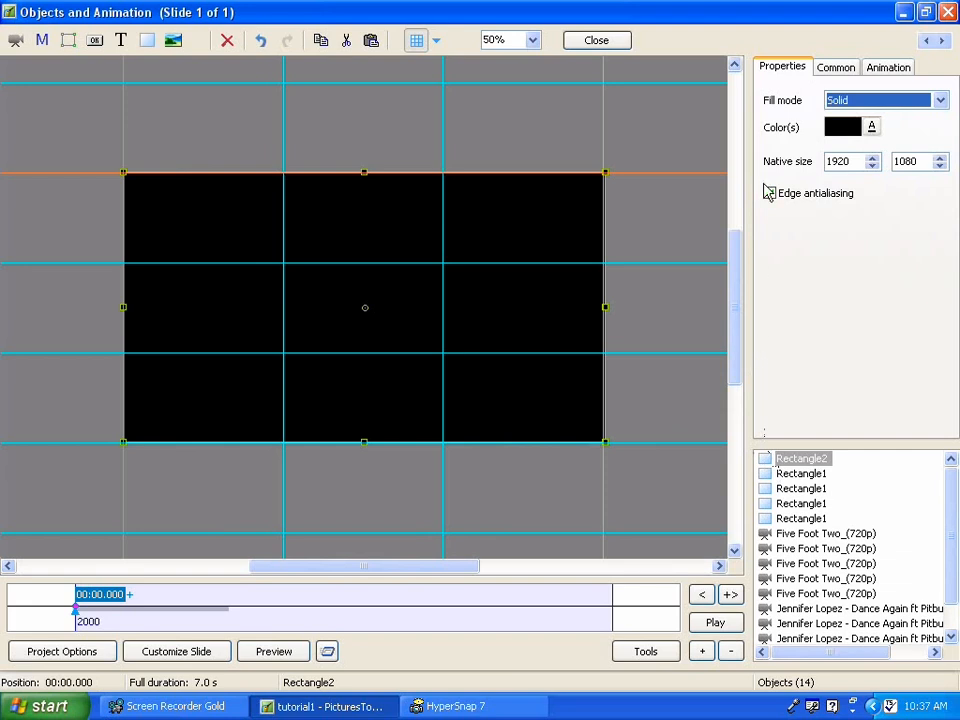
click(888, 66)
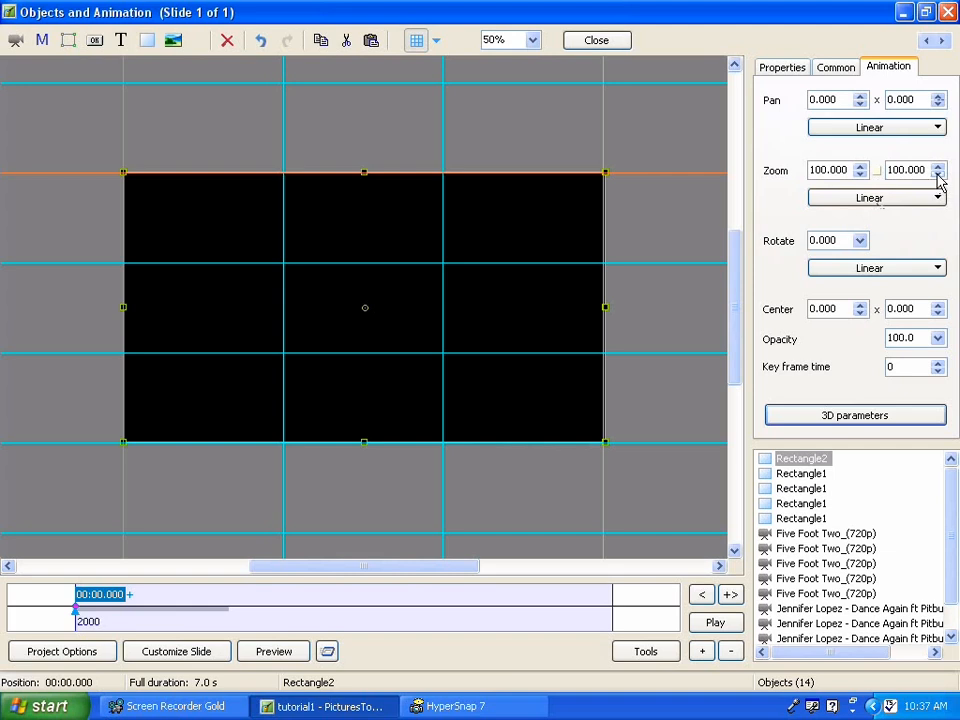
- Lower Rectangle2's Zoom Y to 3, squashing it into a thin horizontal line
click(938, 174)
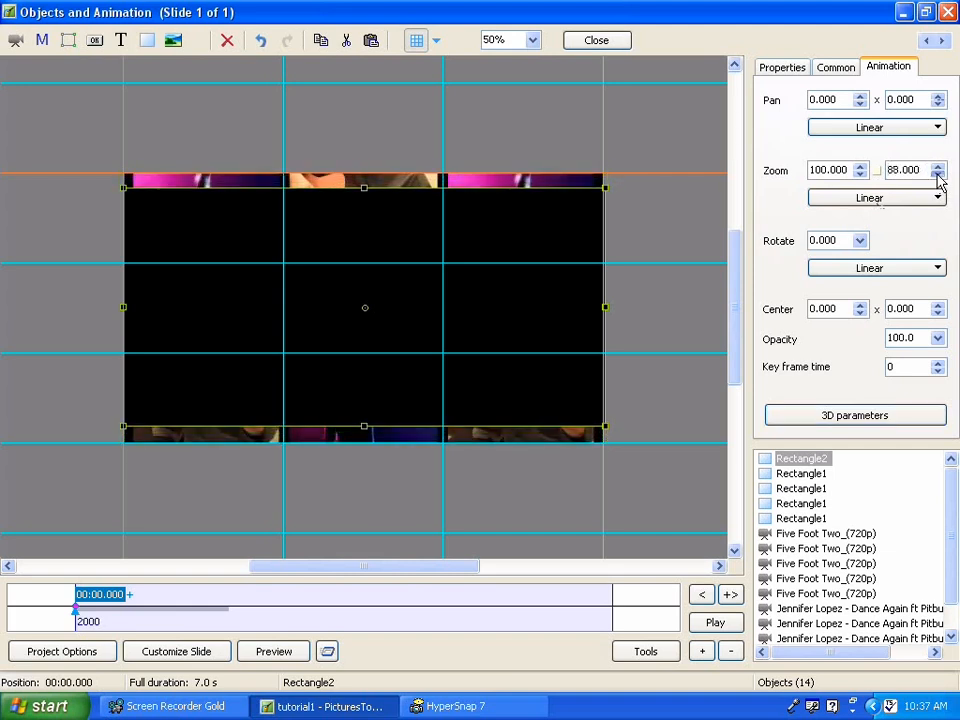
click(938, 174)
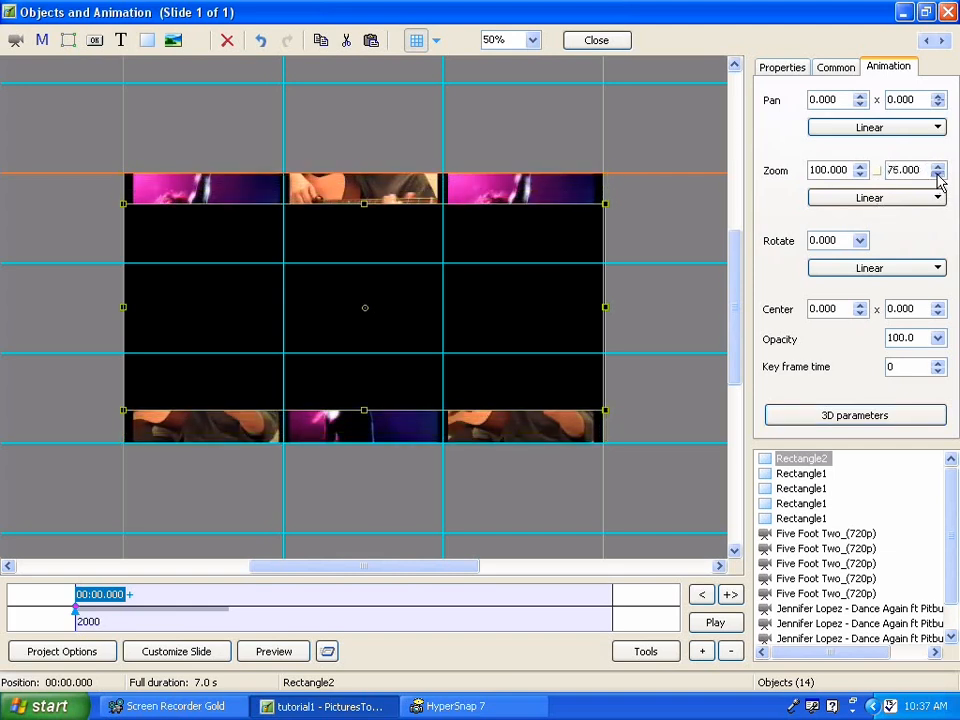
click(938, 174)
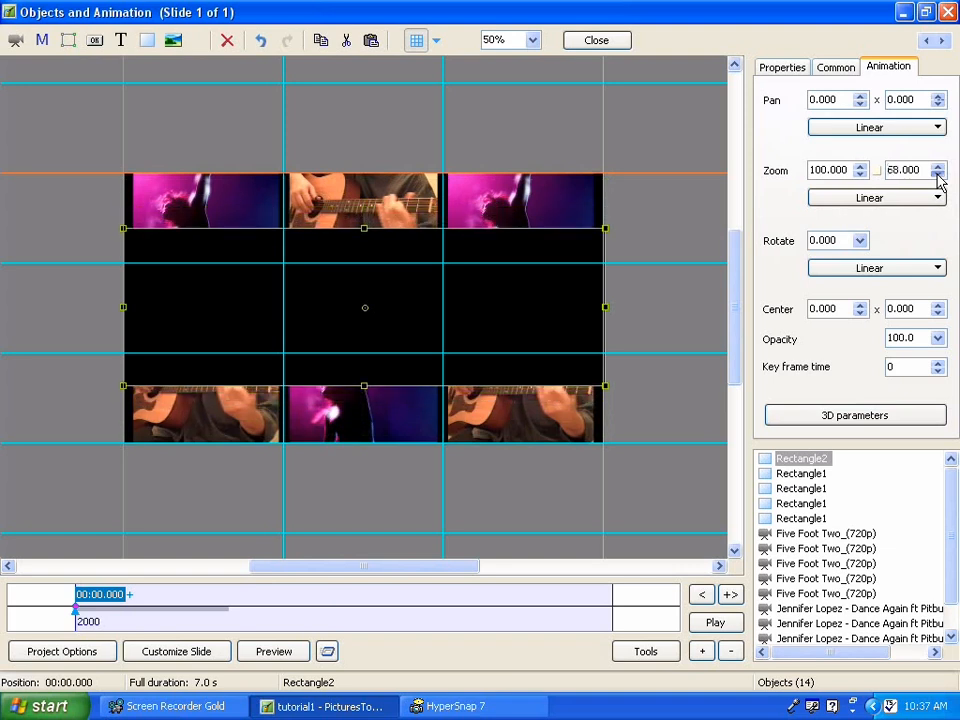
click(937, 174)
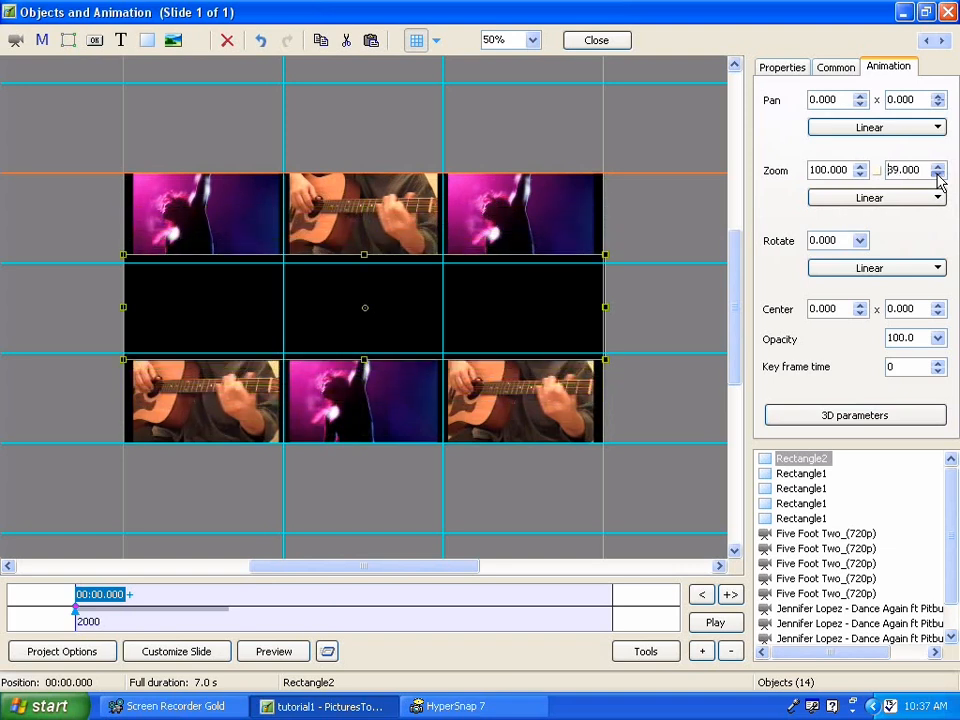
click(940, 174)
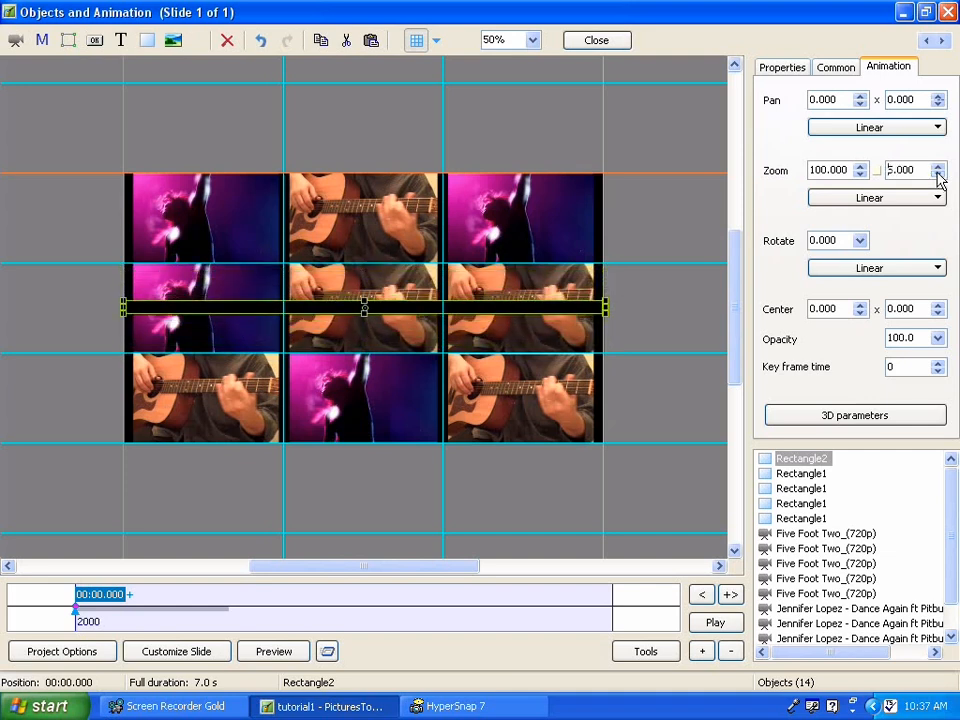
click(937, 174)
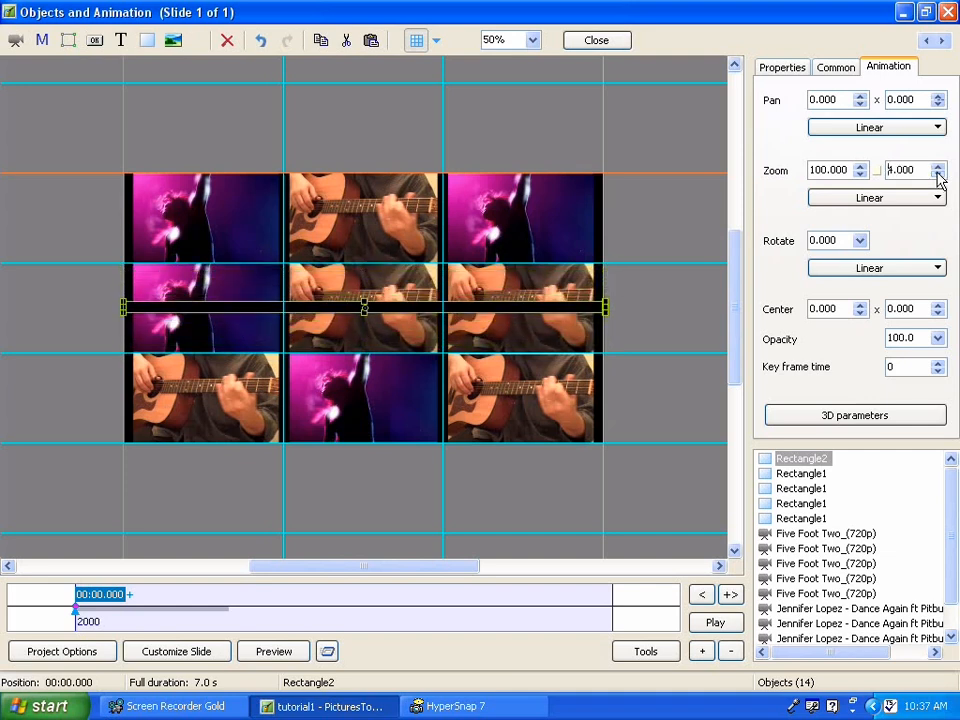
click(936, 165)
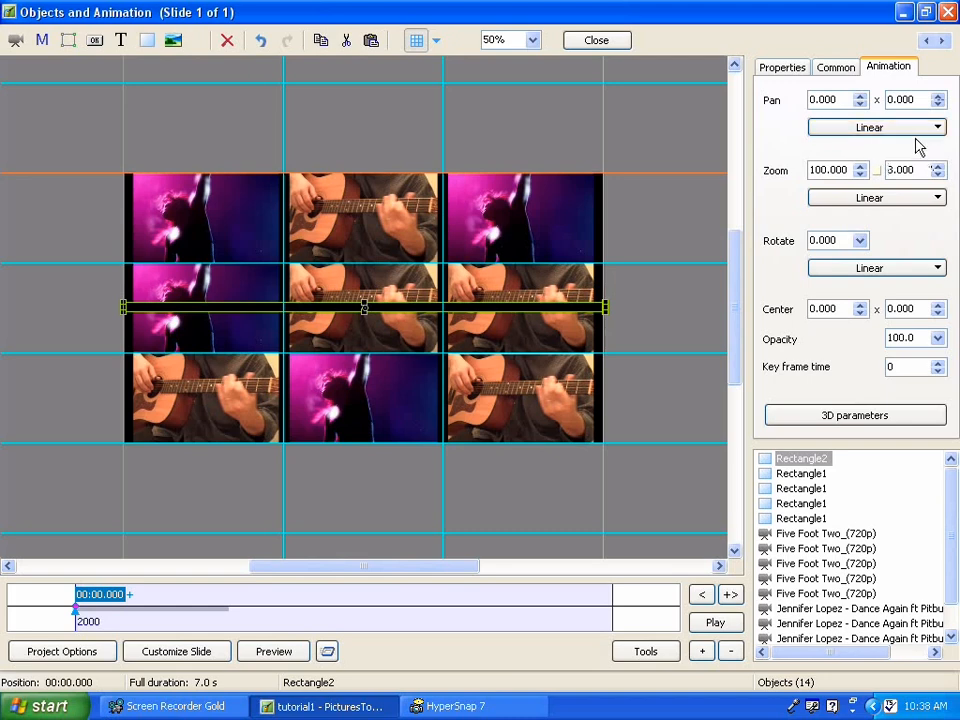
- Set the horizontal line's Pan Y to -32, on the top-middle row boundary
click(937, 95)
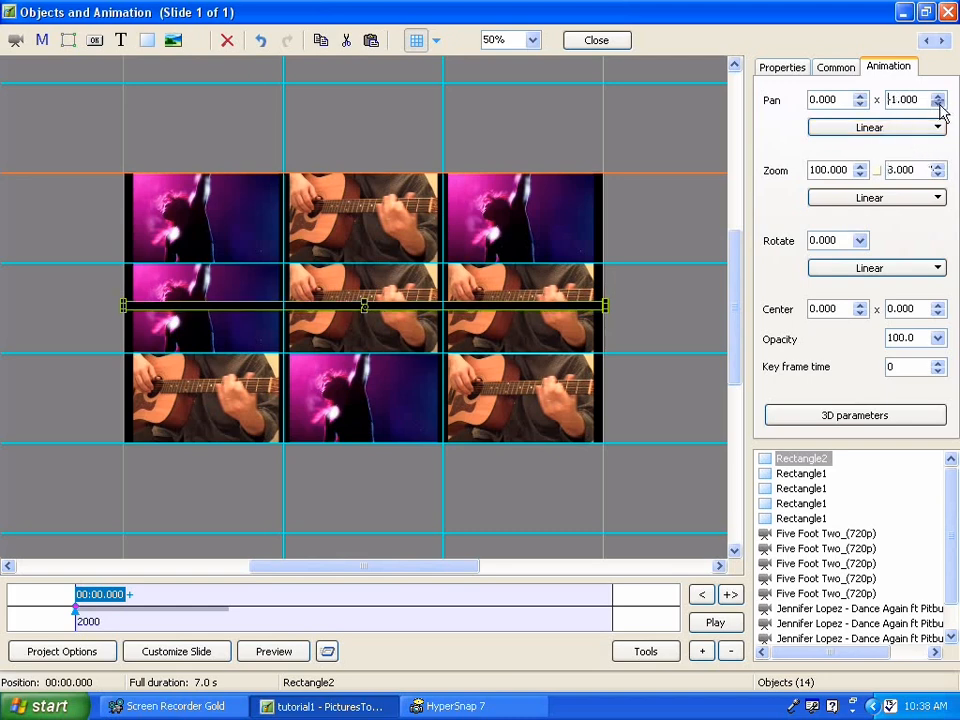
click(937, 103)
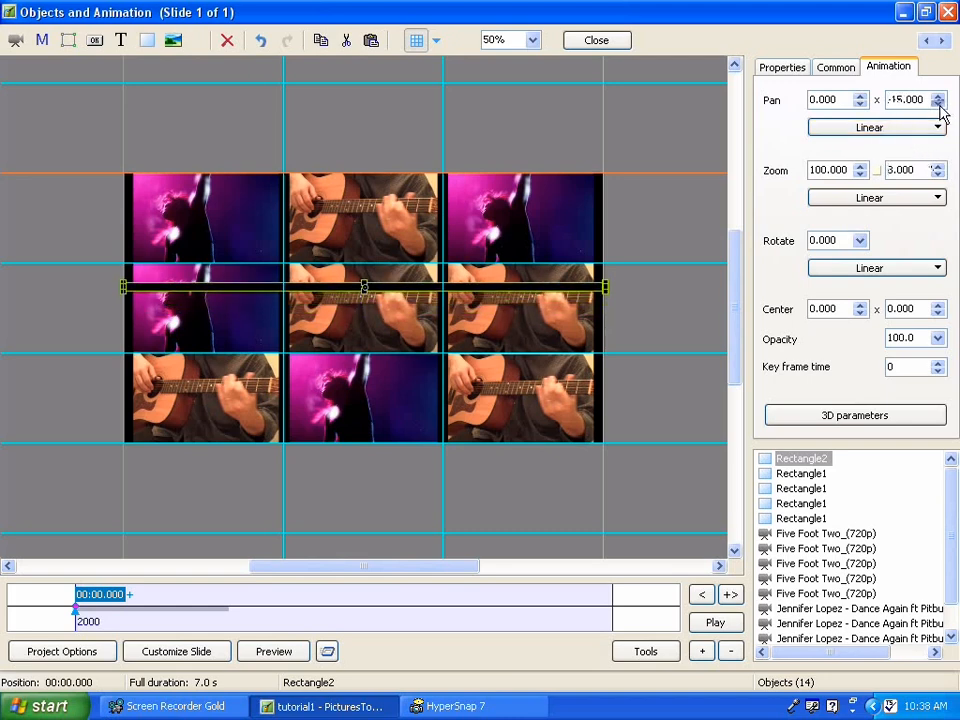
click(937, 103)
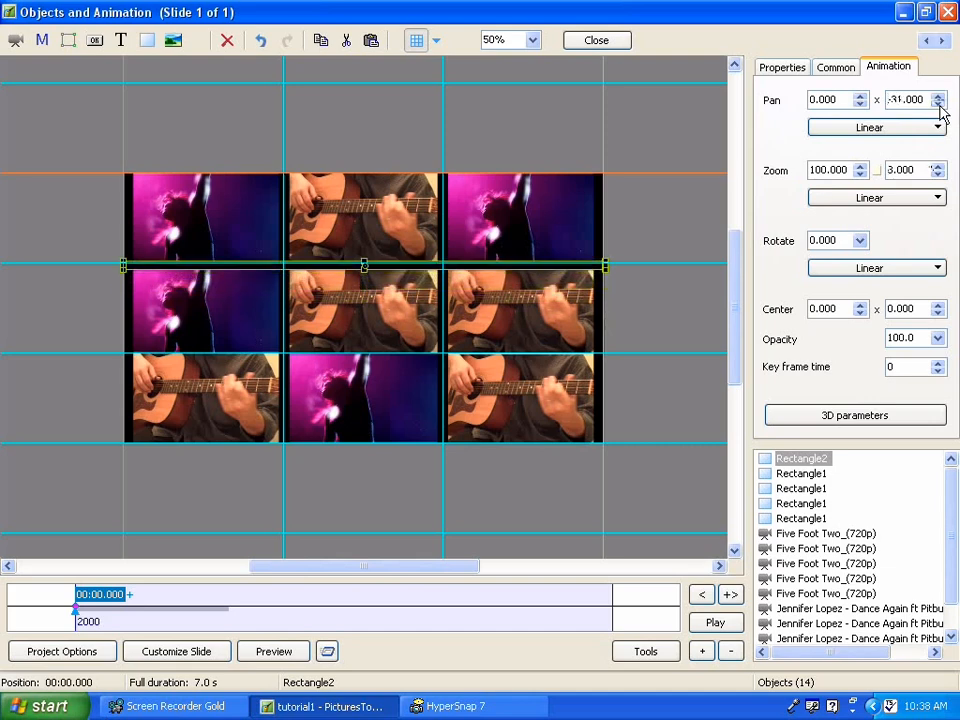
click(937, 104)
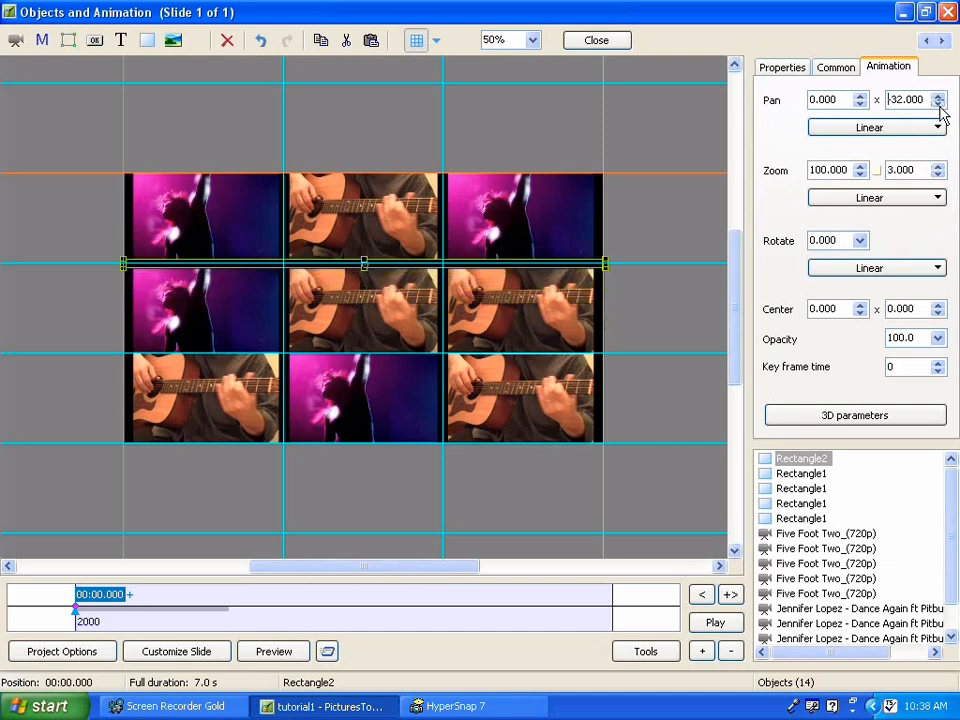
click(800, 458)
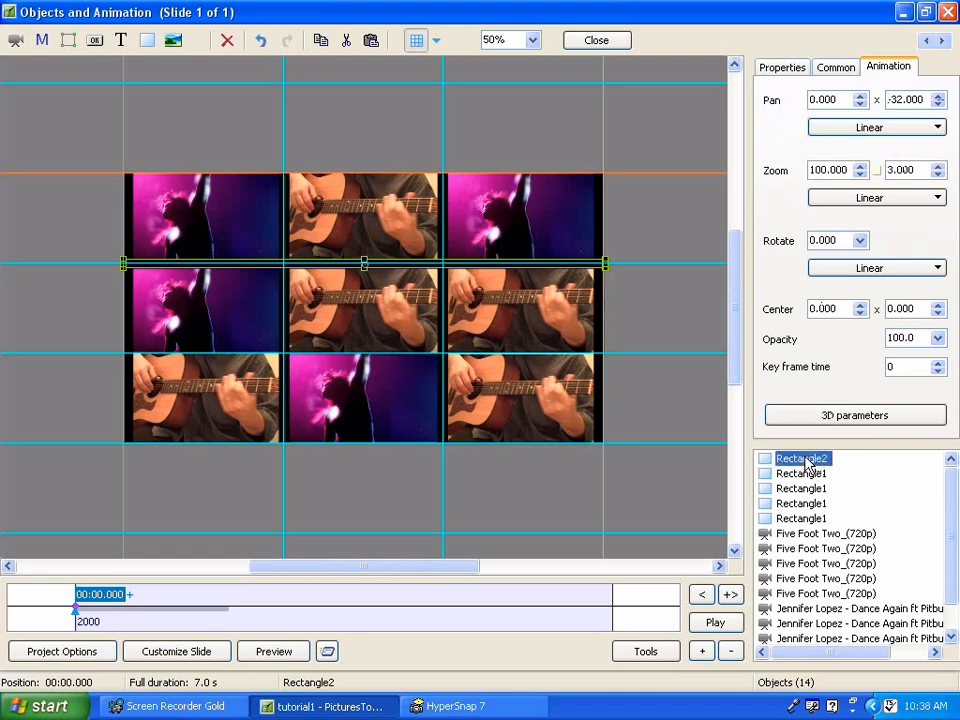
- Copy Rectangle2, paste three copies, and select one of them
right_click(803, 458)
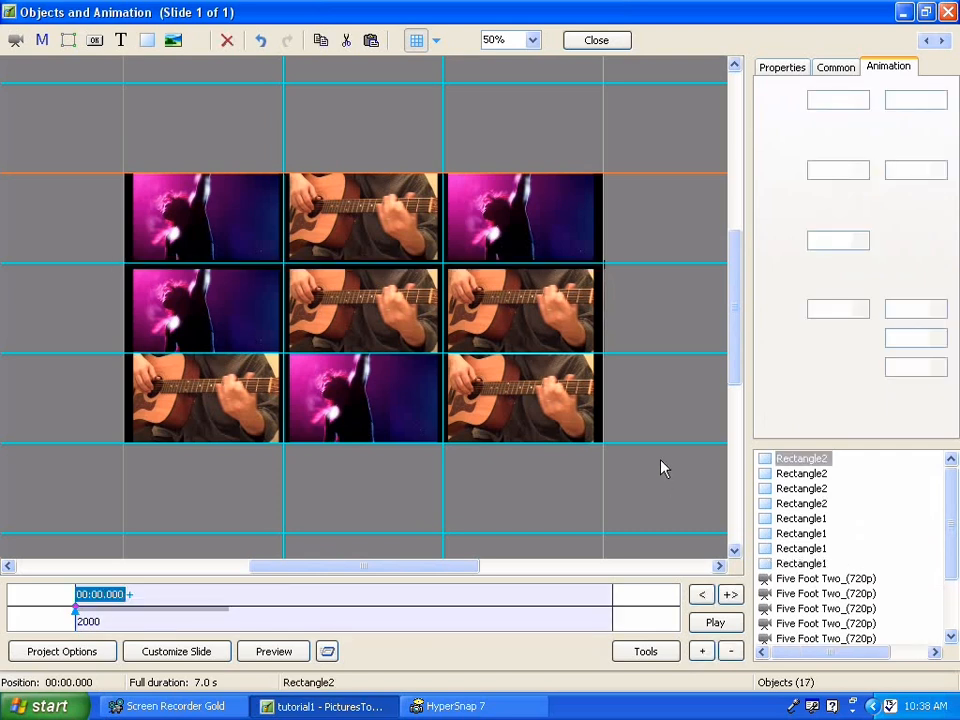
click(801, 458)
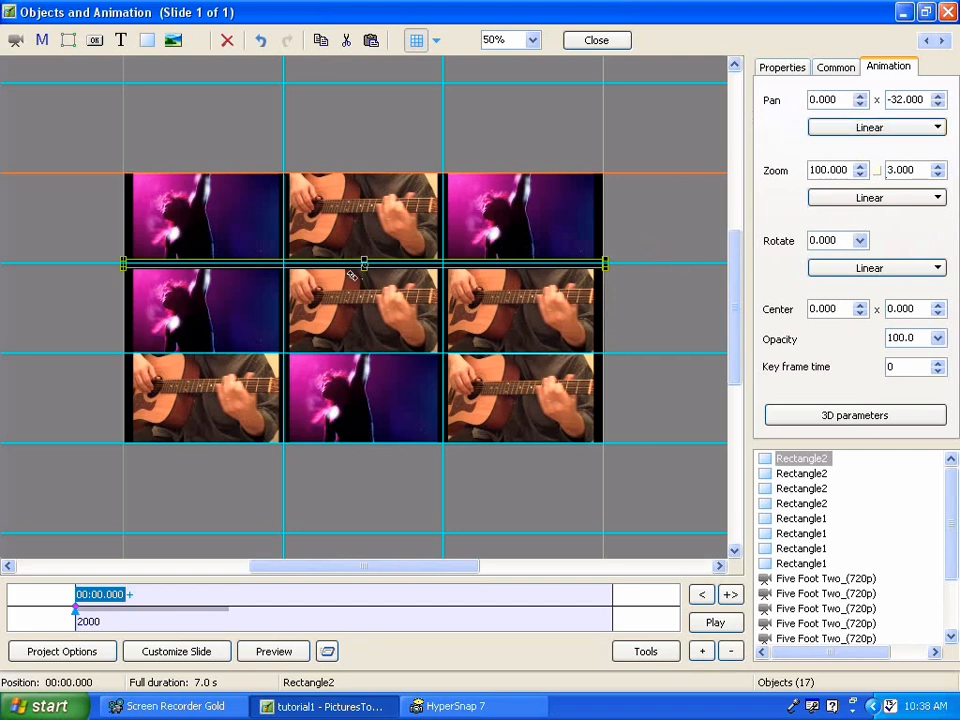
mouse_move(938, 118)
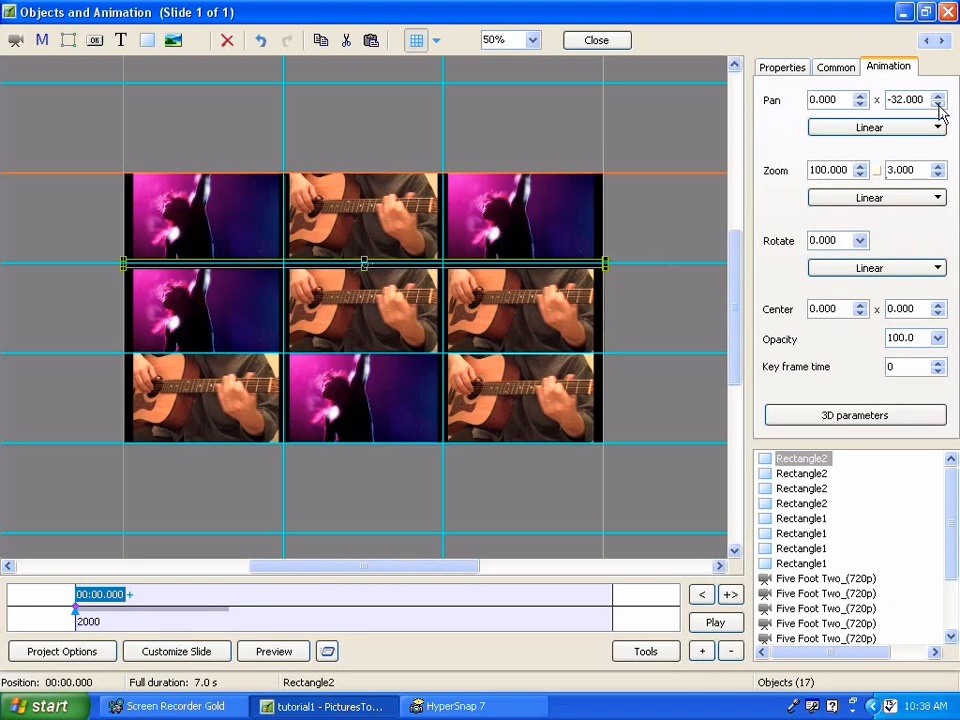
- Pan the first copied line to Y -96, along the wall's top edge
click(938, 95)
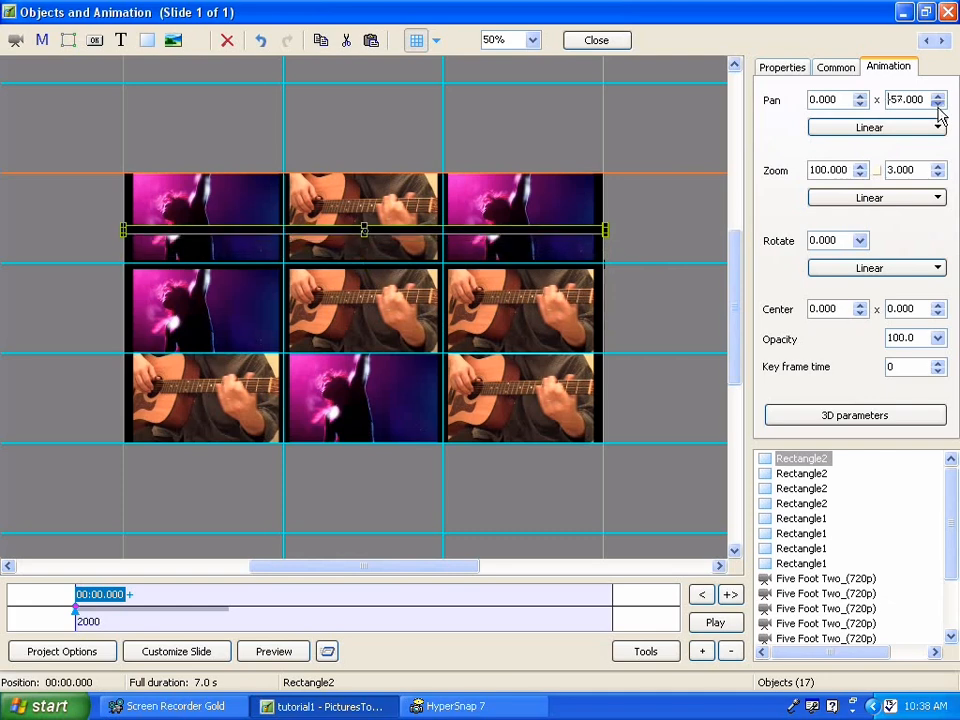
click(937, 95)
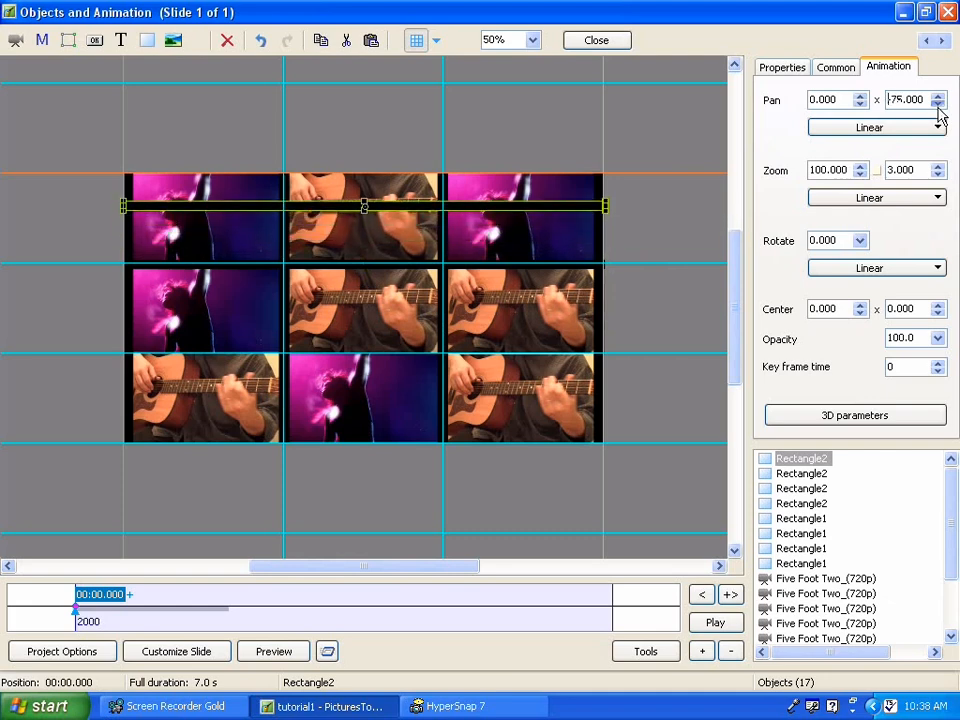
click(937, 95)
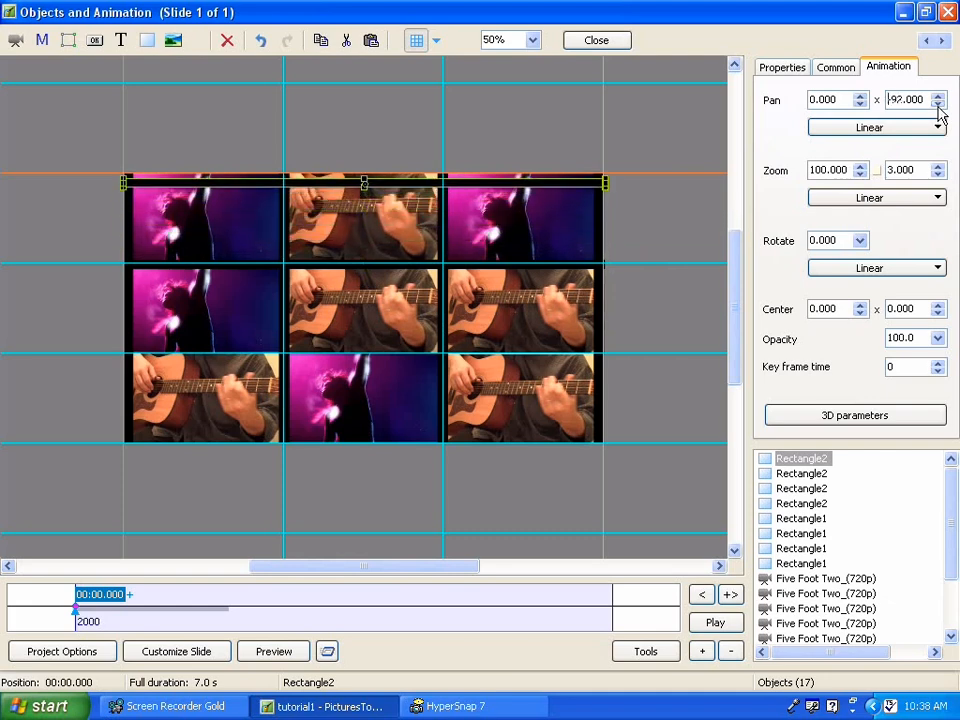
click(937, 103)
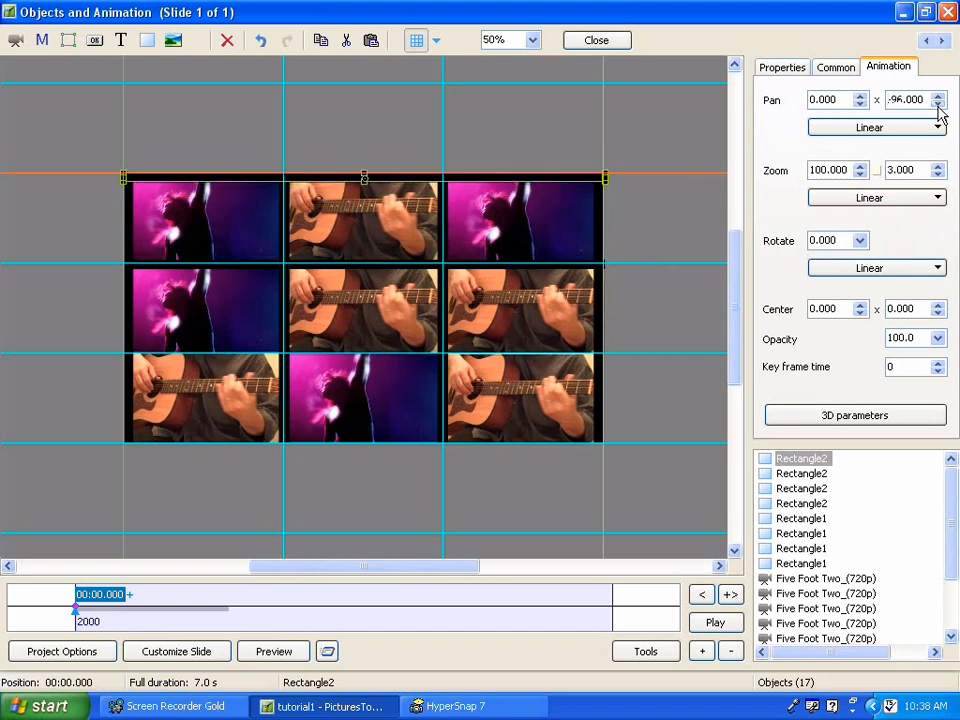
- Pan the second line to Y 32, between the middle and bottom rows
click(937, 95)
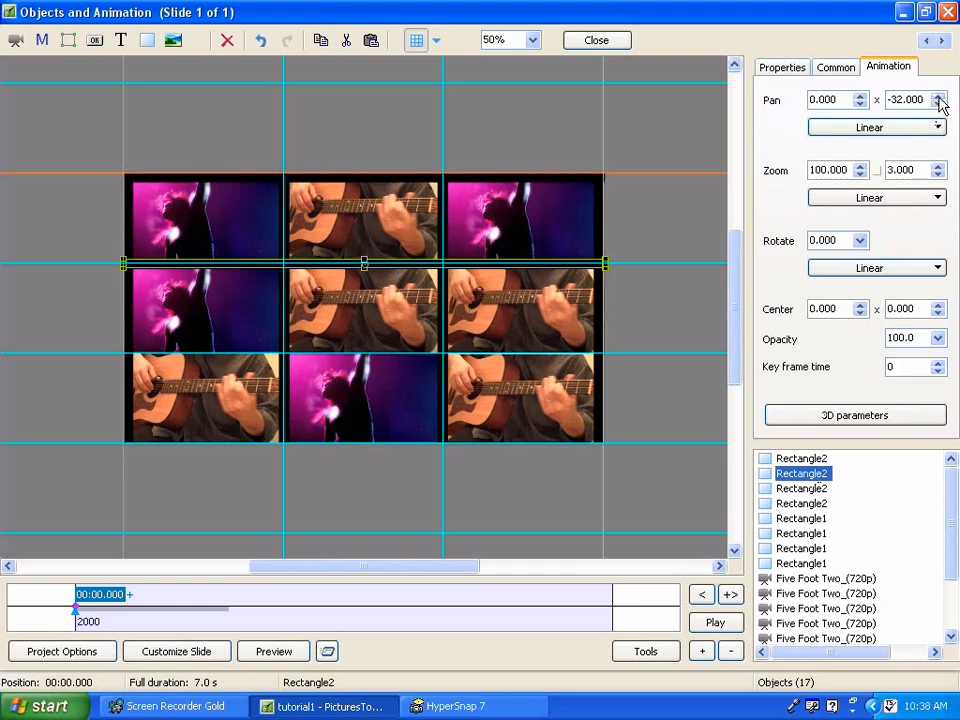
click(938, 95)
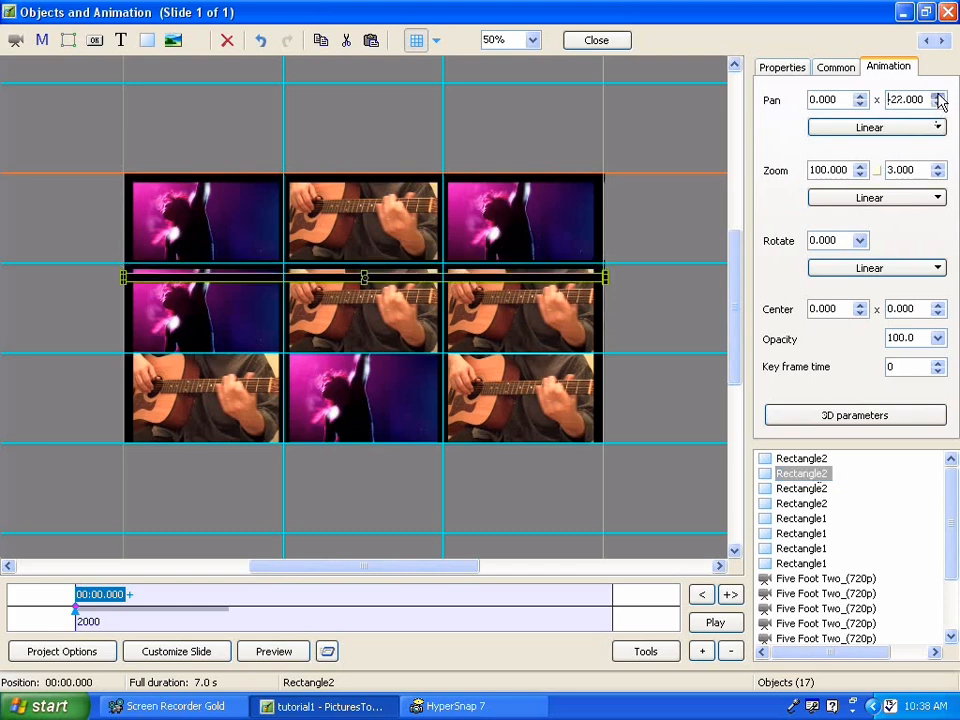
click(938, 95)
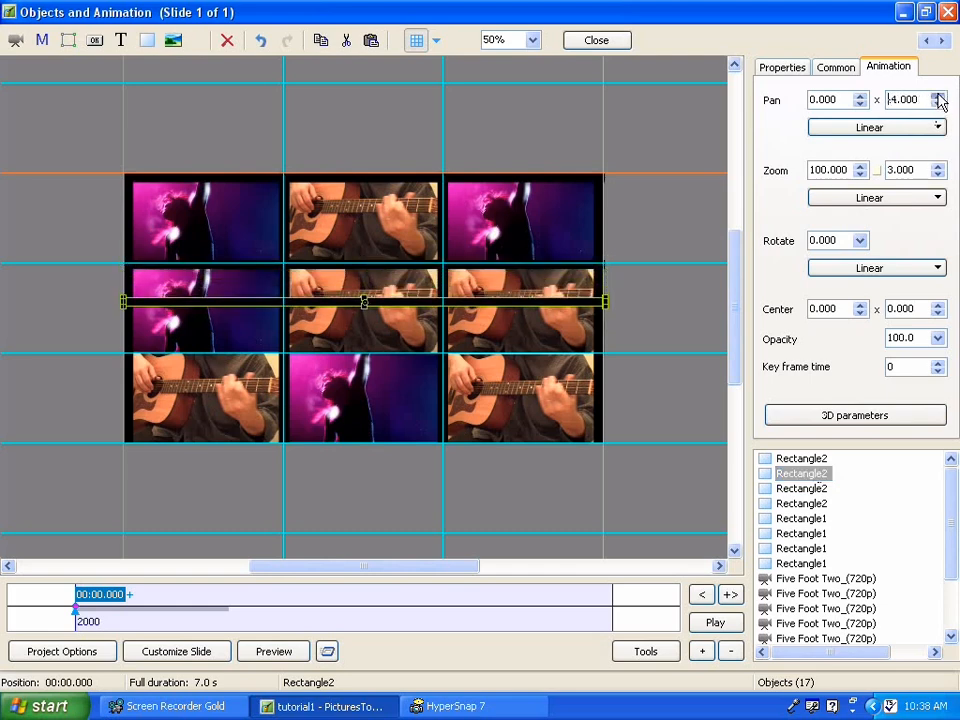
click(938, 96)
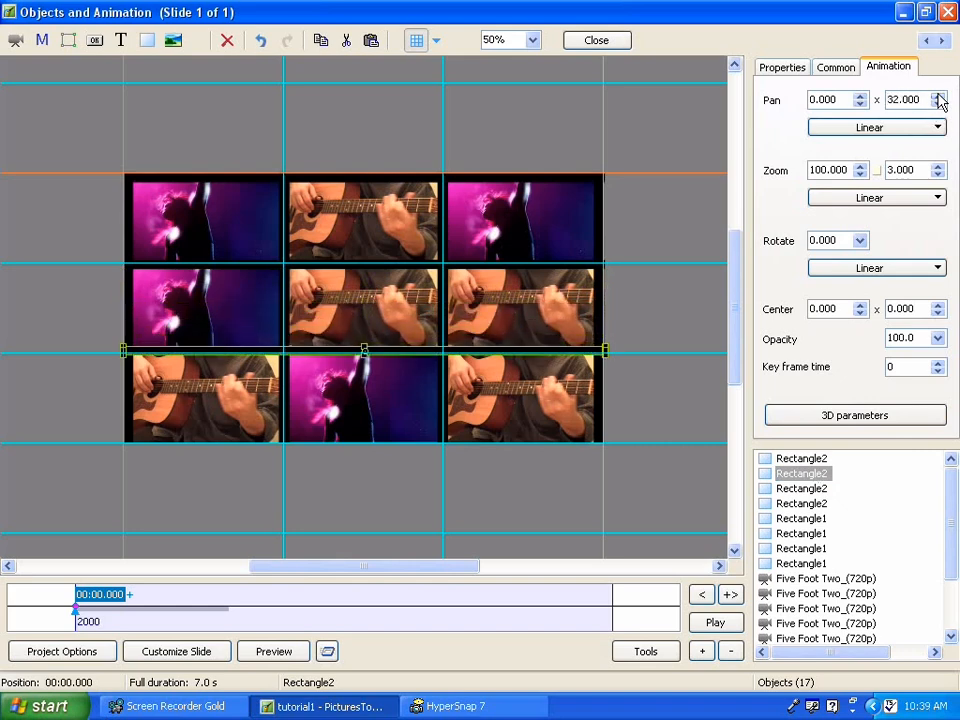
click(938, 95)
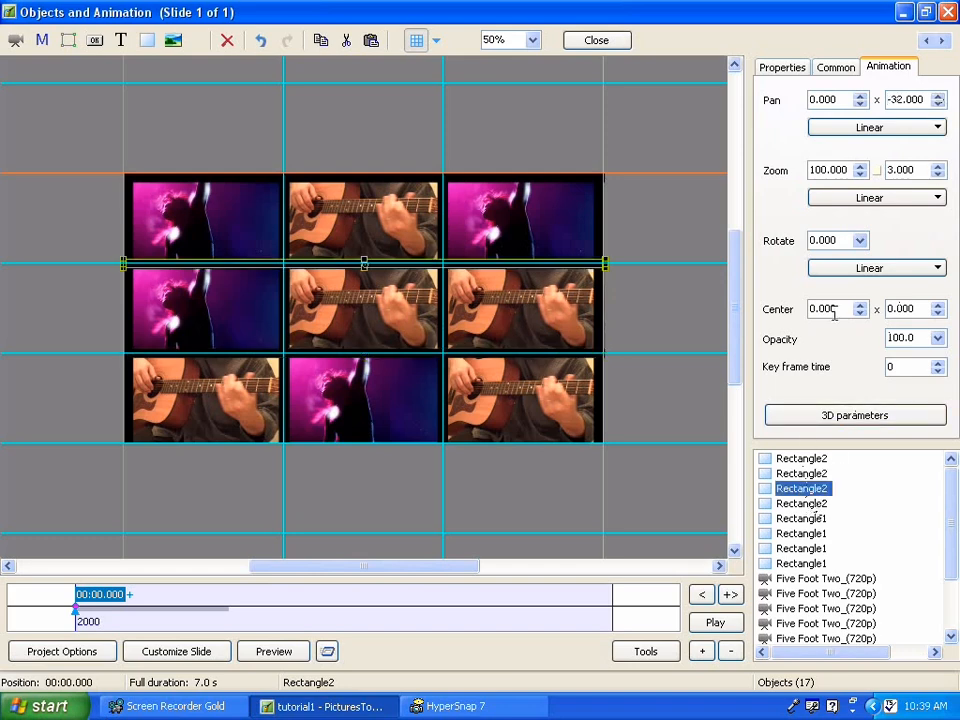
- Raise the third Rectangle2's Pan Y to 98, moving its line to the bottom edge
click(938, 94)
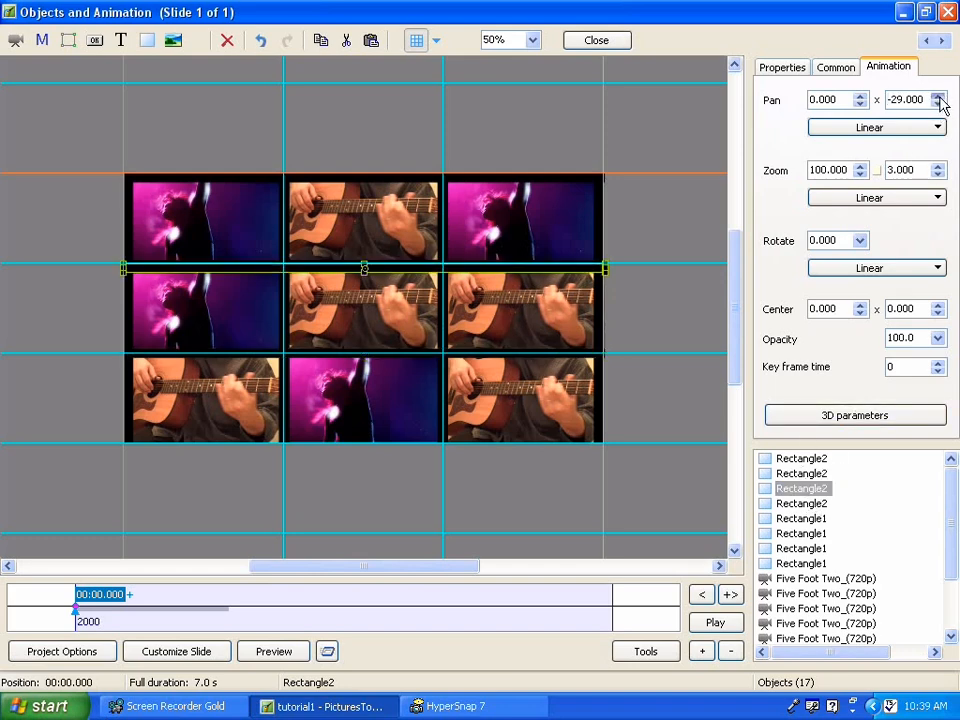
click(938, 95)
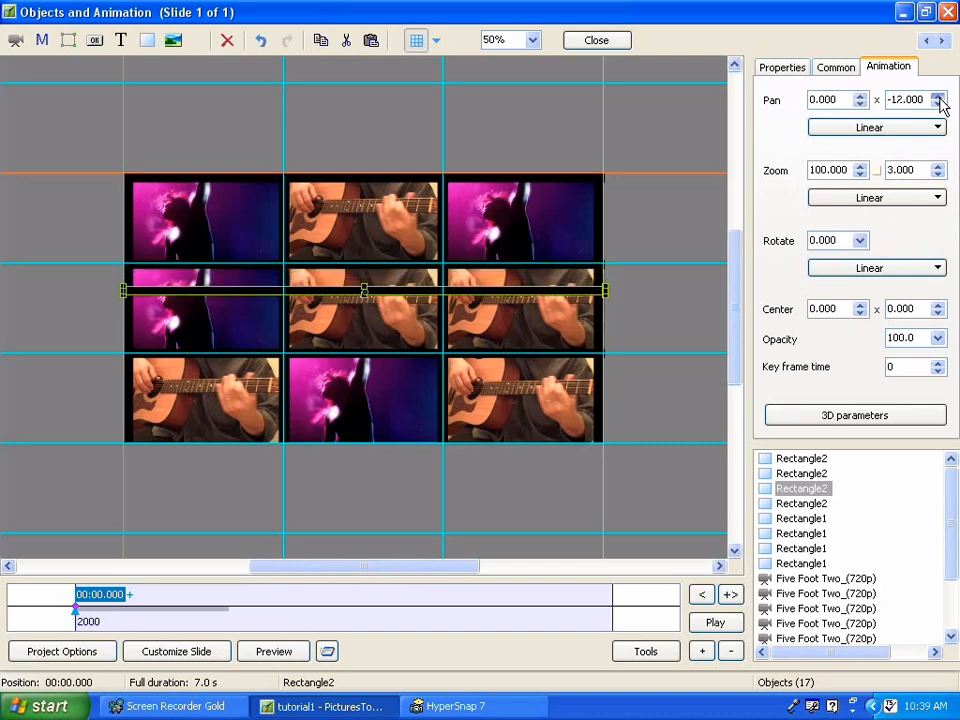
click(938, 95)
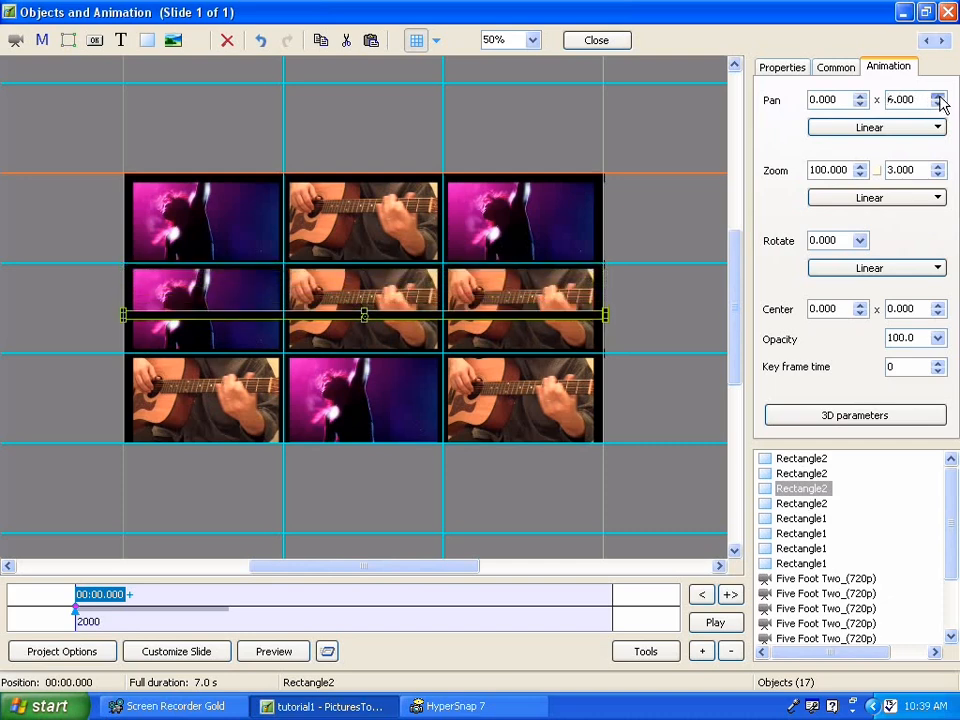
click(938, 95)
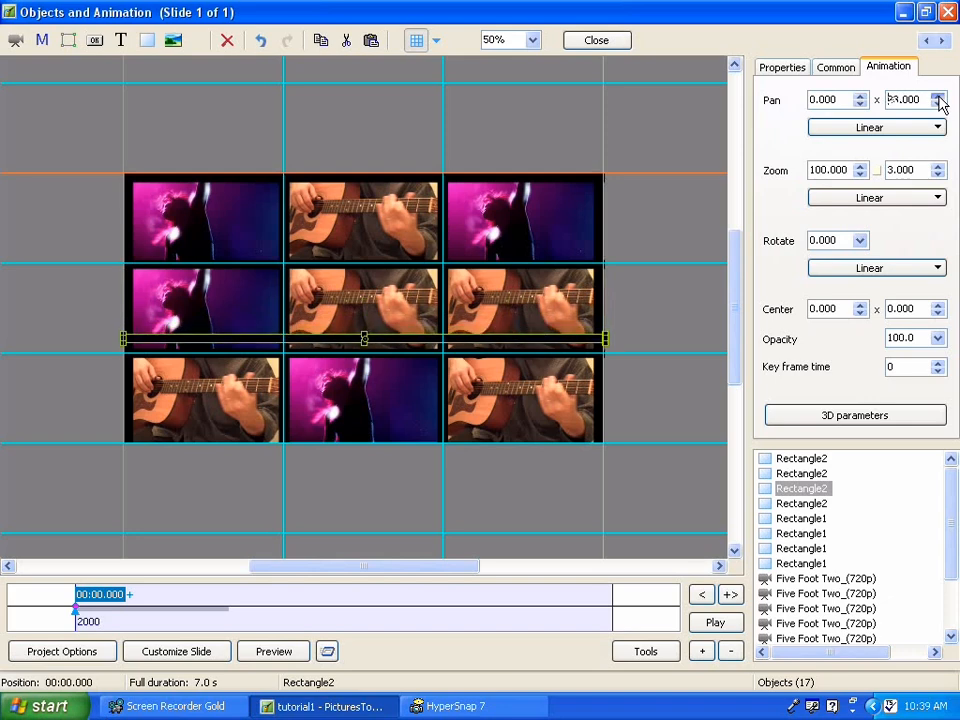
click(938, 95)
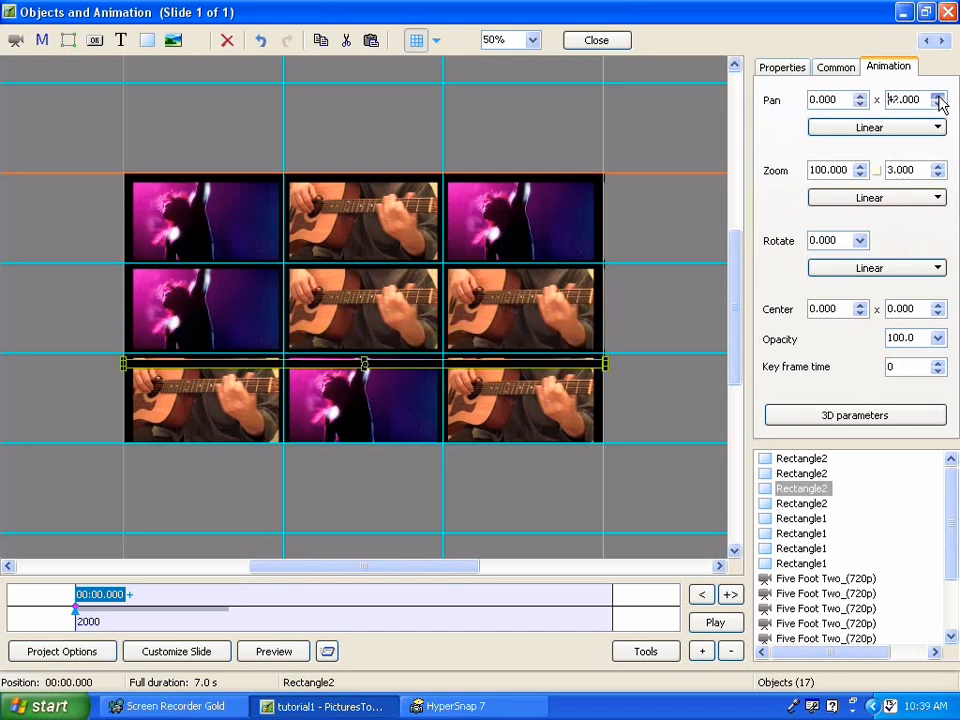
click(938, 95)
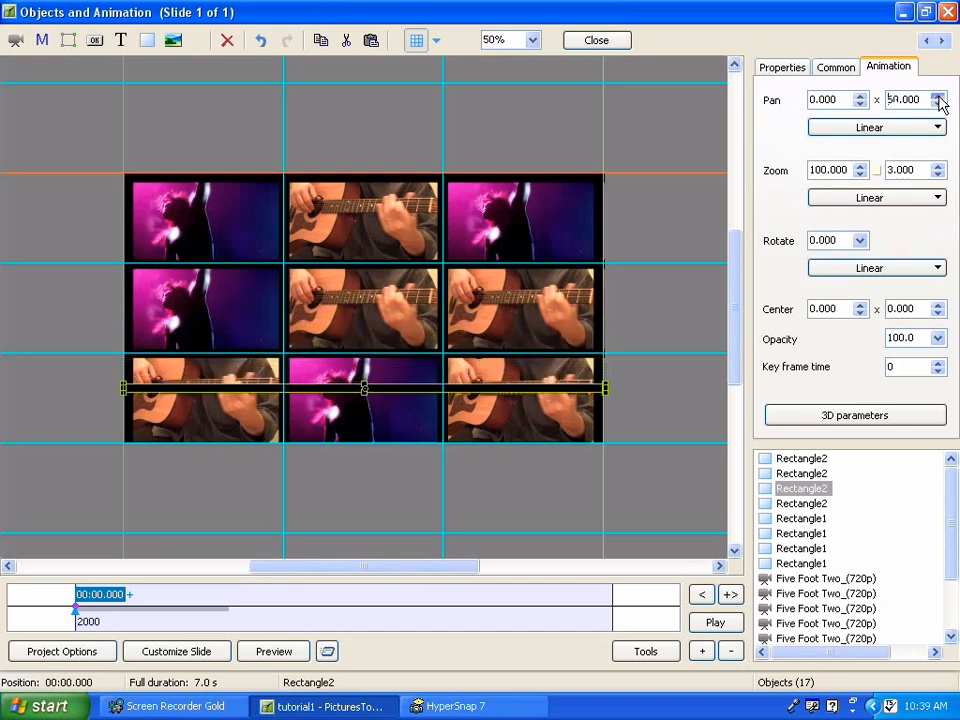
click(938, 95)
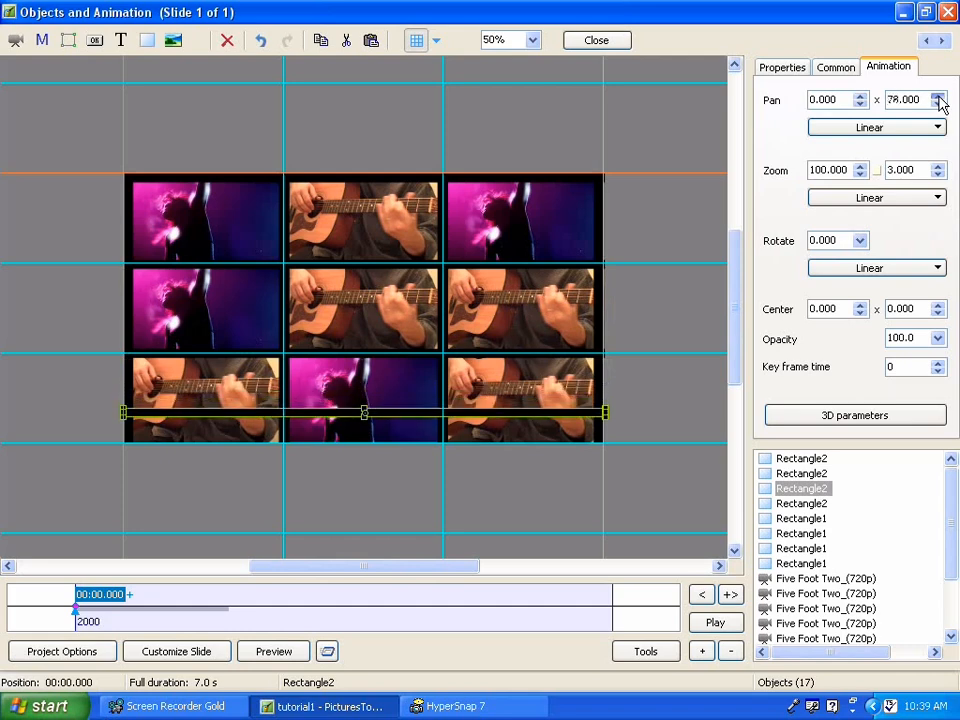
click(938, 95)
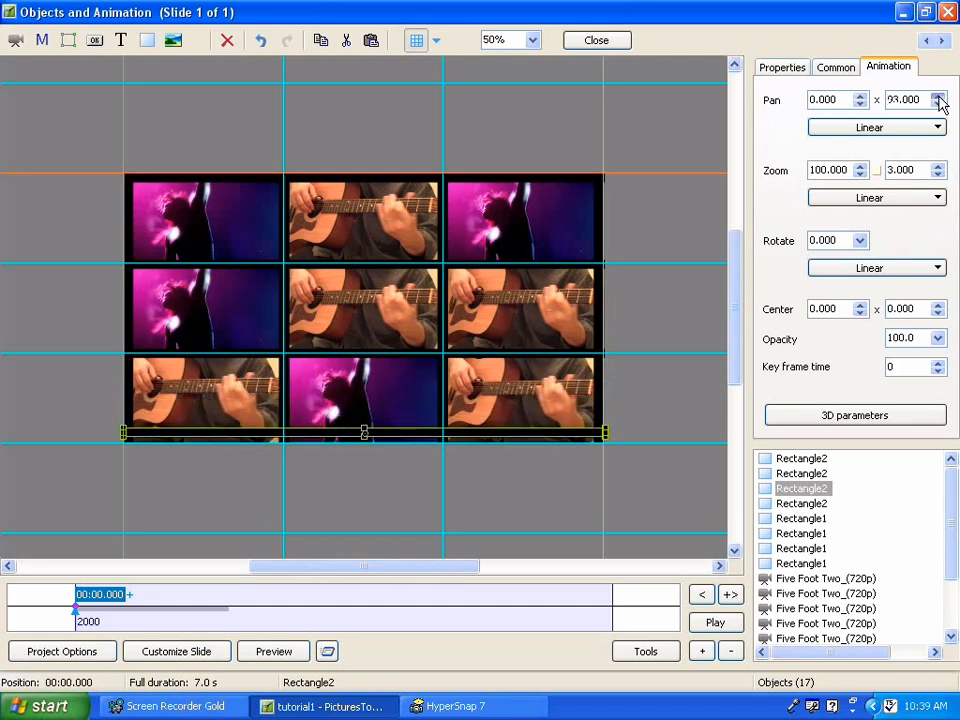
click(938, 95)
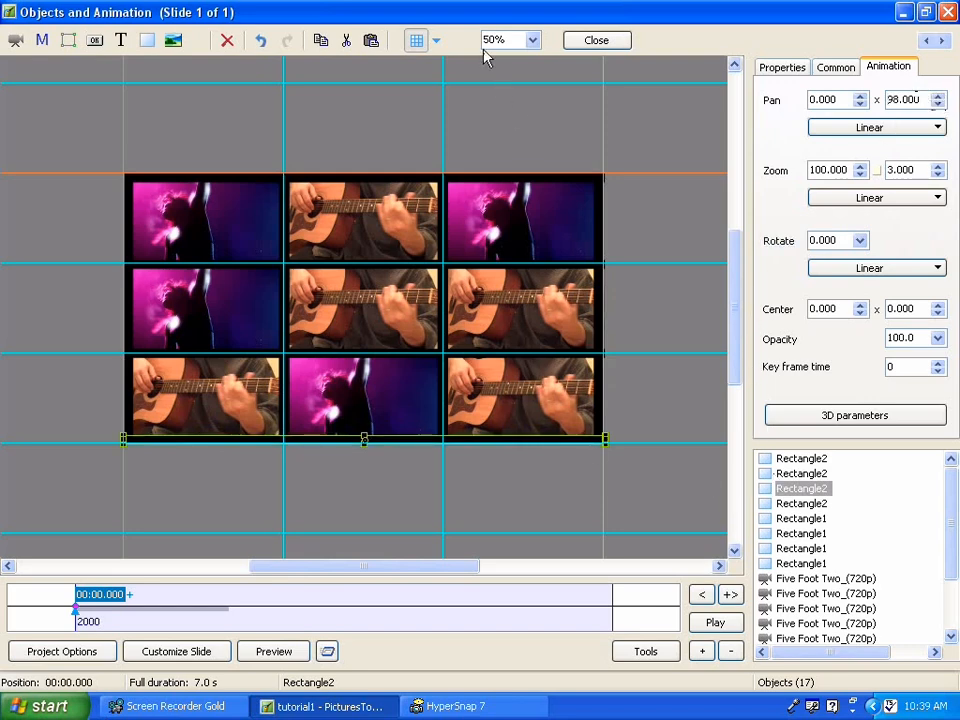
- Hide the grid guides and set the first Rectangle2's Pan Y from -96 to -97
click(416, 40)
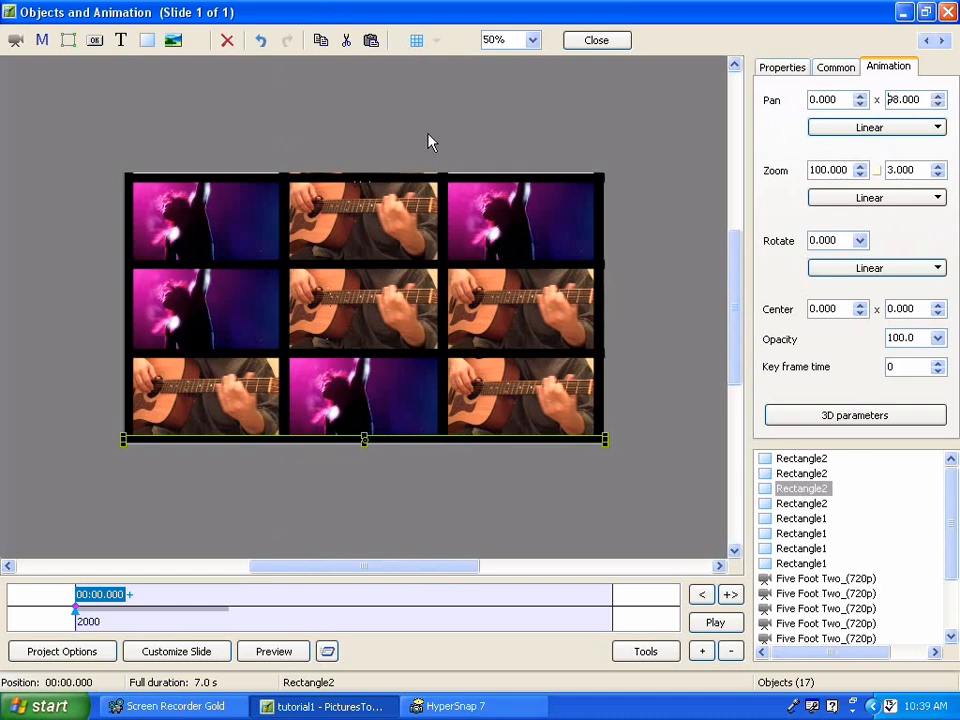
click(417, 40)
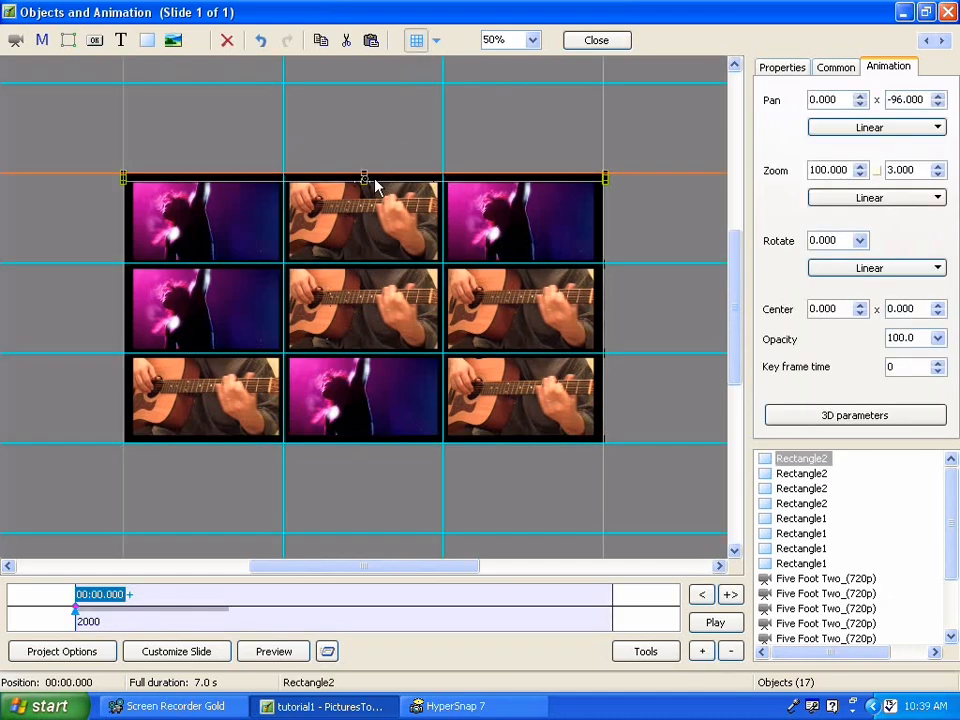
mouse_move(865, 150)
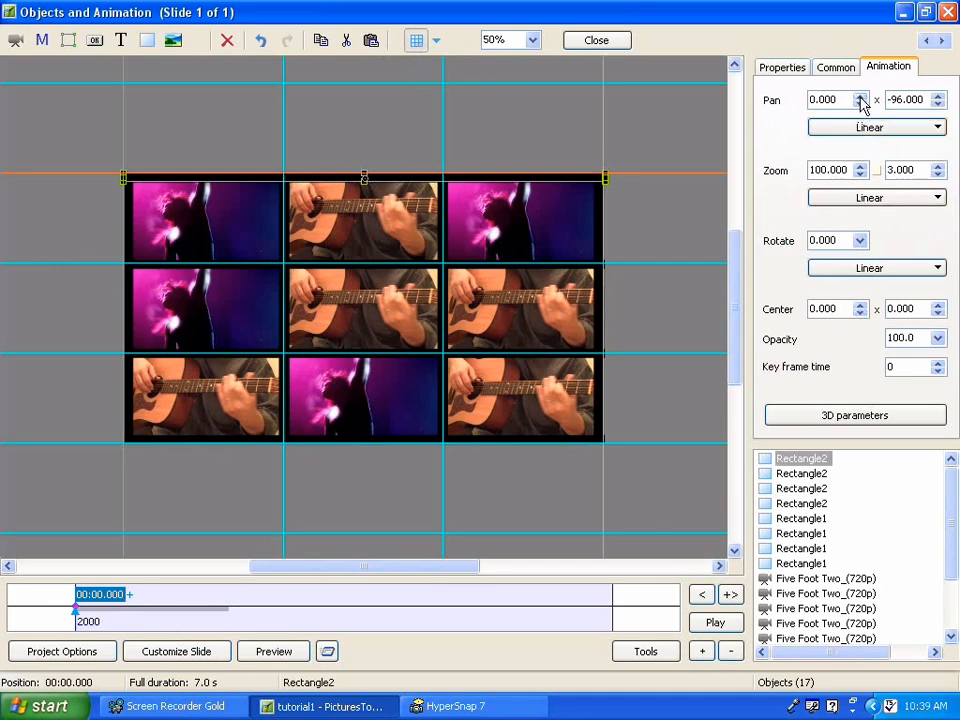
click(858, 95)
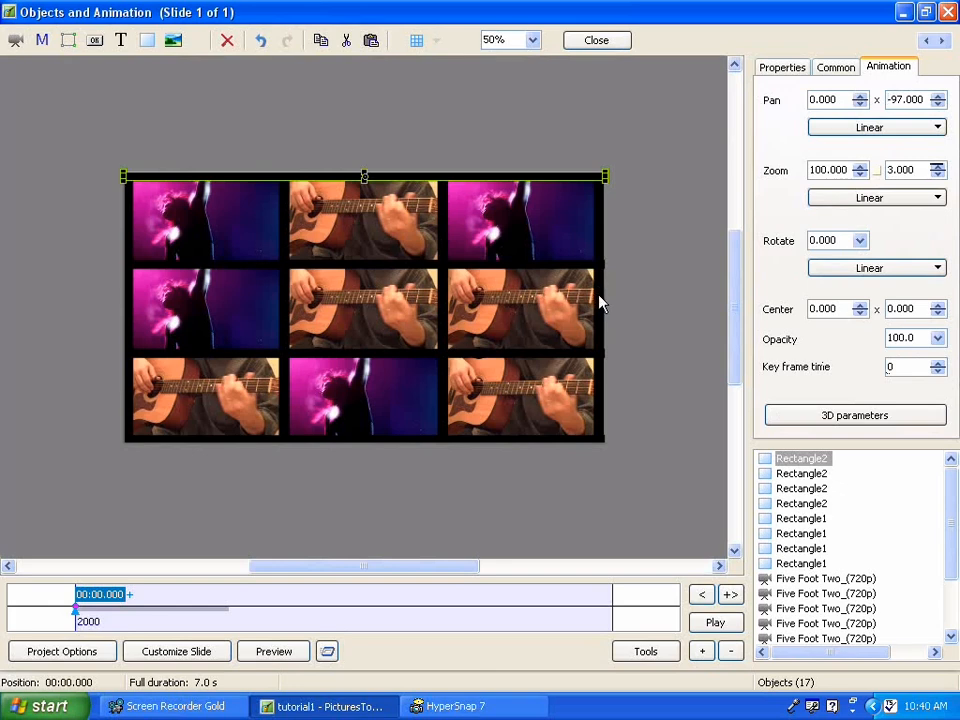
- Lower the third Rectangle1's Pan X from 97.5 to 96.5
click(801, 548)
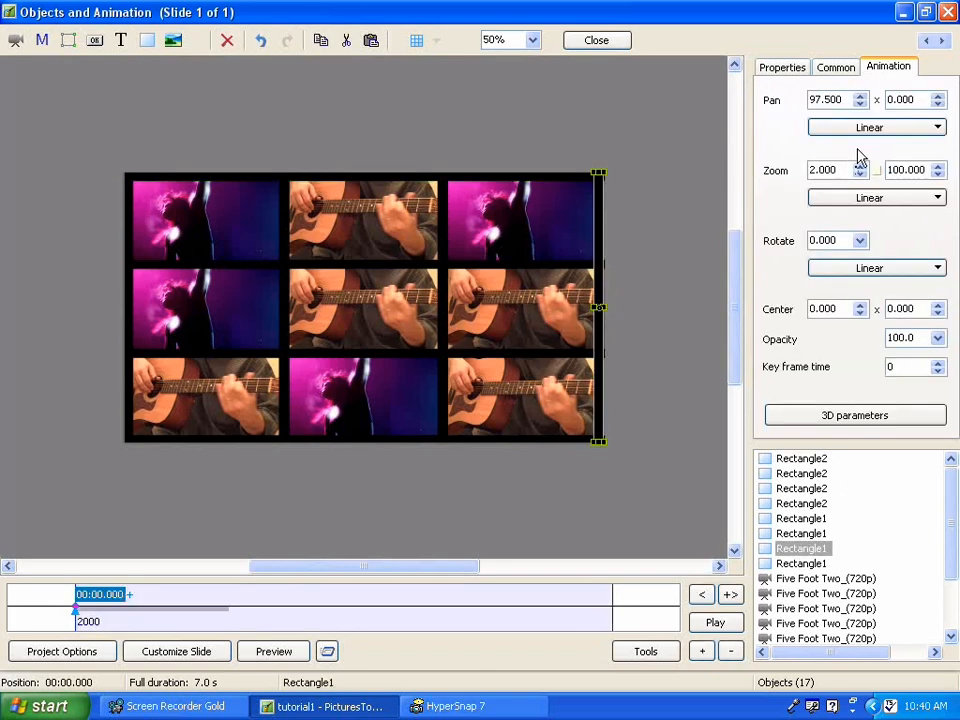
click(908, 99)
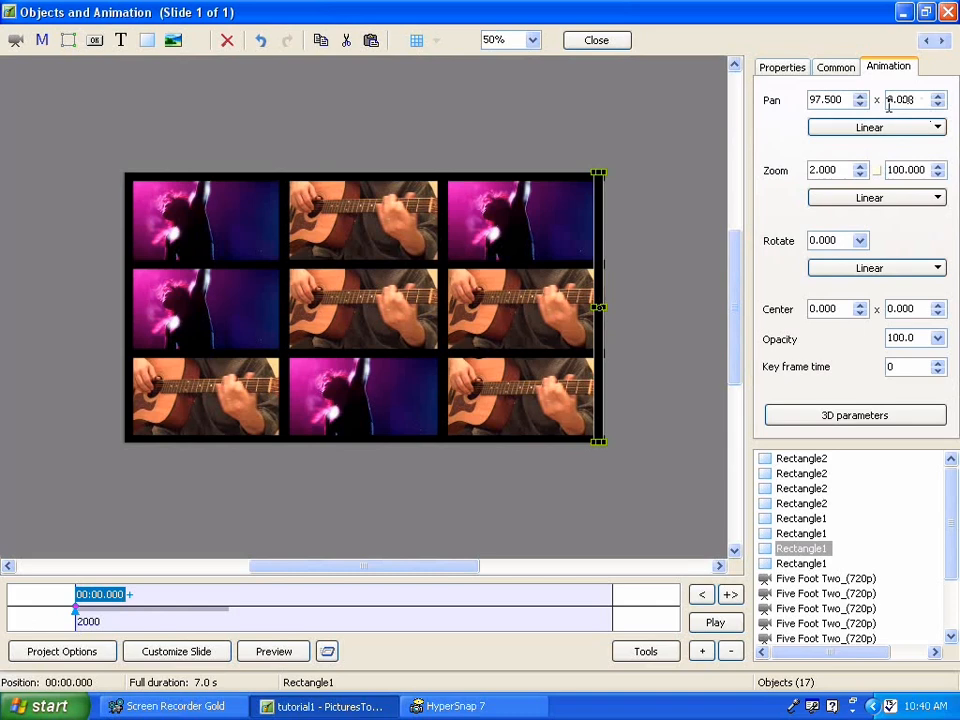
click(861, 103)
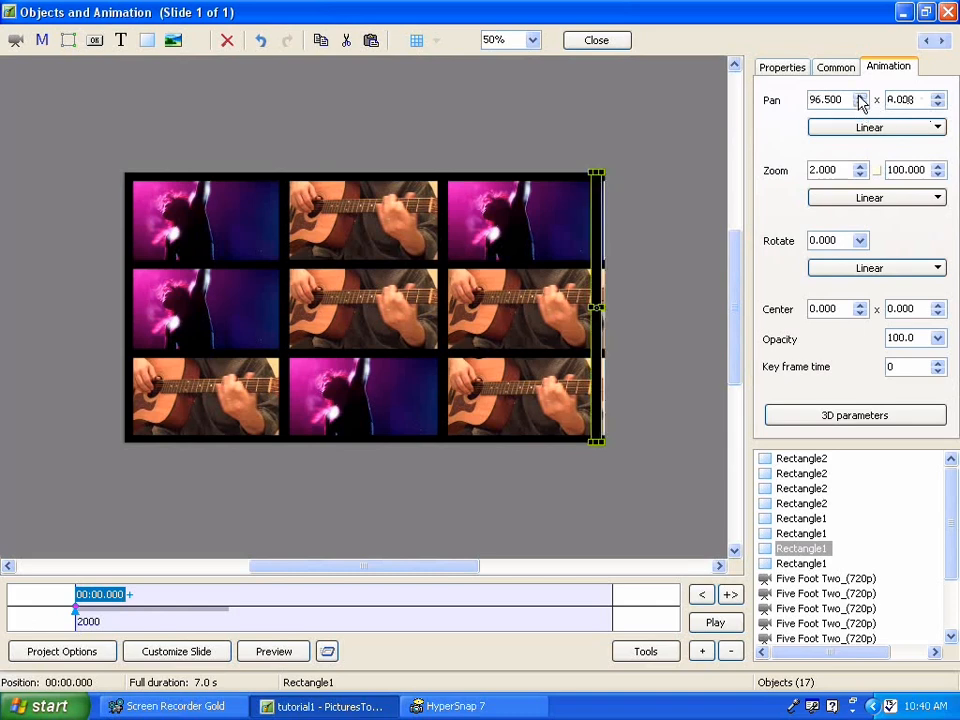